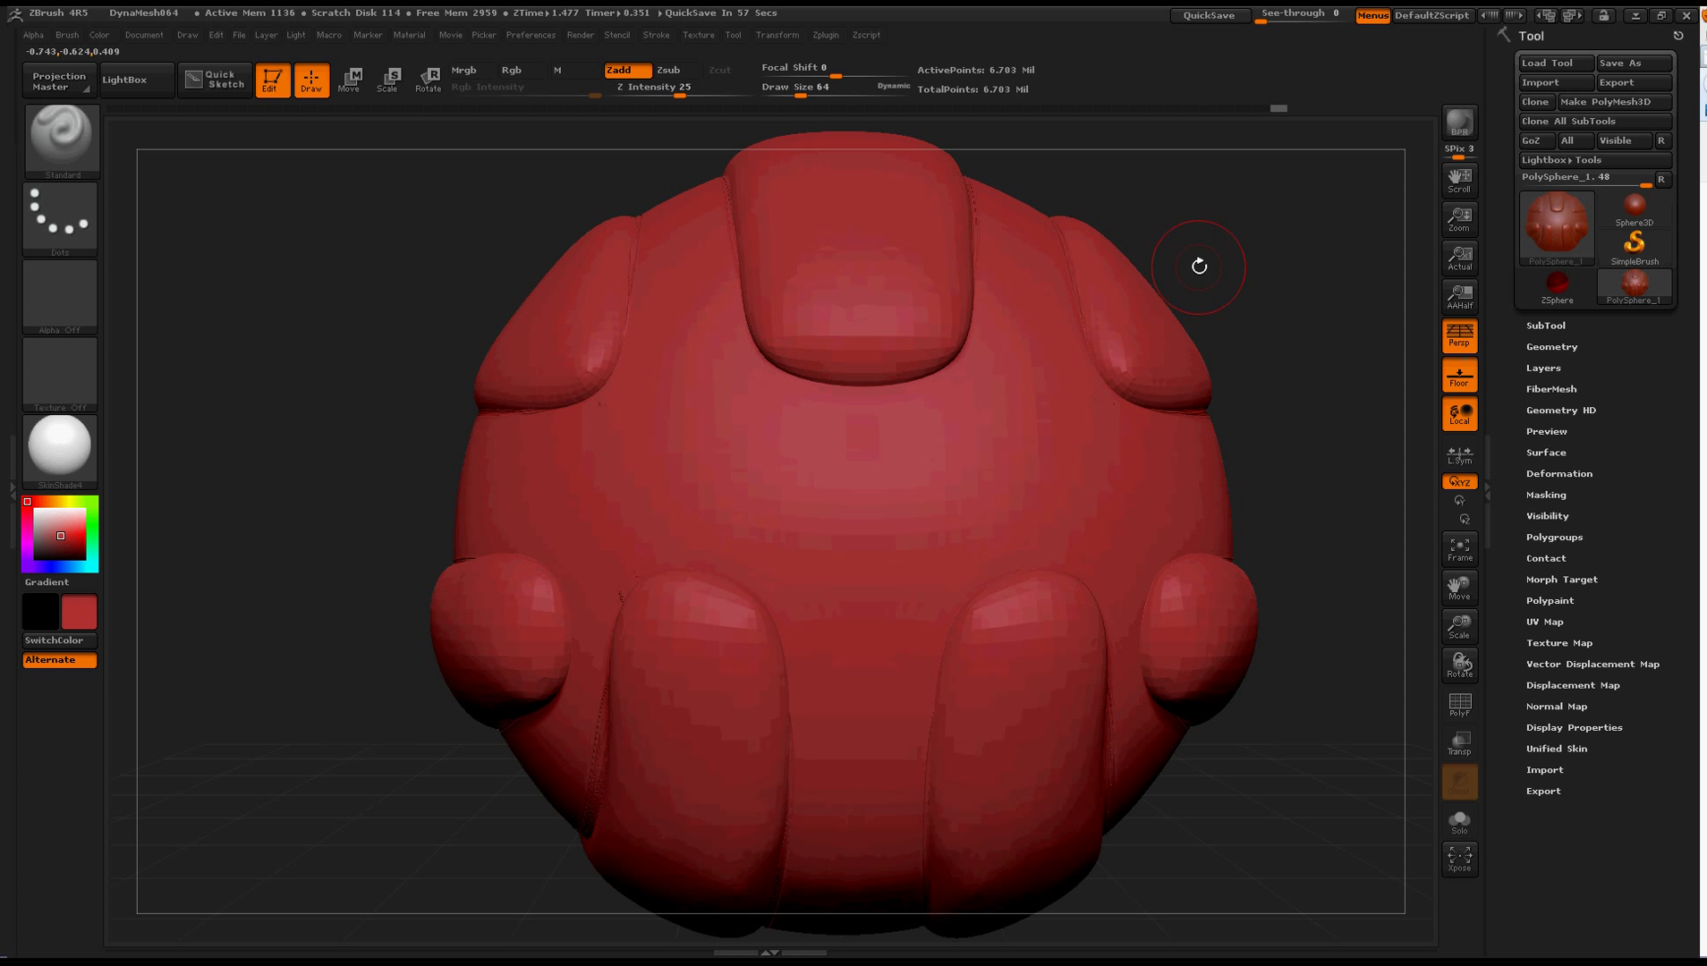
{"action": "mouse_move", "coordinate": [1313, 415]}
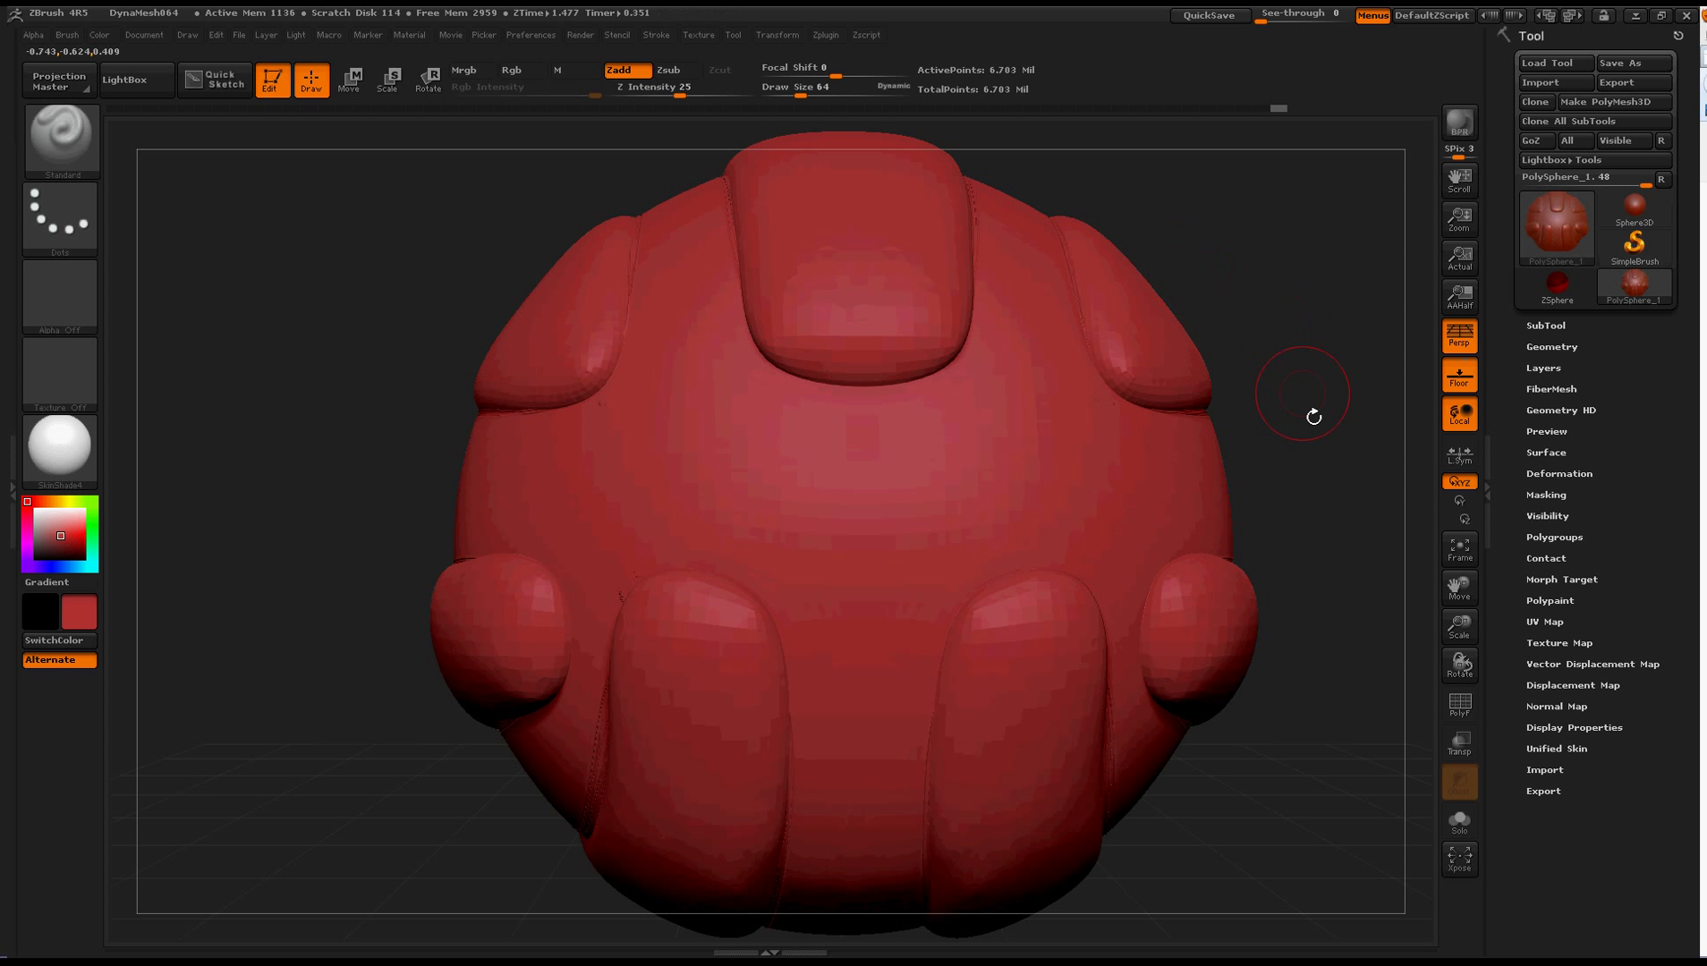
{"action": "mouse_move", "coordinate": [1311, 483]}
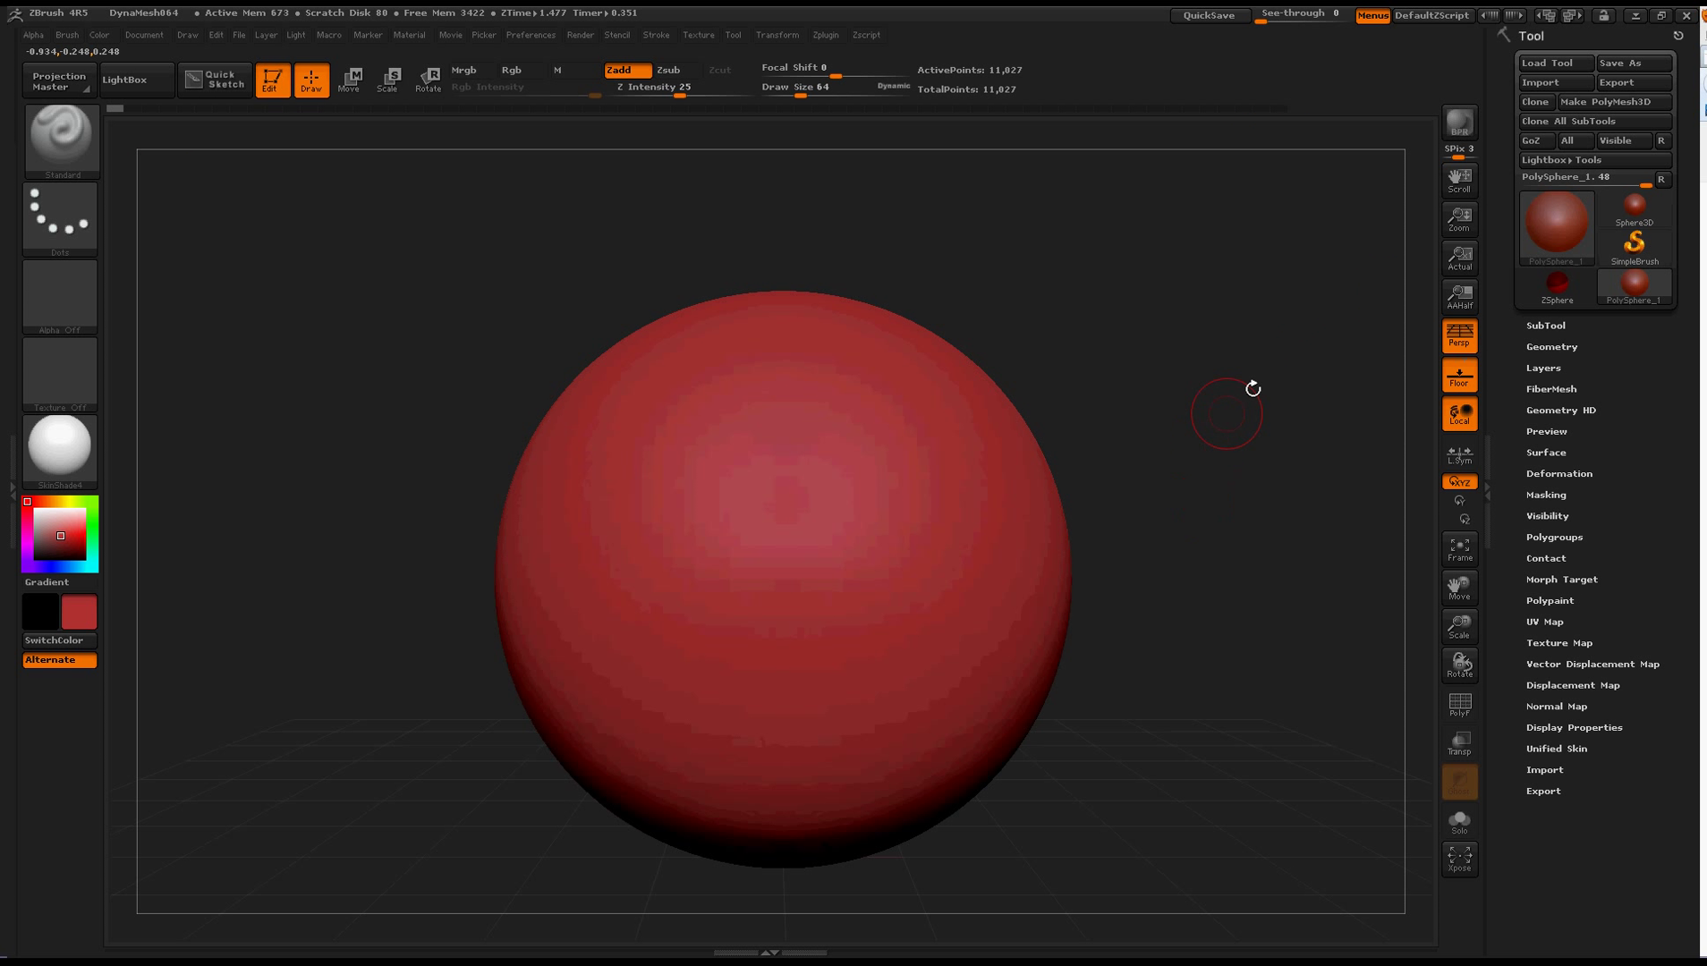
{"action": "mouse_move", "coordinate": [986, 523]}
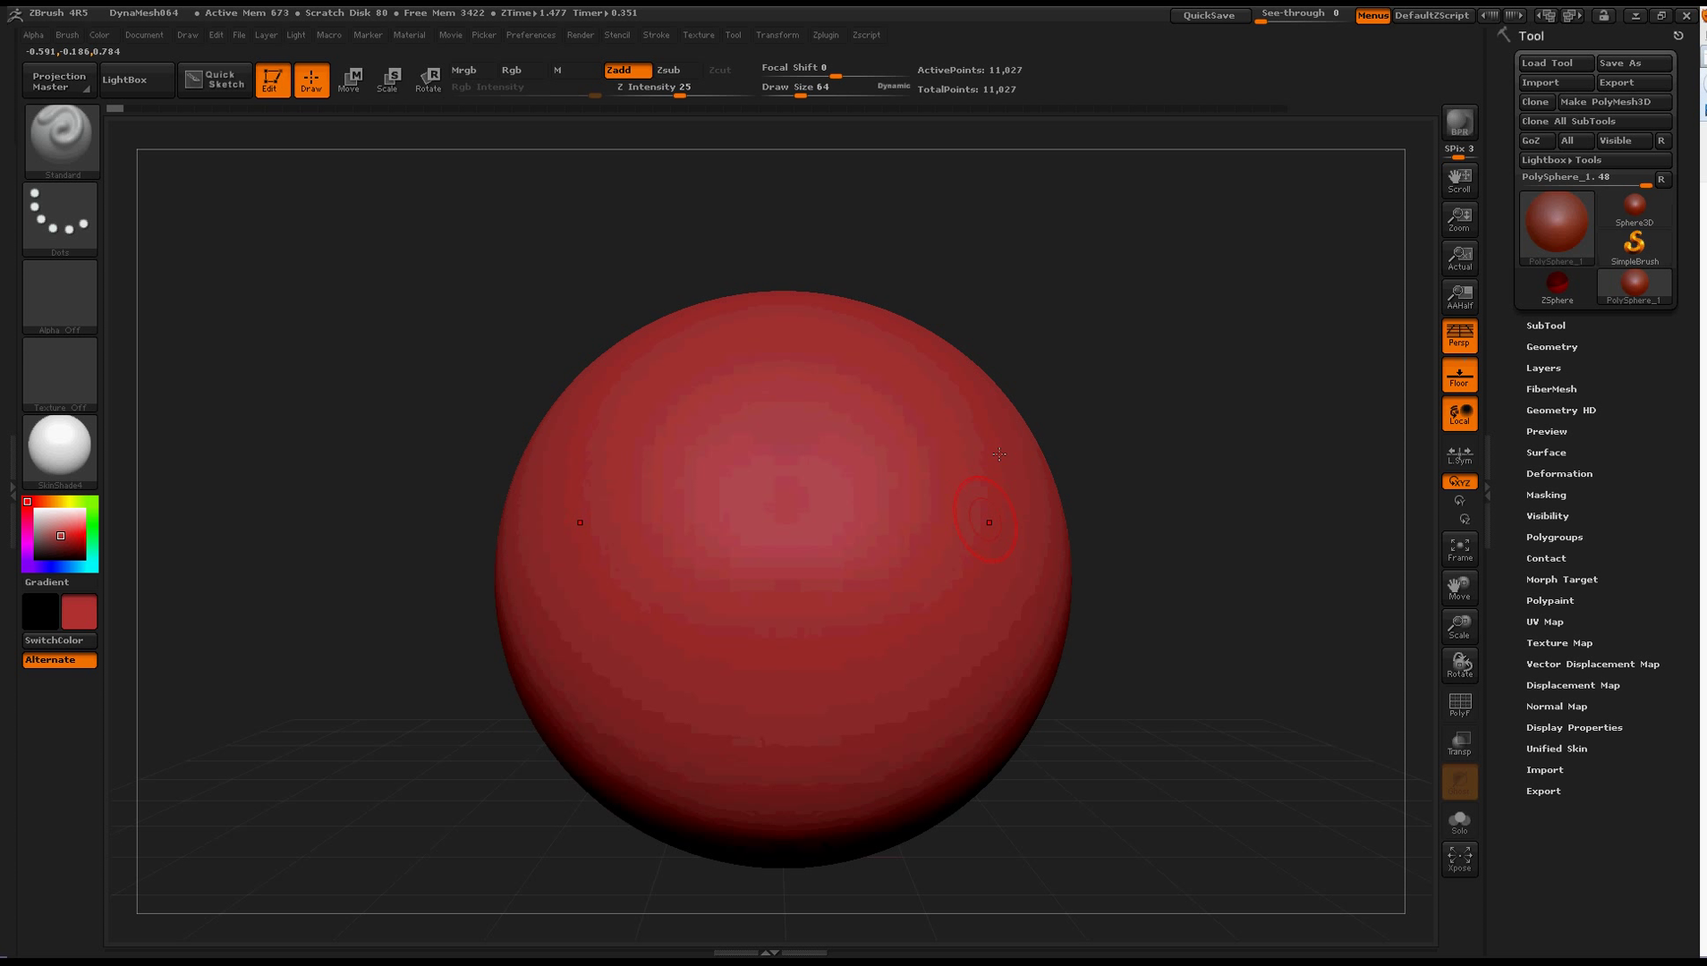
{"action": "mouse_move", "coordinate": [1308, 494]}
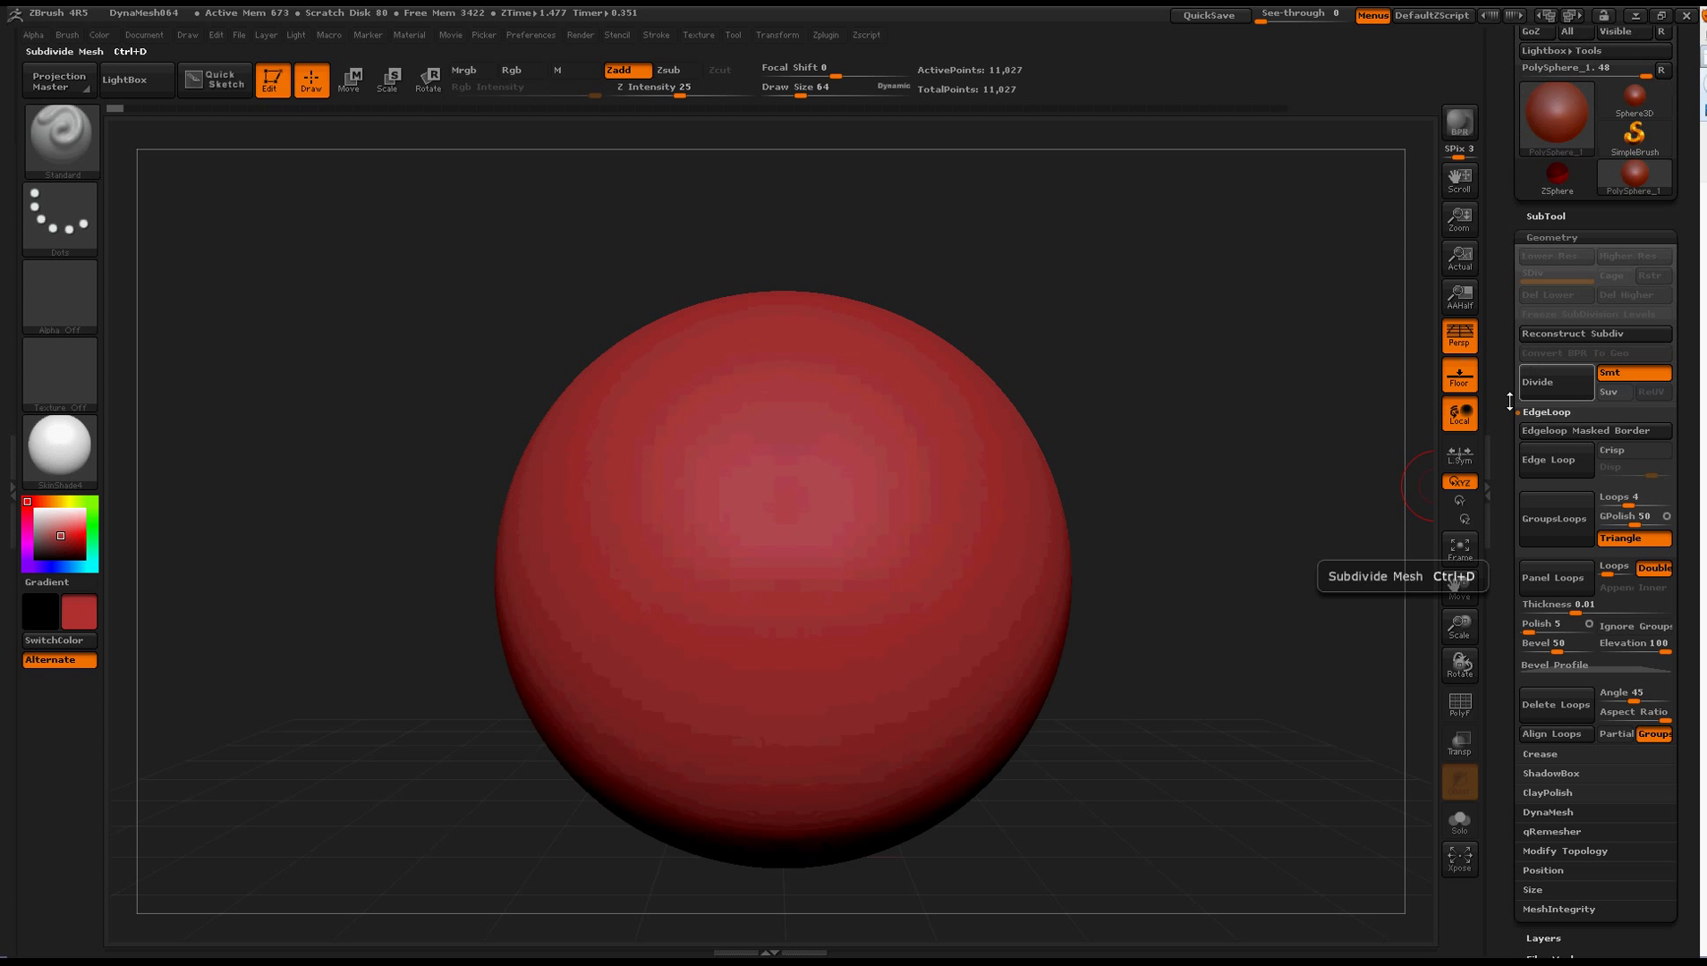
{"action": "mouse_move", "coordinate": [1538, 426]}
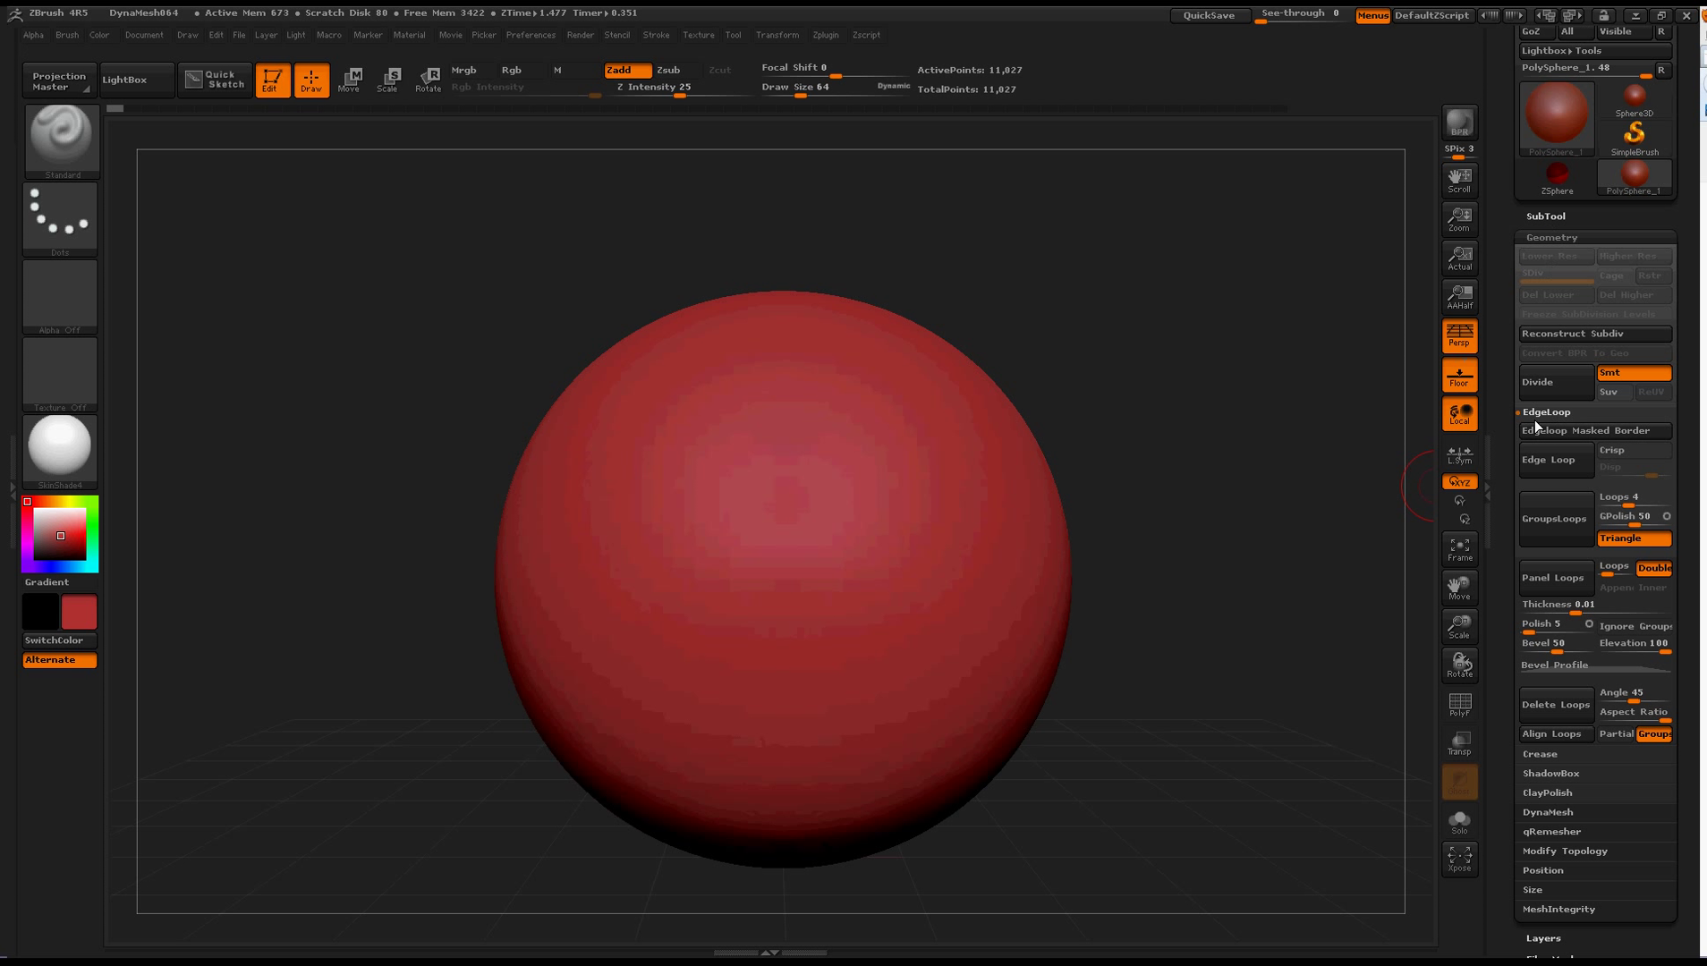
{"action": "mouse_move", "coordinate": [1533, 542]}
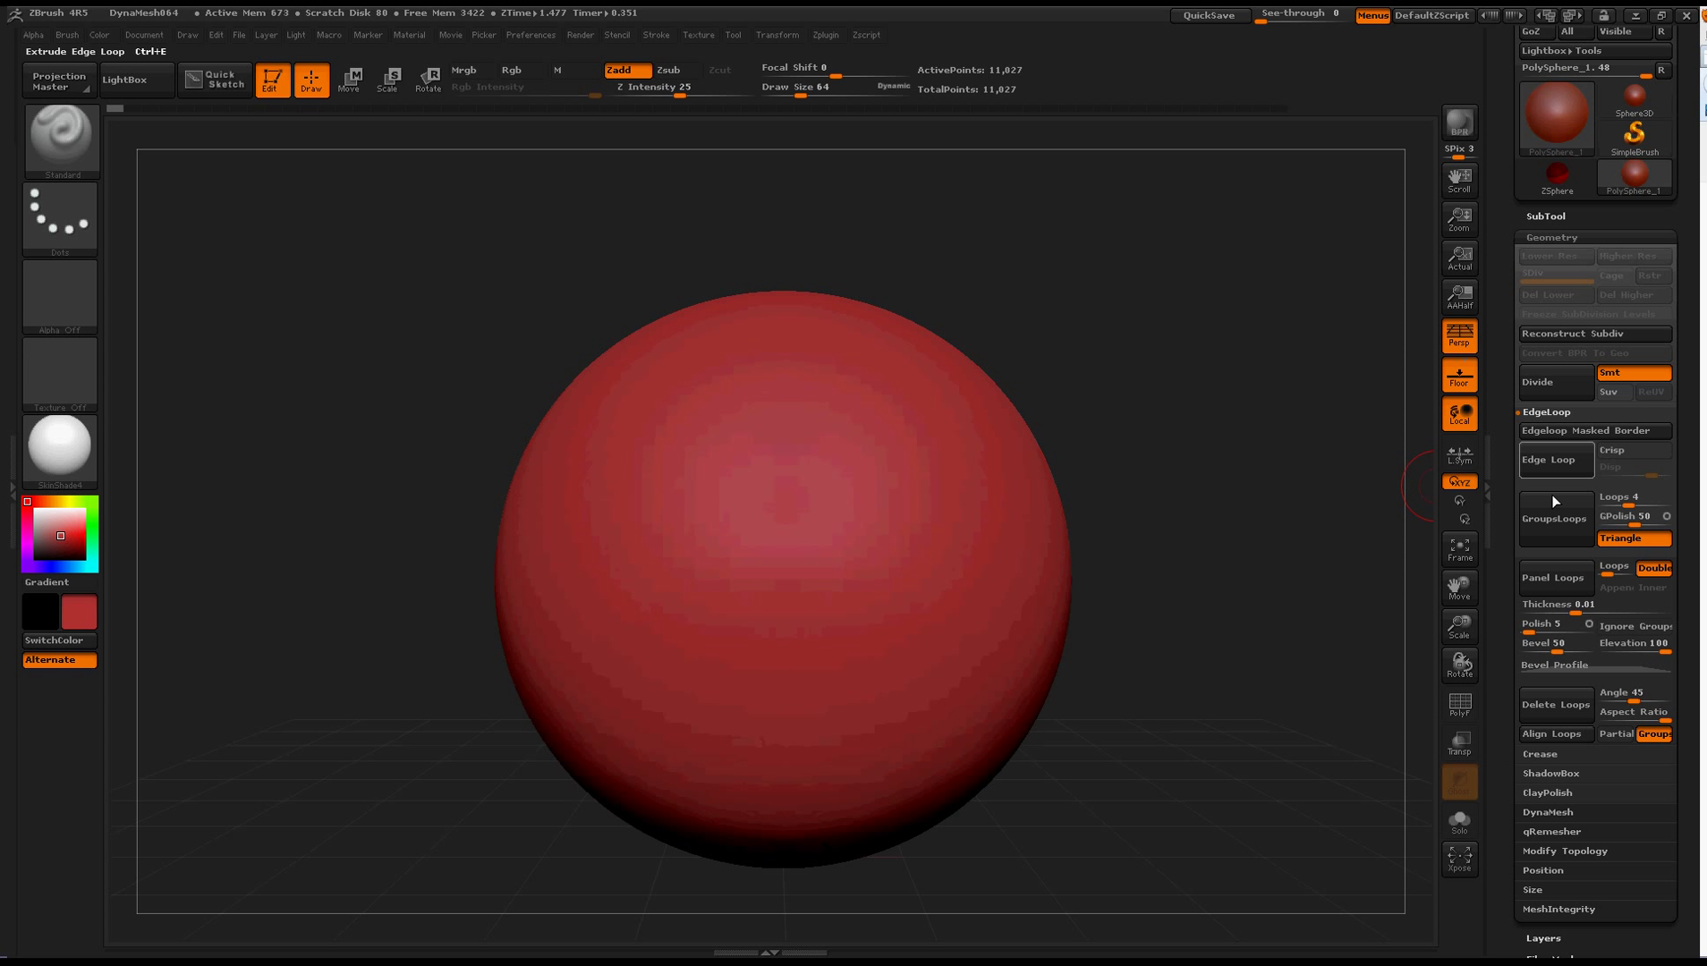
{"action": "mouse_move", "coordinate": [1592, 429]}
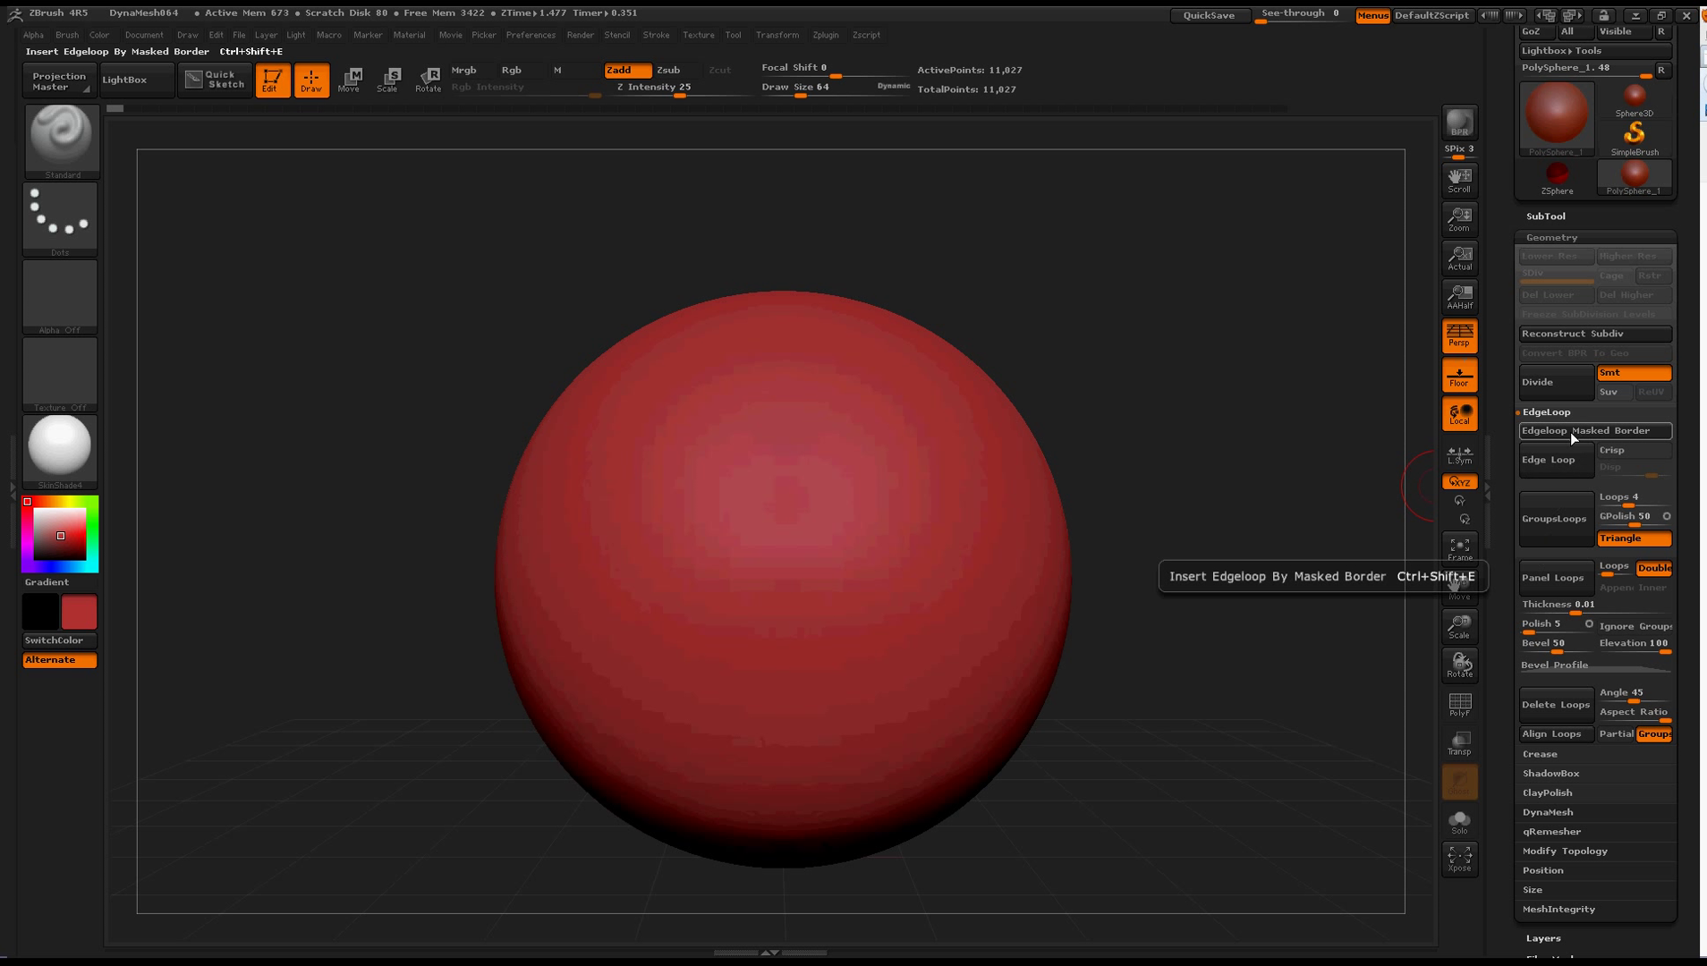
{"action": "mouse_move", "coordinate": [1480, 530]}
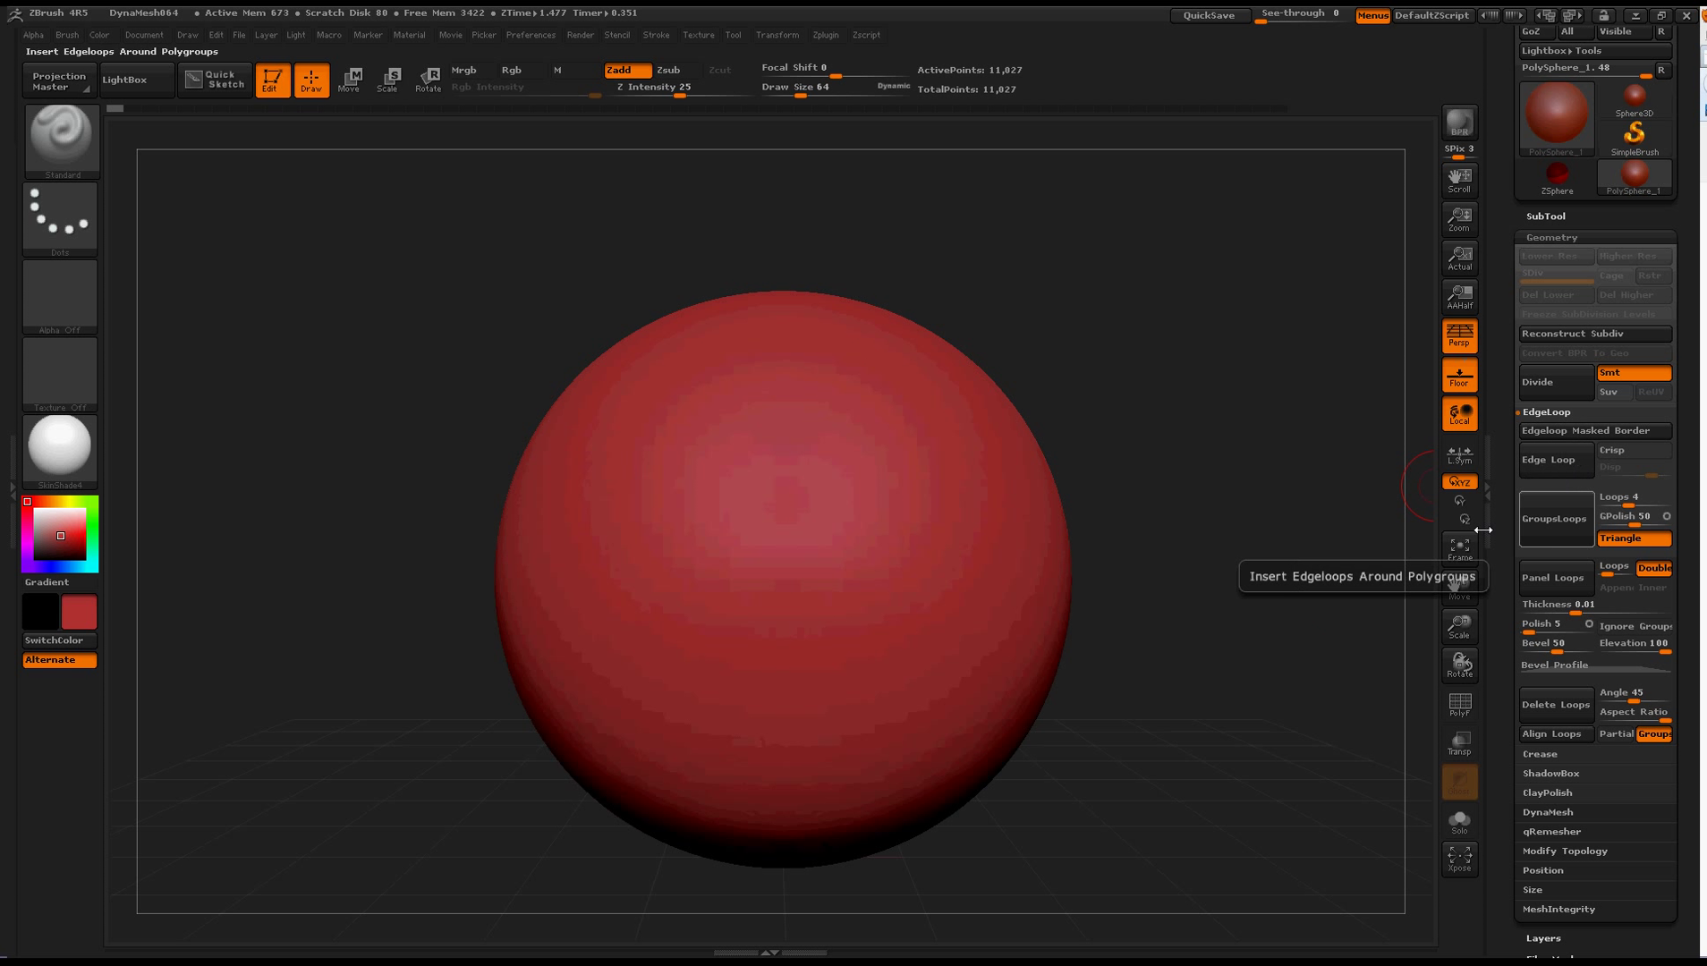
{"action": "mouse_move", "coordinate": [1458, 705]}
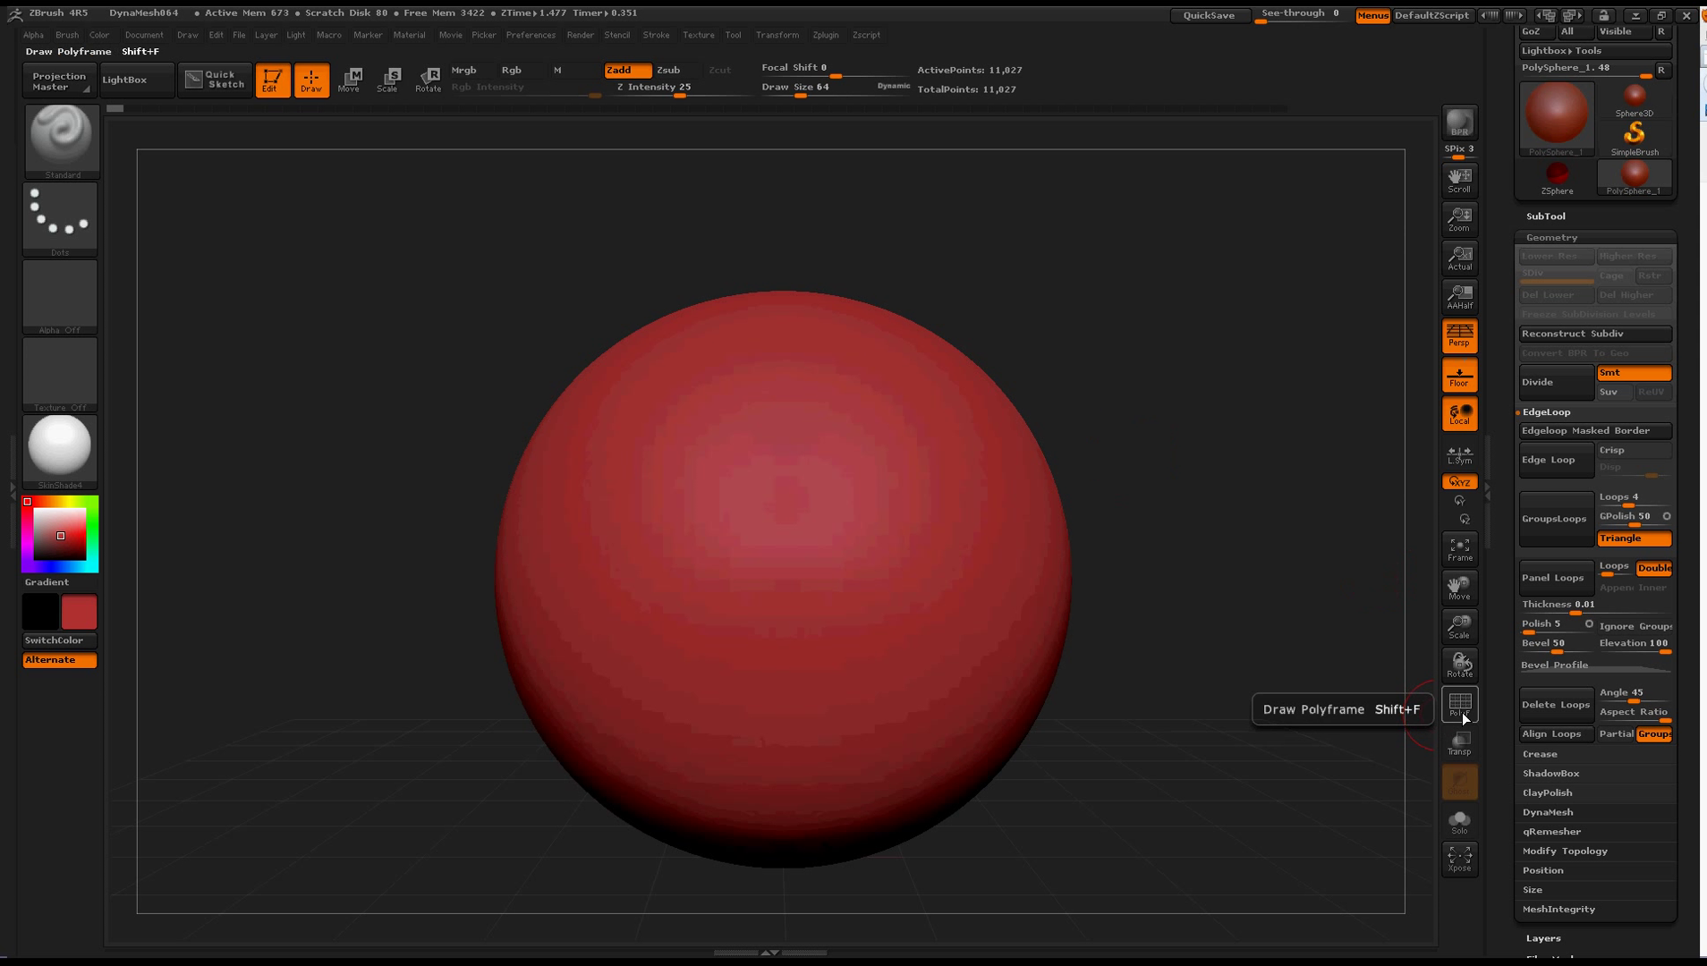
Step: Show PolyFrame, mask a rectangular band on the sphere and insert edge loops along its masked border
{"action": "left_click", "coordinate": [1458, 703]}
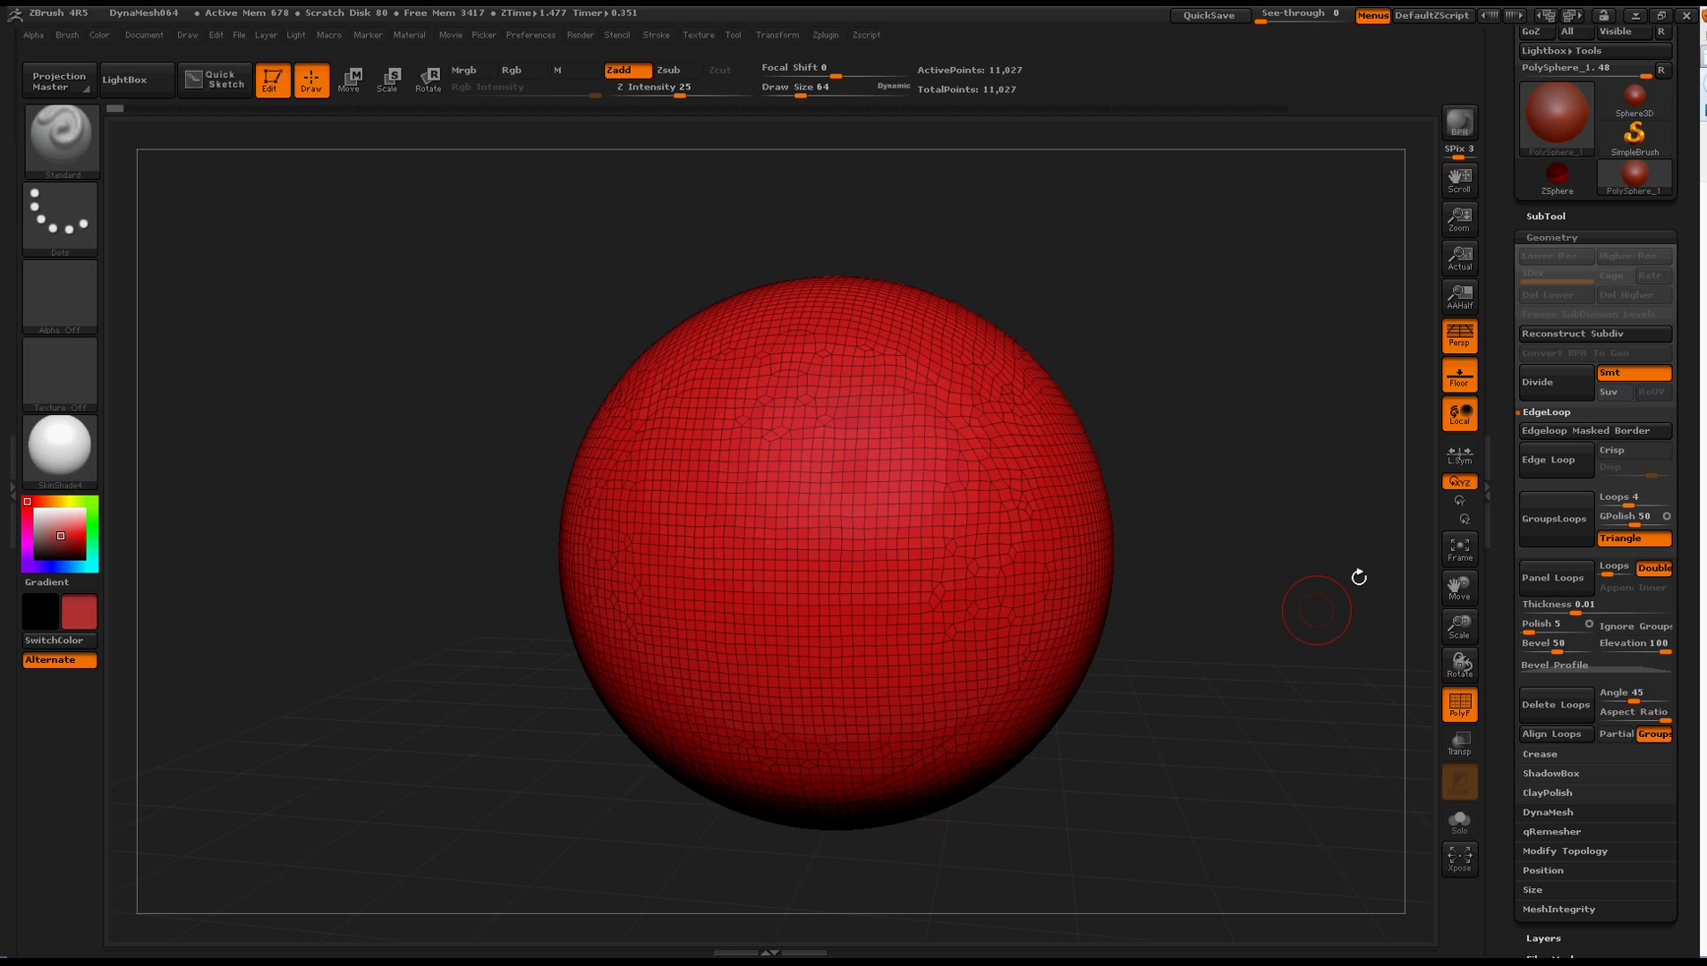
{"action": "left_click", "coordinate": [509, 72]}
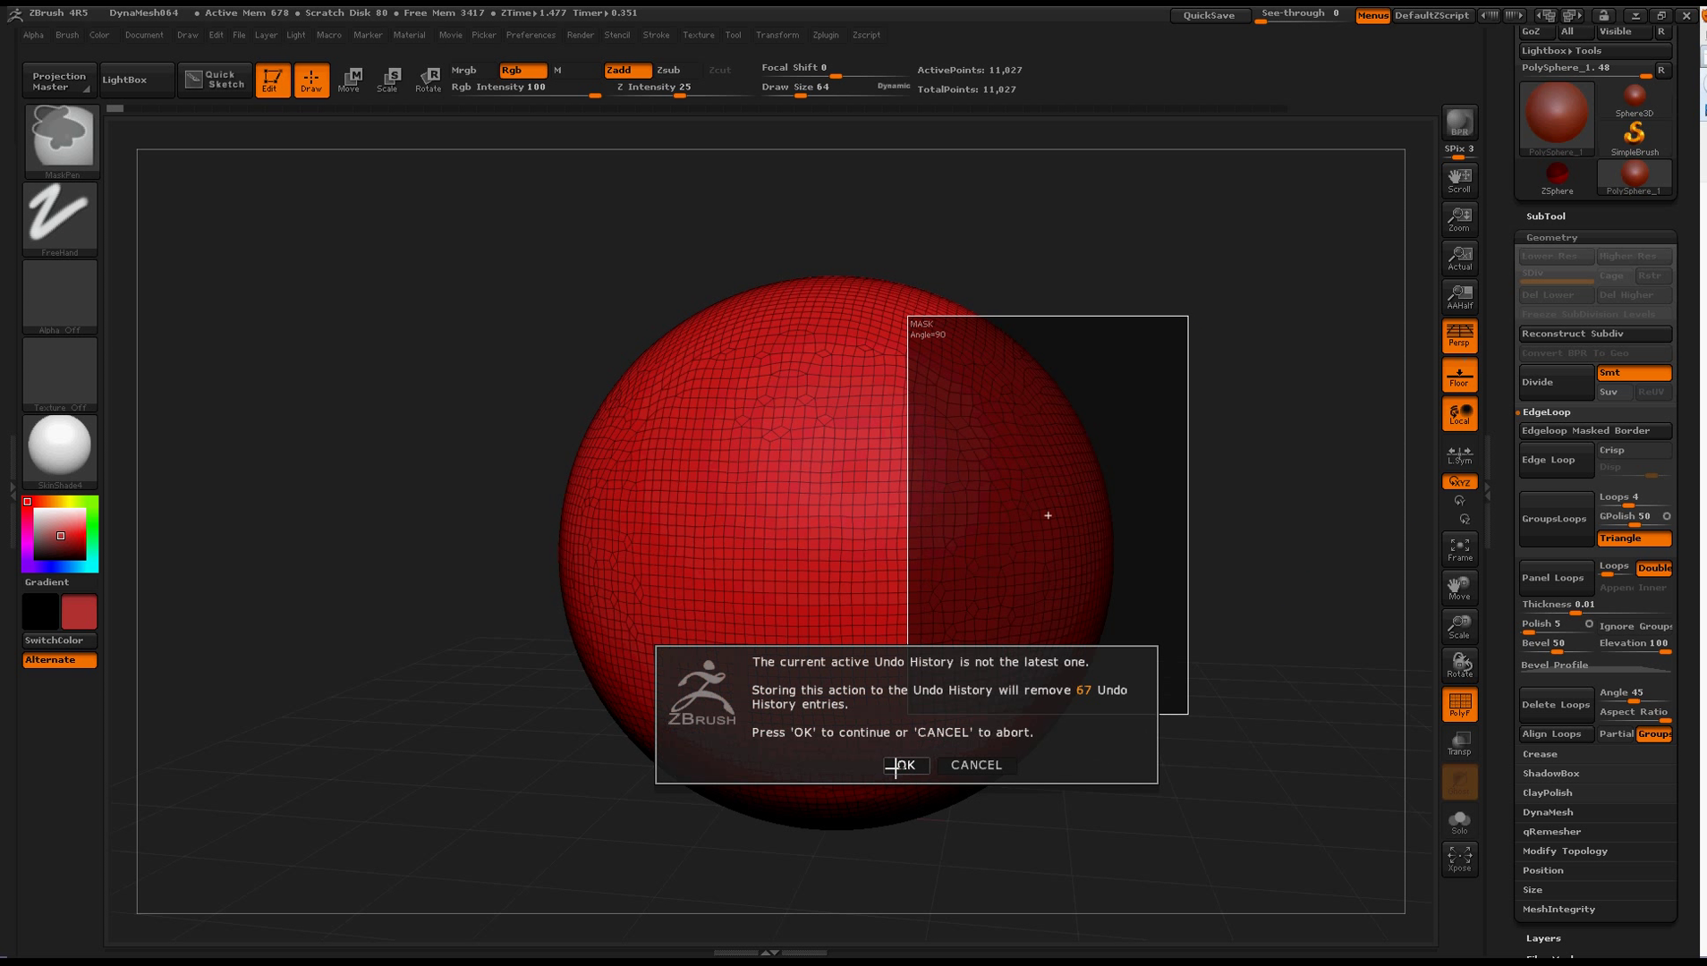
{"action": "left_click", "coordinate": [906, 766]}
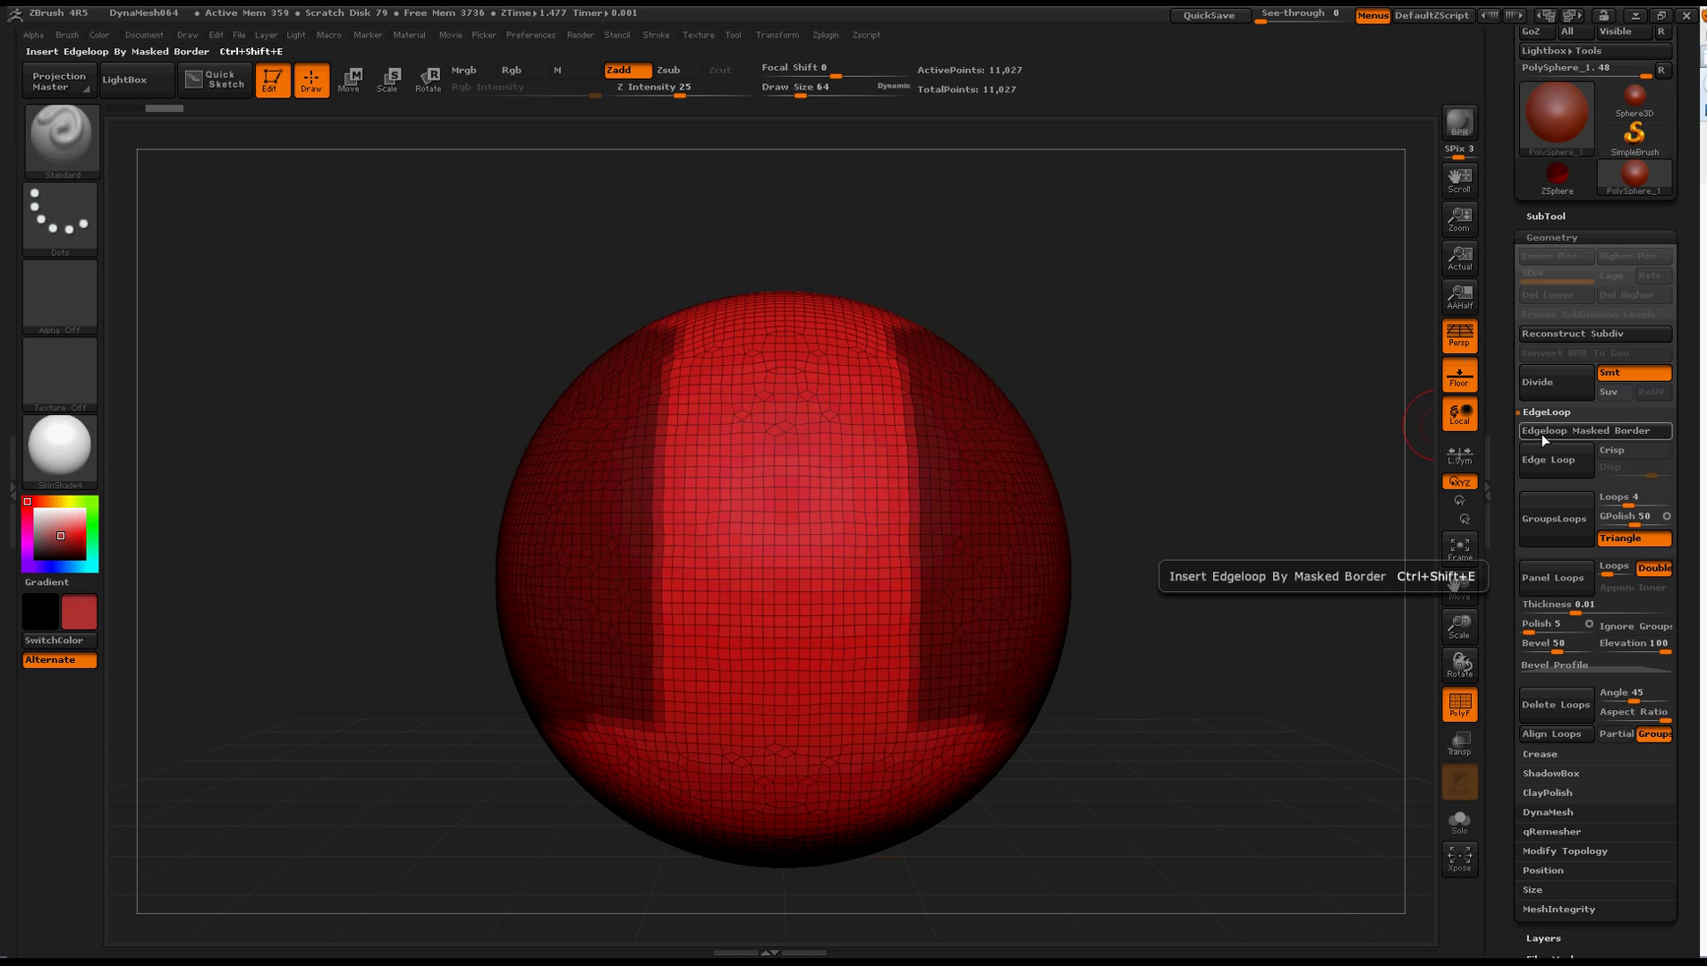
{"action": "left_click", "coordinate": [1593, 431]}
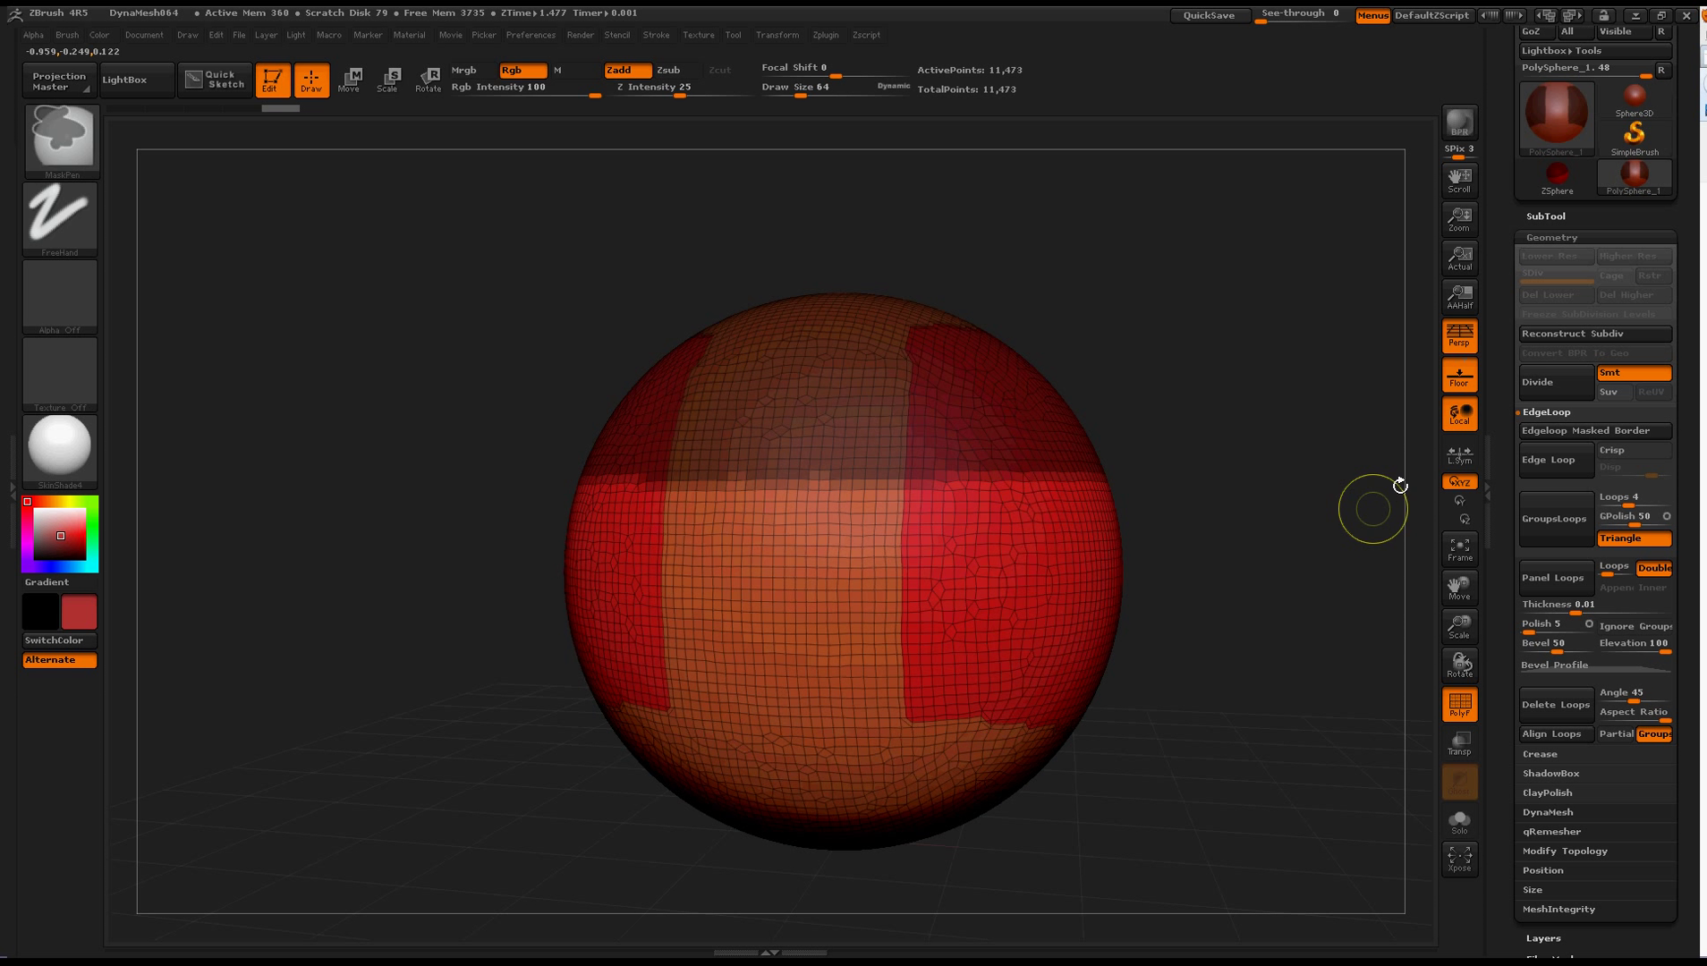
{"action": "mouse_move", "coordinate": [1554, 458]}
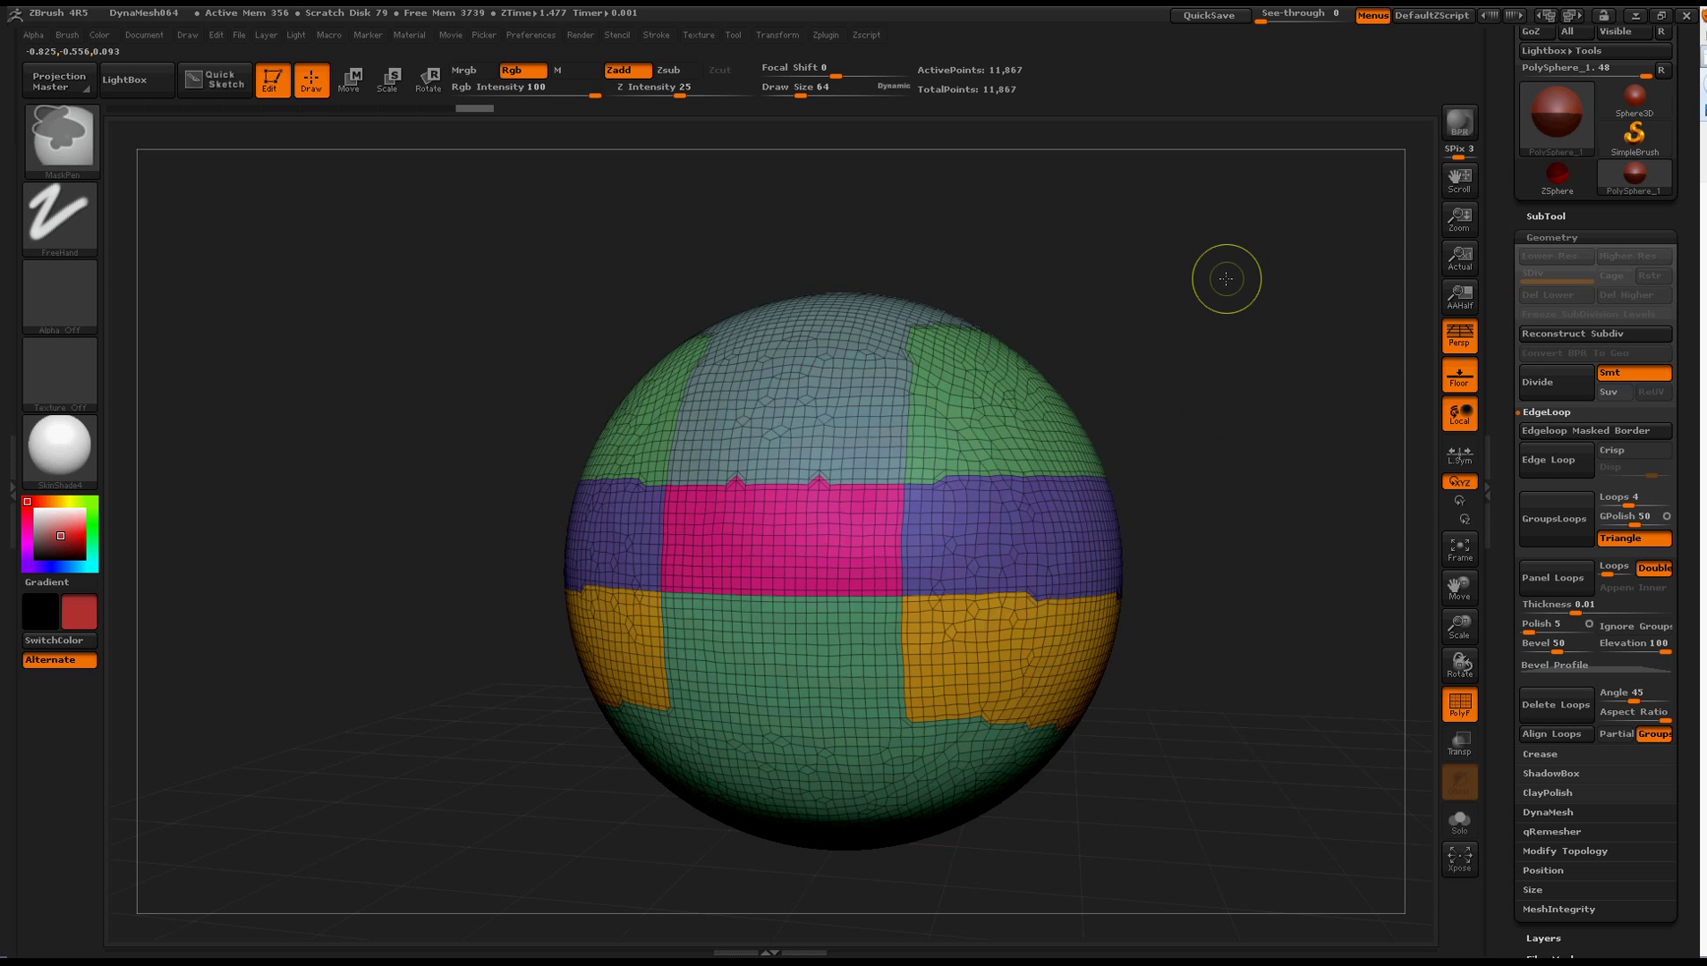
{"action": "mouse_move", "coordinate": [1554, 458]}
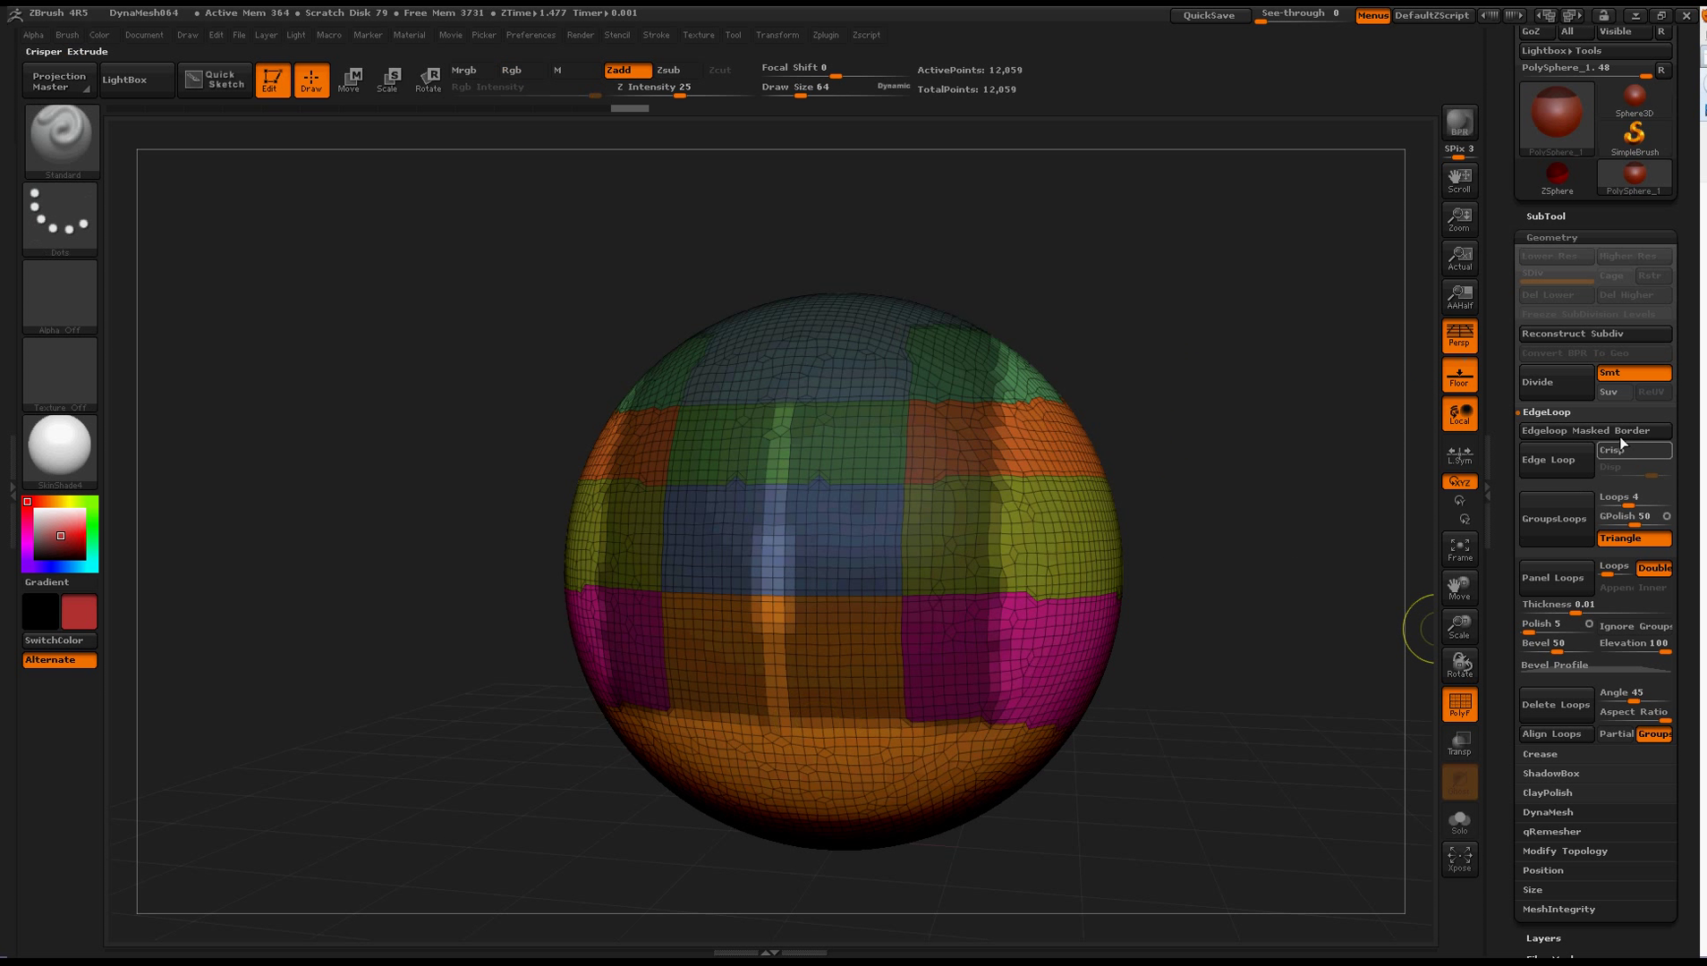
{"action": "mouse_move", "coordinate": [1592, 431]}
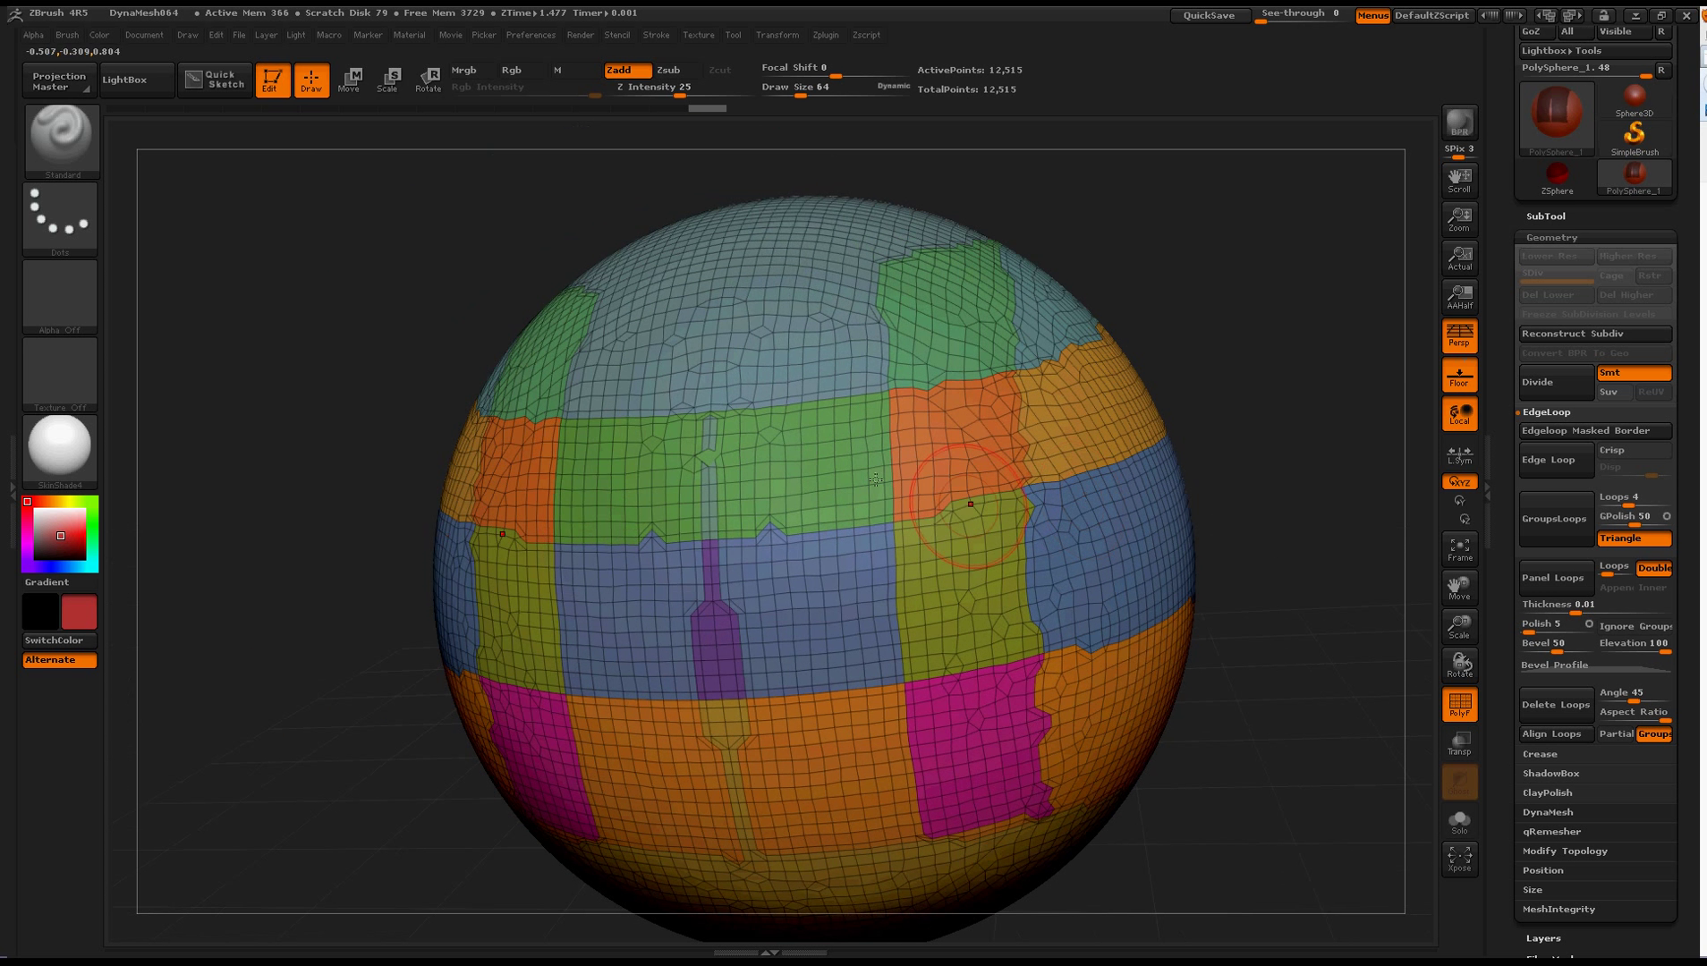
Step: Switch between Move transpose and MaskPen to mask further areas across the sphere's top and sides
{"action": "left_click", "coordinate": [349, 79]}
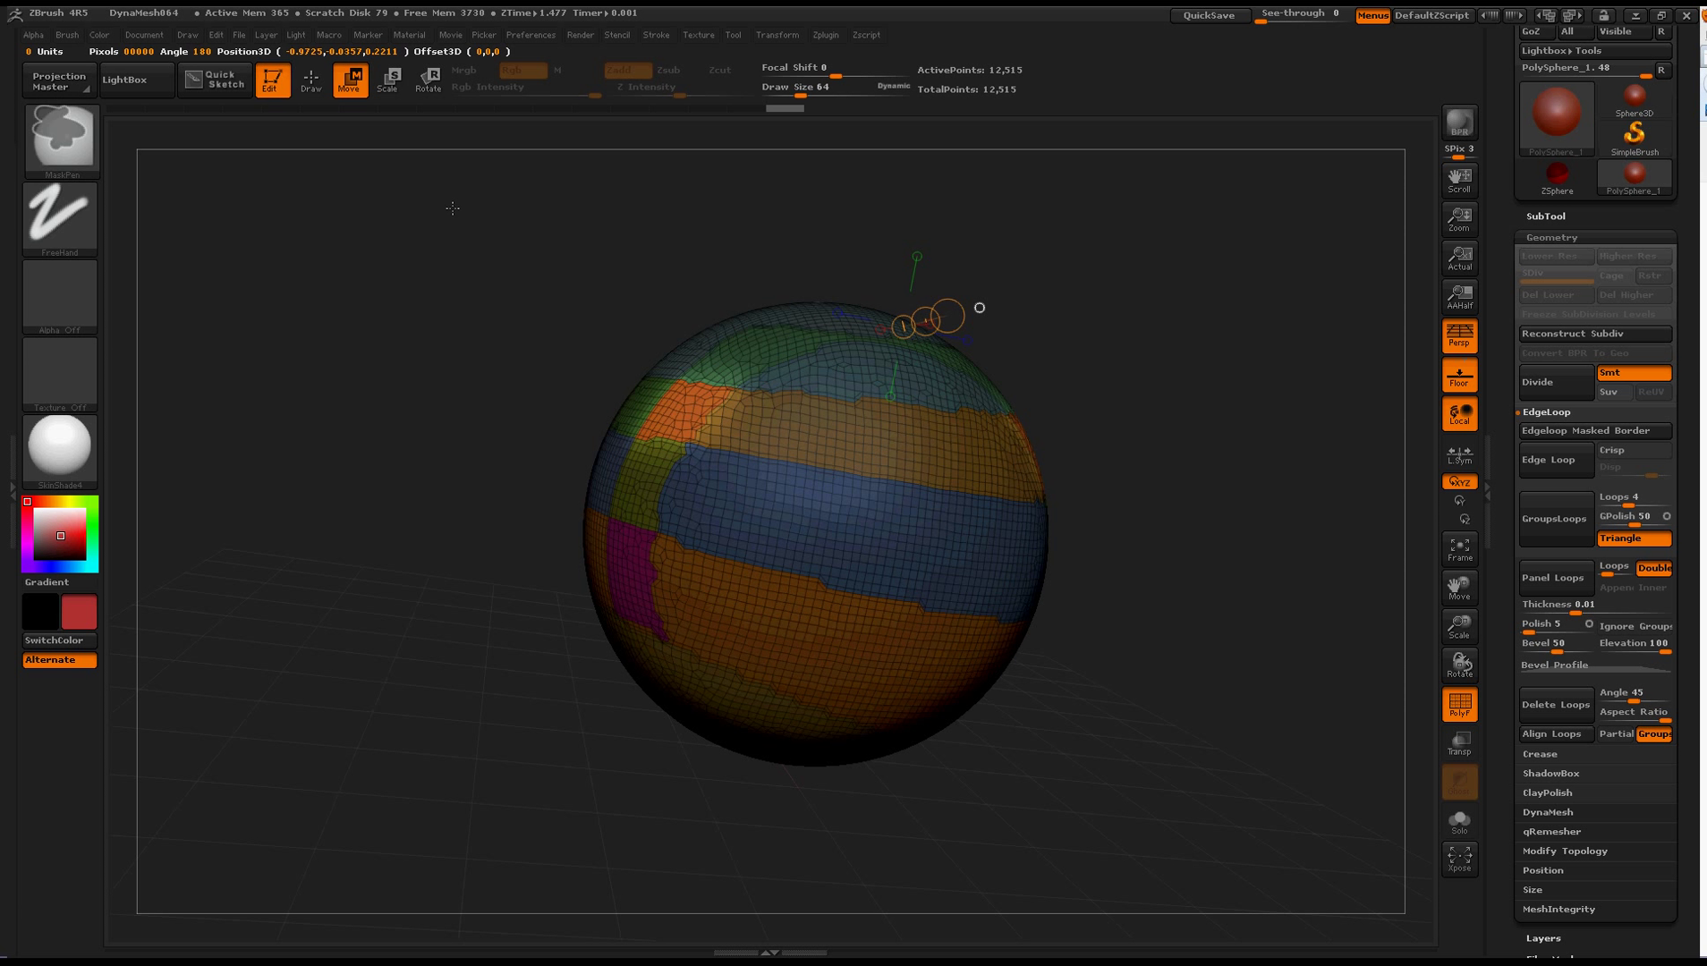
{"action": "left_click", "coordinate": [310, 78]}
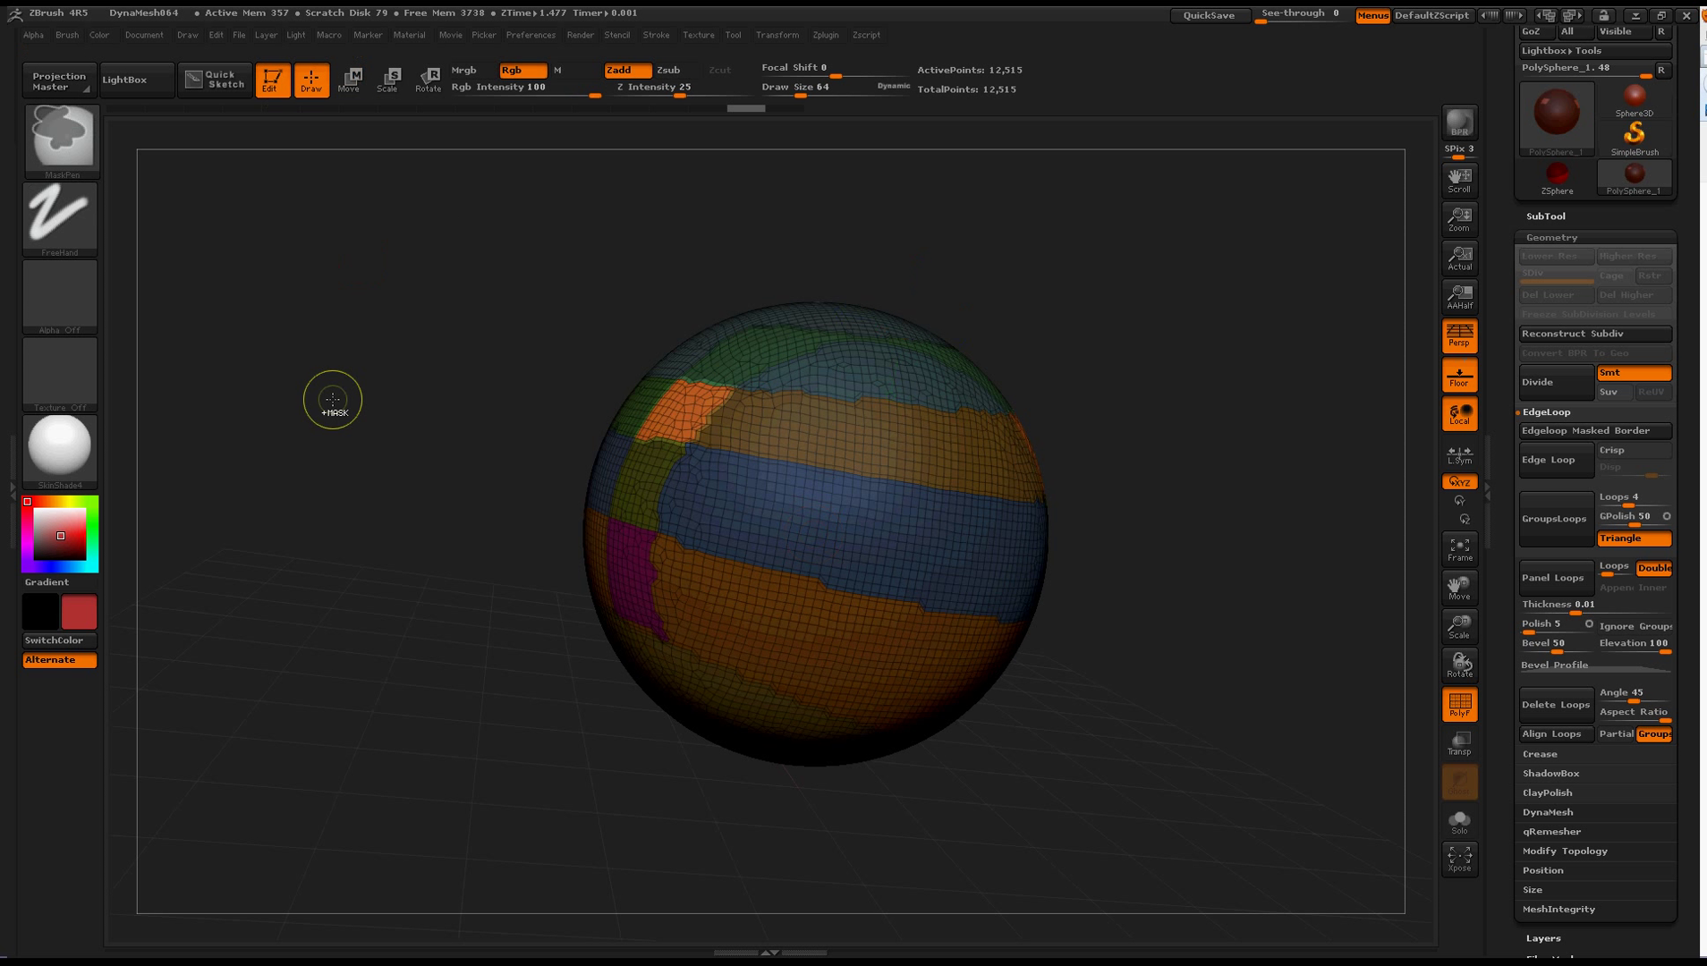
{"action": "left_click", "coordinate": [349, 78]}
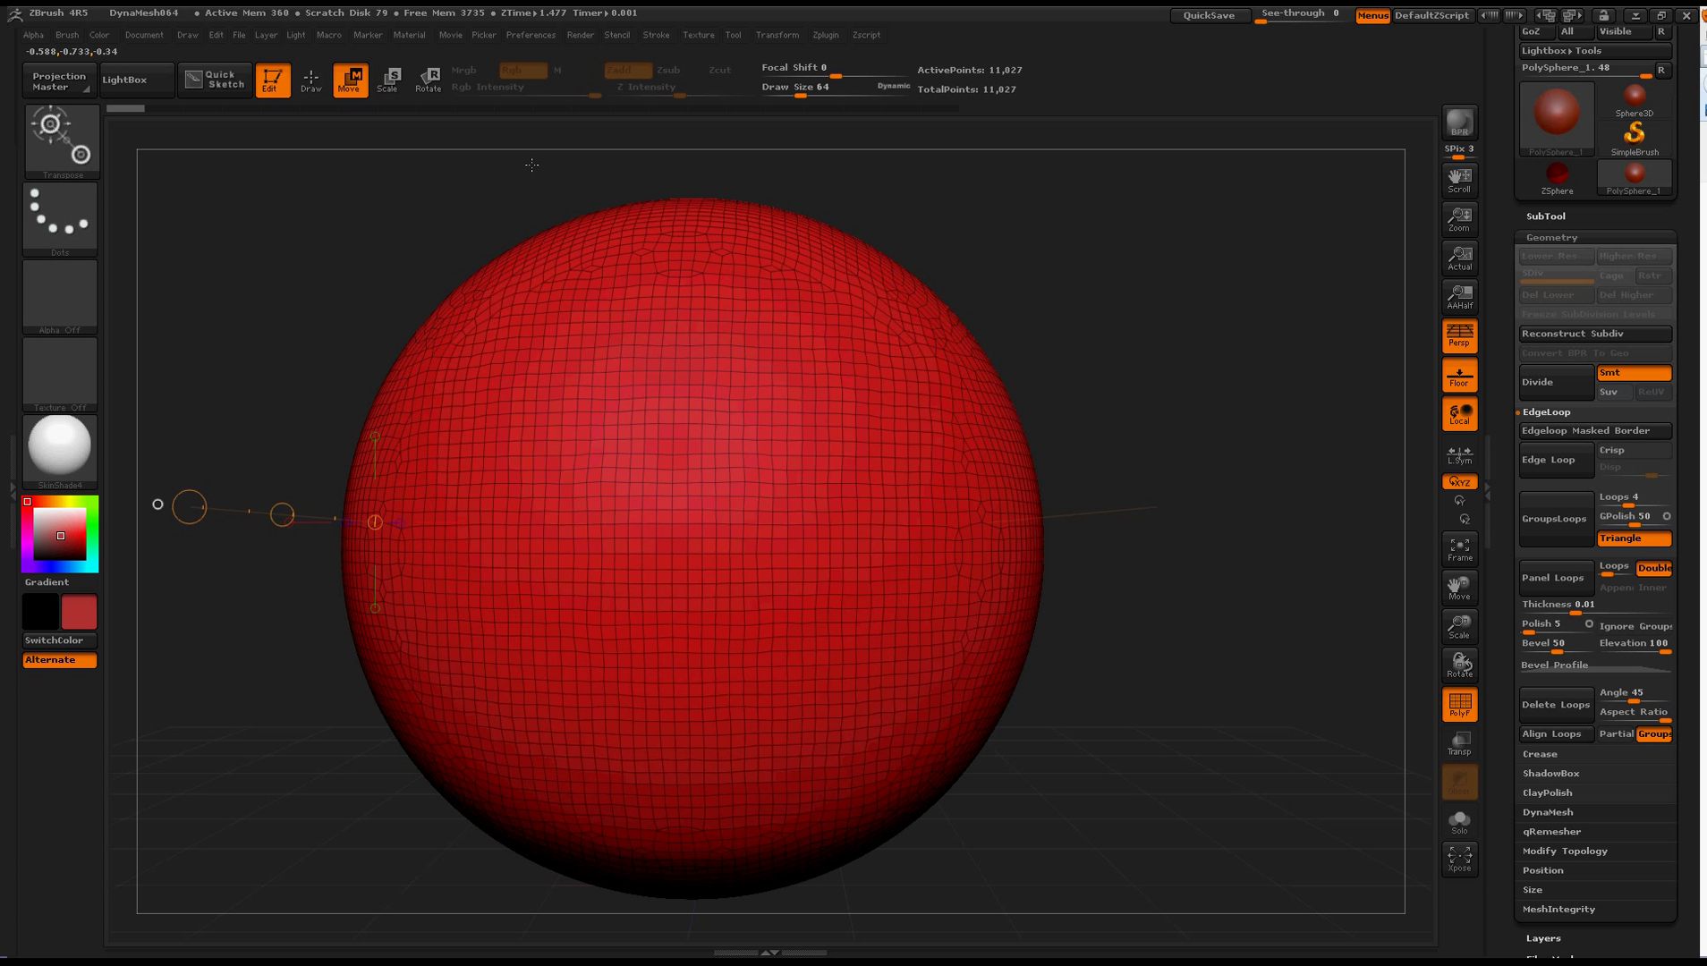
{"action": "mouse_move", "coordinate": [1072, 280]}
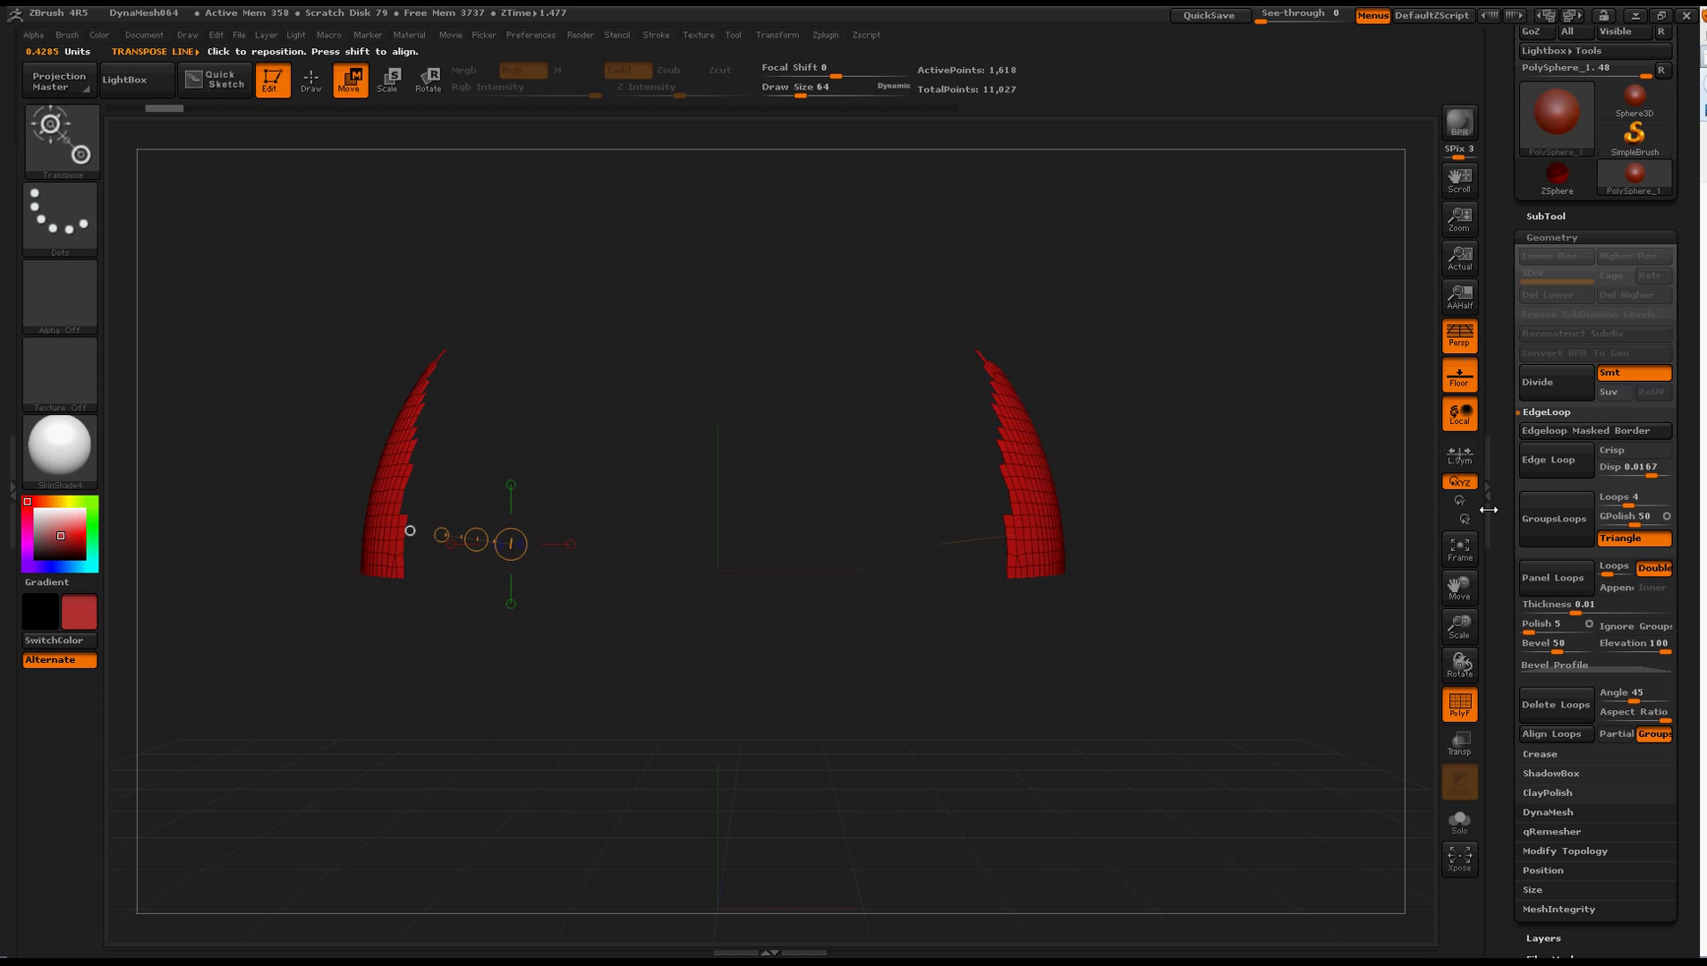
Step: Extrude the two isolated side polygroups into thick plates with repeated Edge Loop, then unhide the sphere
{"action": "left_click", "coordinate": [1552, 458]}
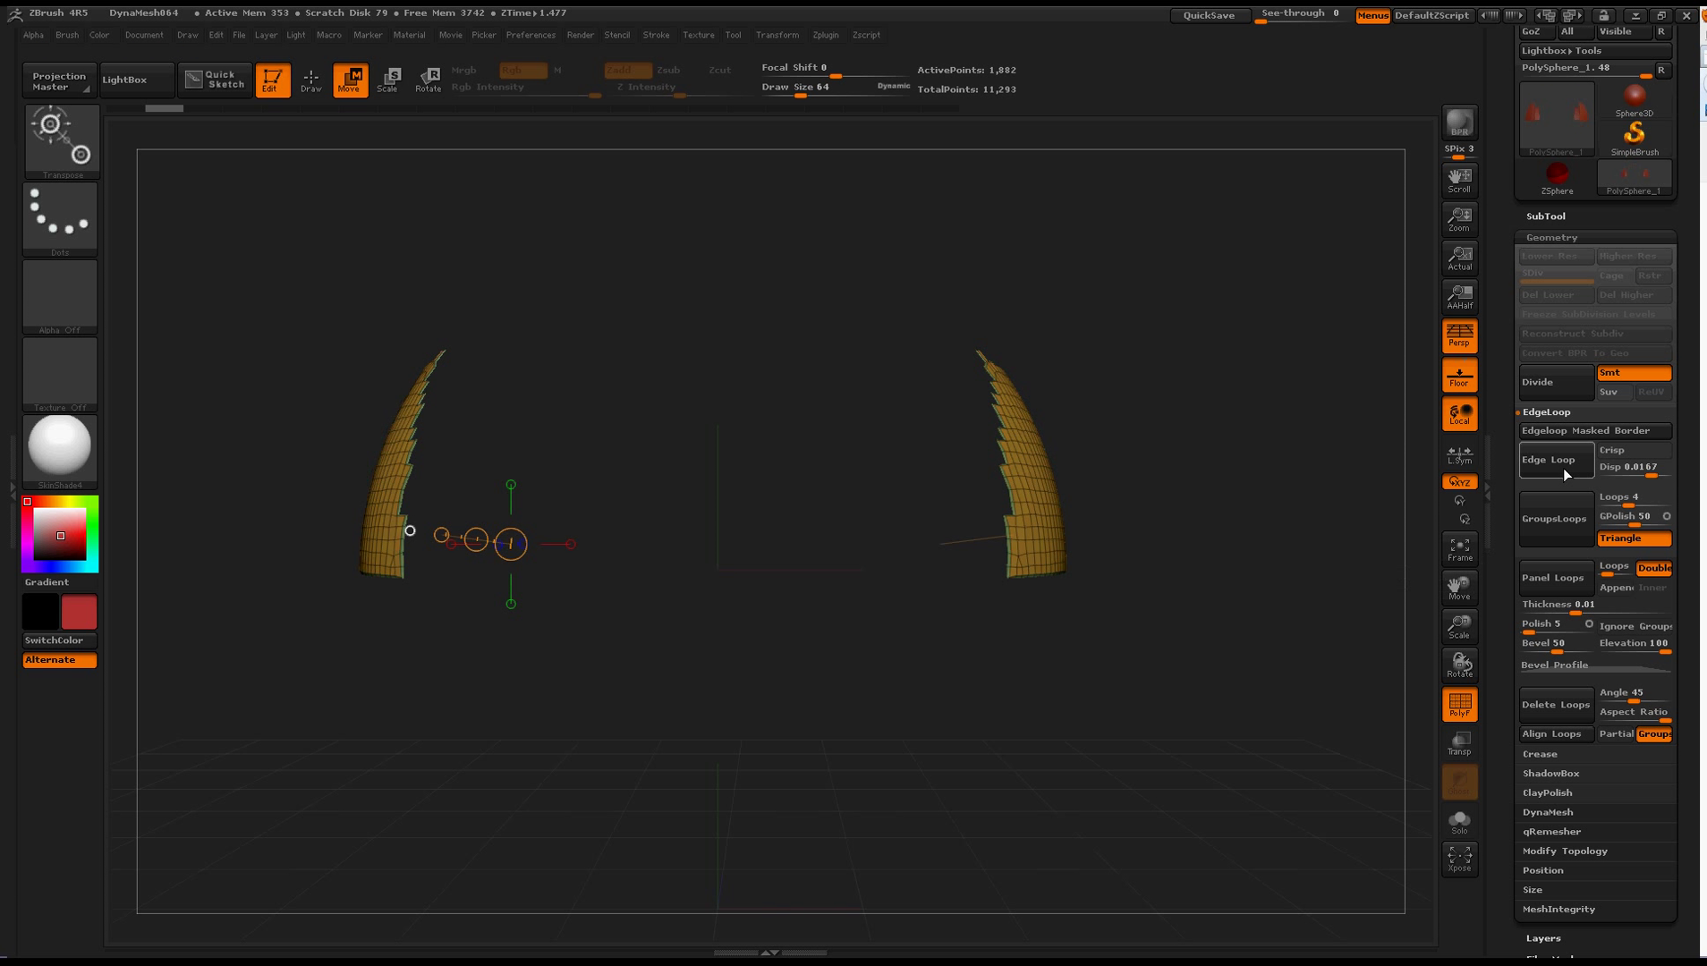
{"action": "left_click", "coordinate": [1549, 460]}
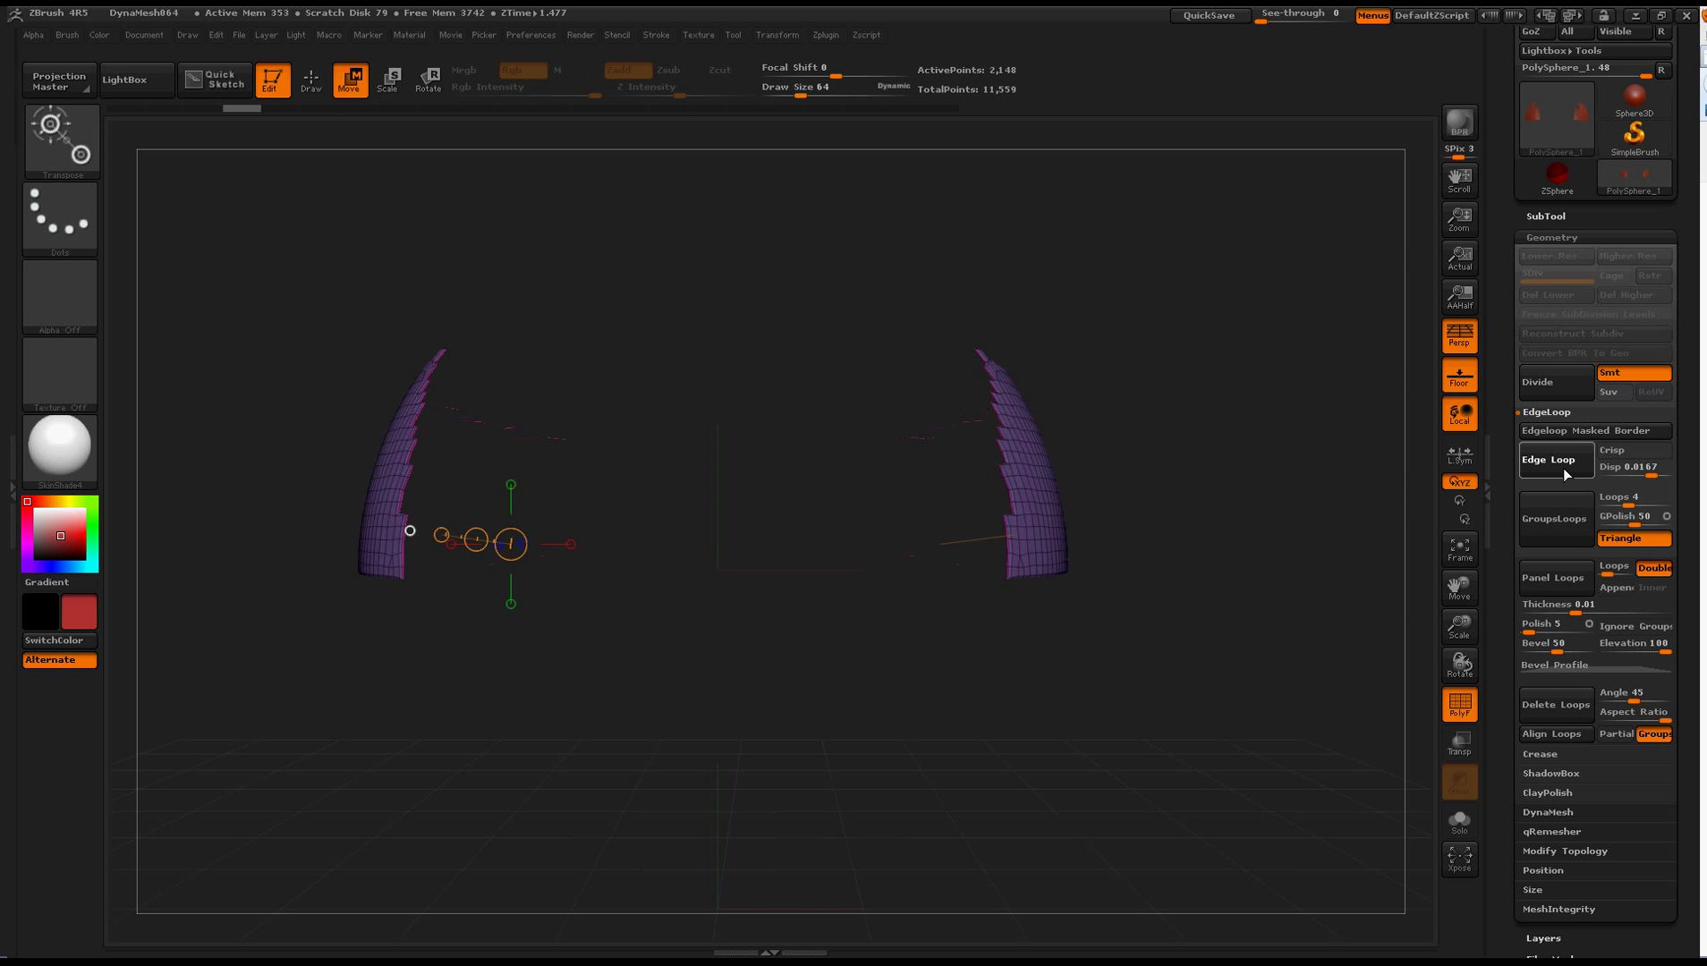
{"action": "left_click", "coordinate": [1554, 458]}
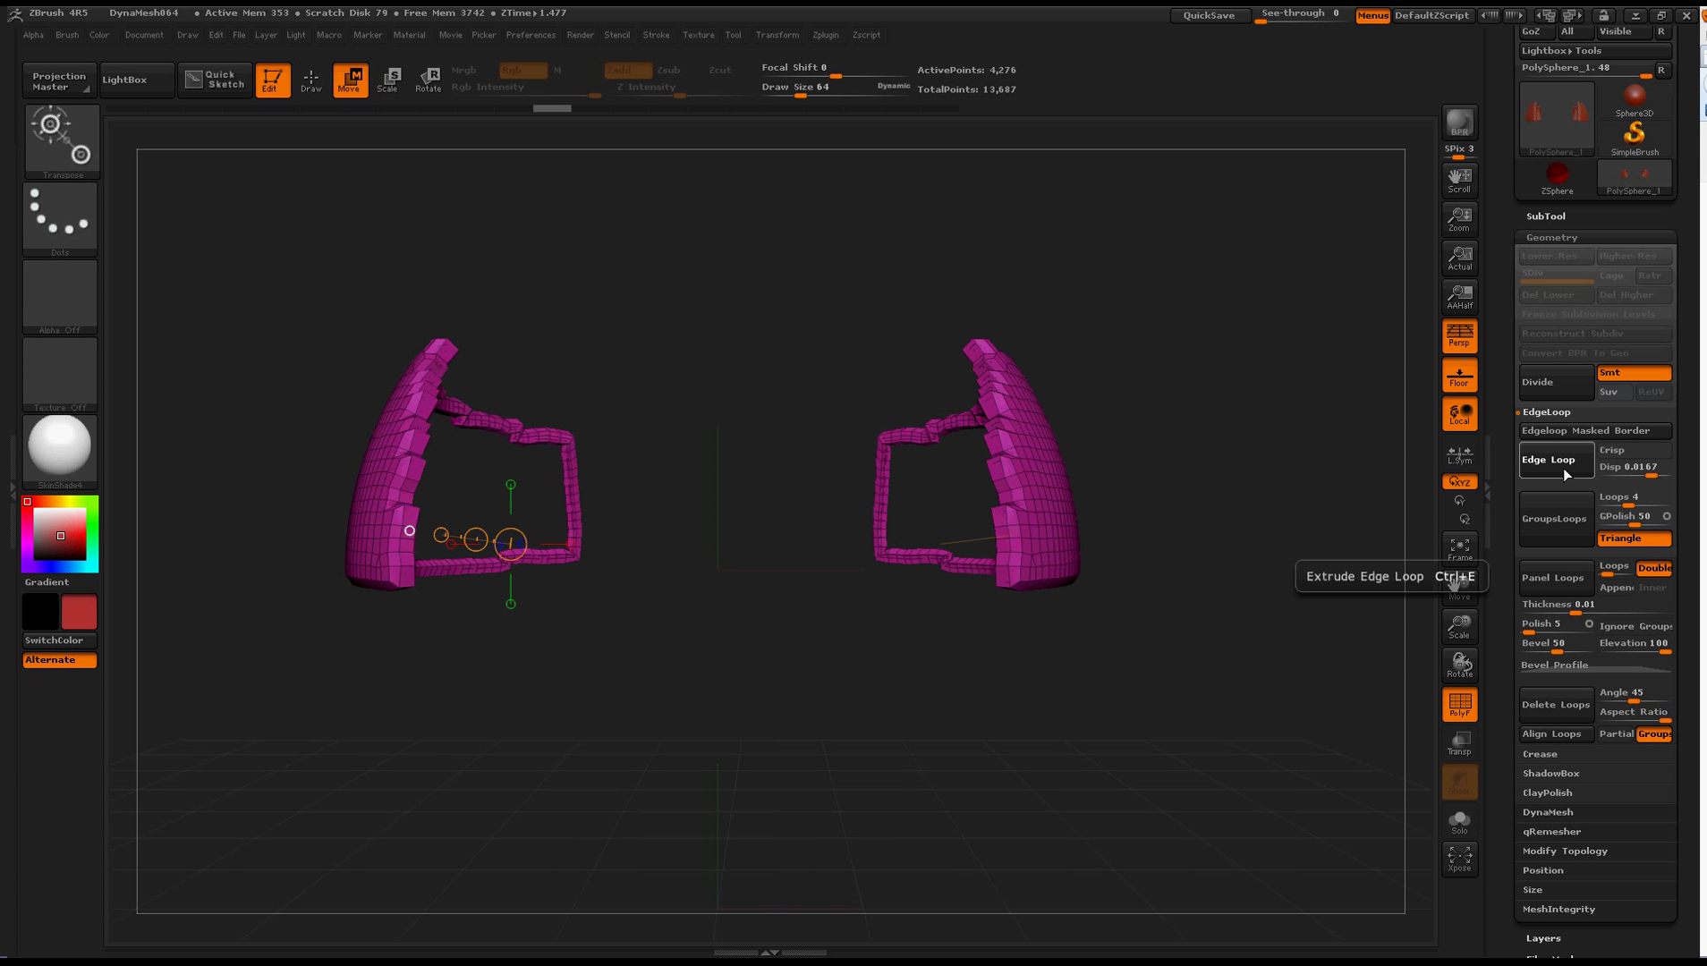
{"action": "left_click", "coordinate": [1544, 460]}
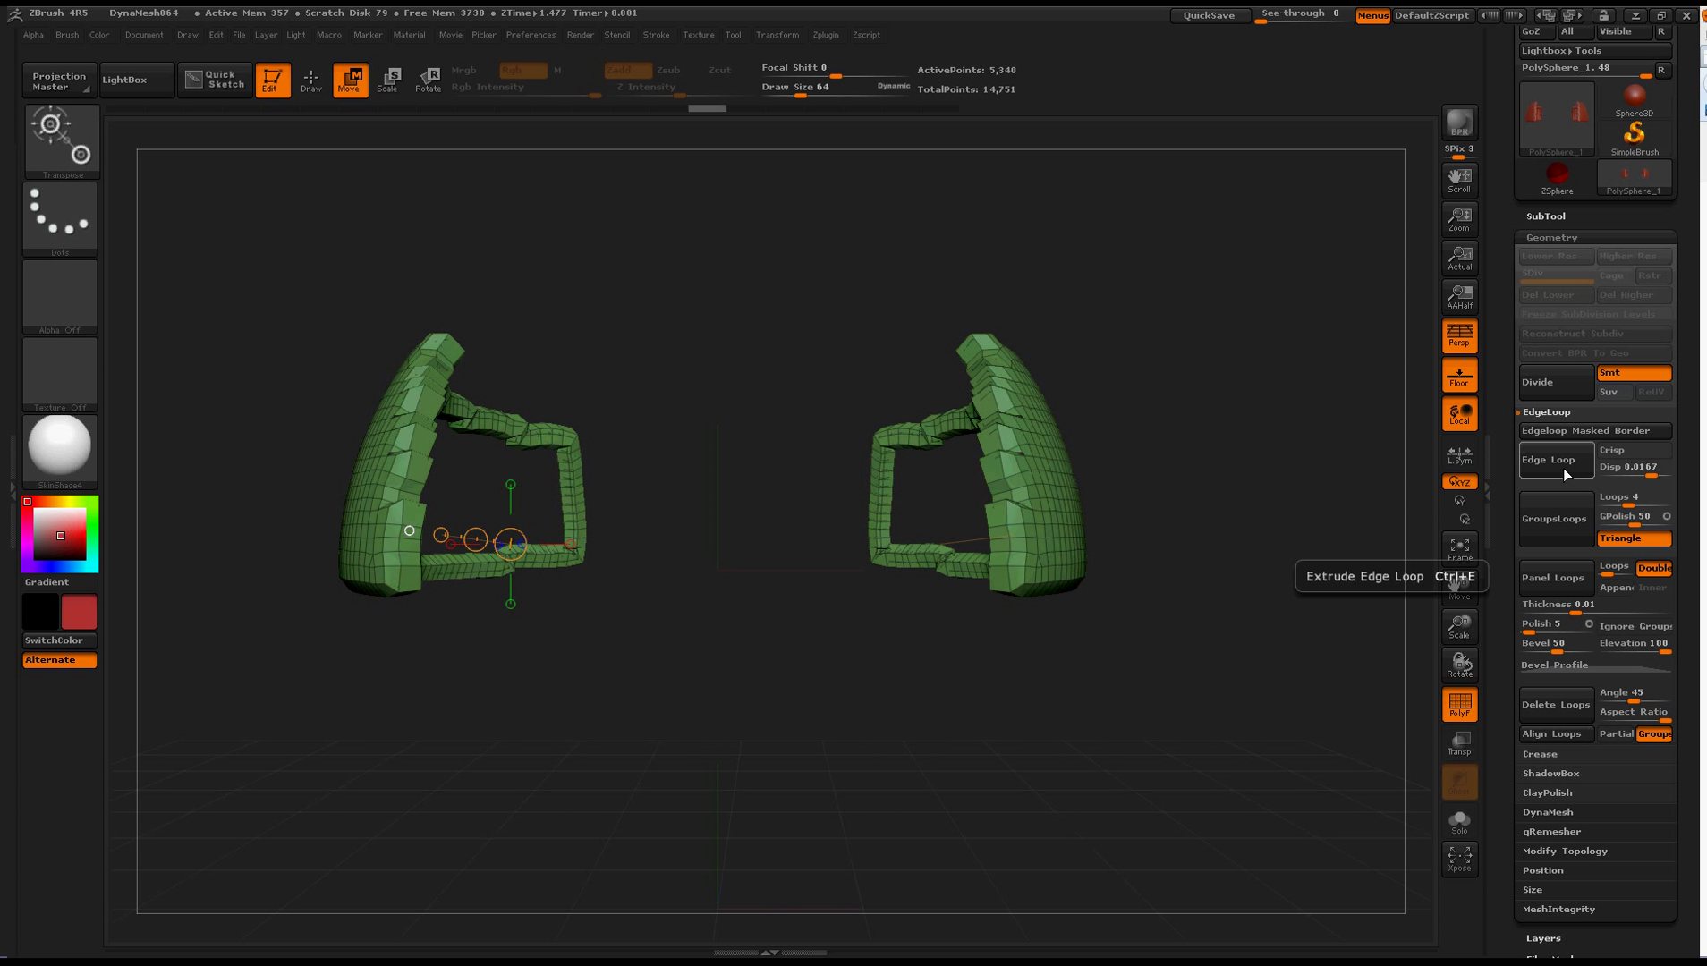
{"action": "mouse_move", "coordinate": [1274, 506]}
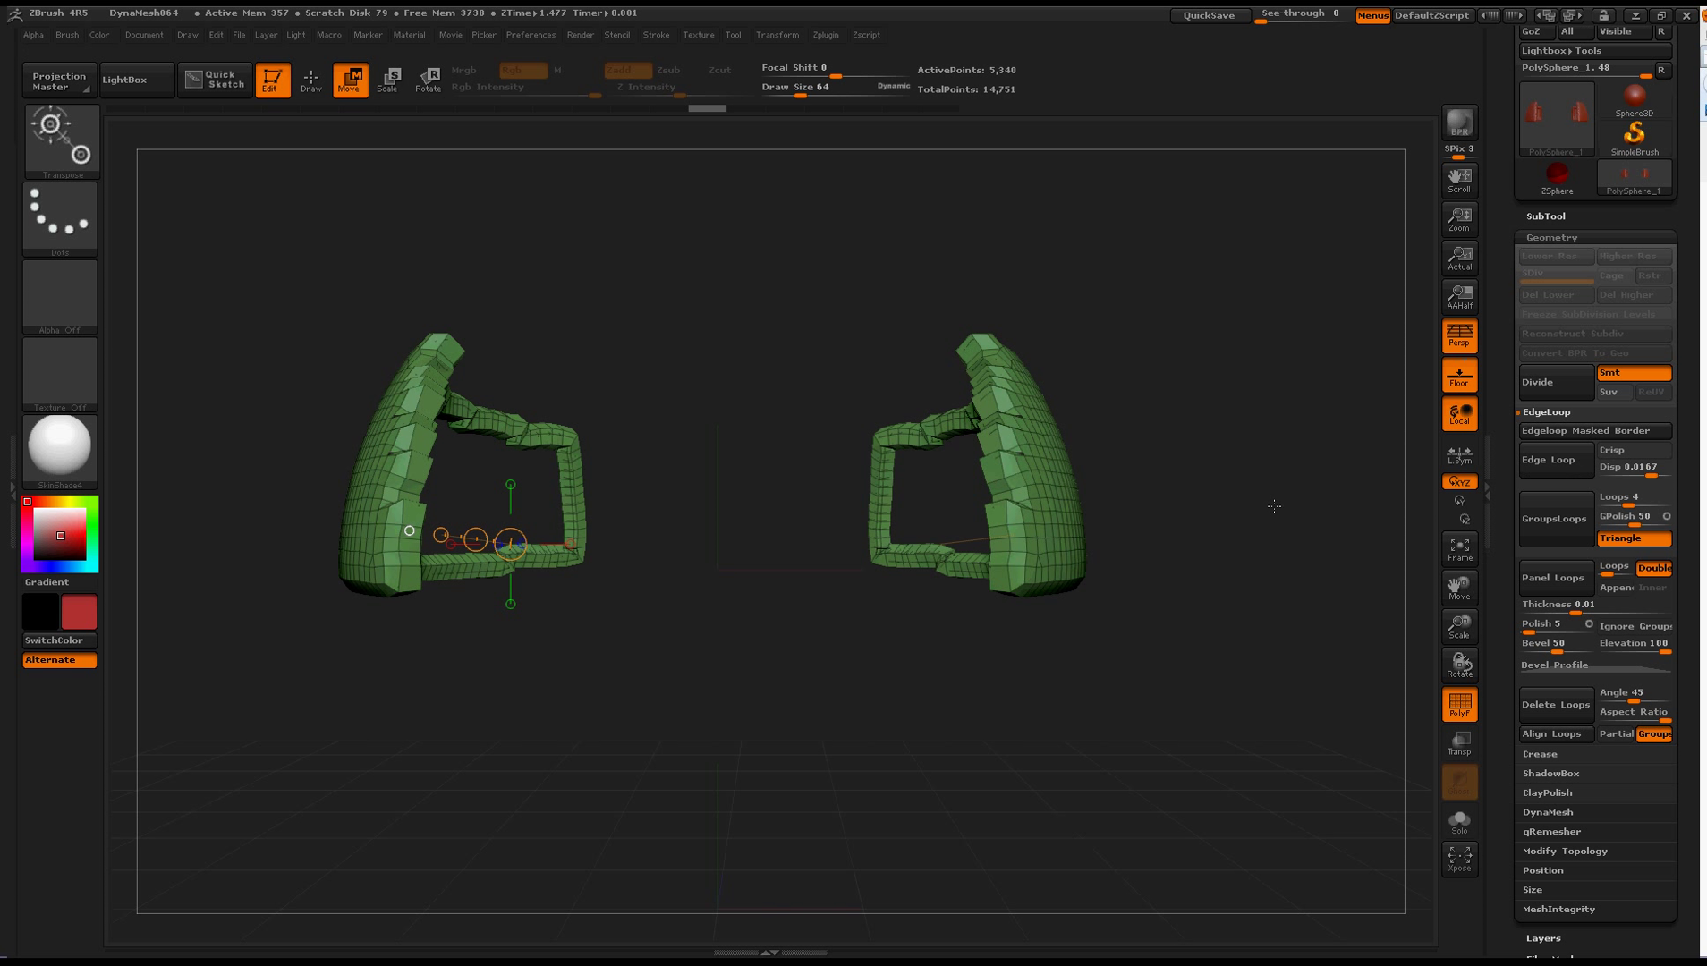
{"action": "mouse_move", "coordinate": [1111, 347]}
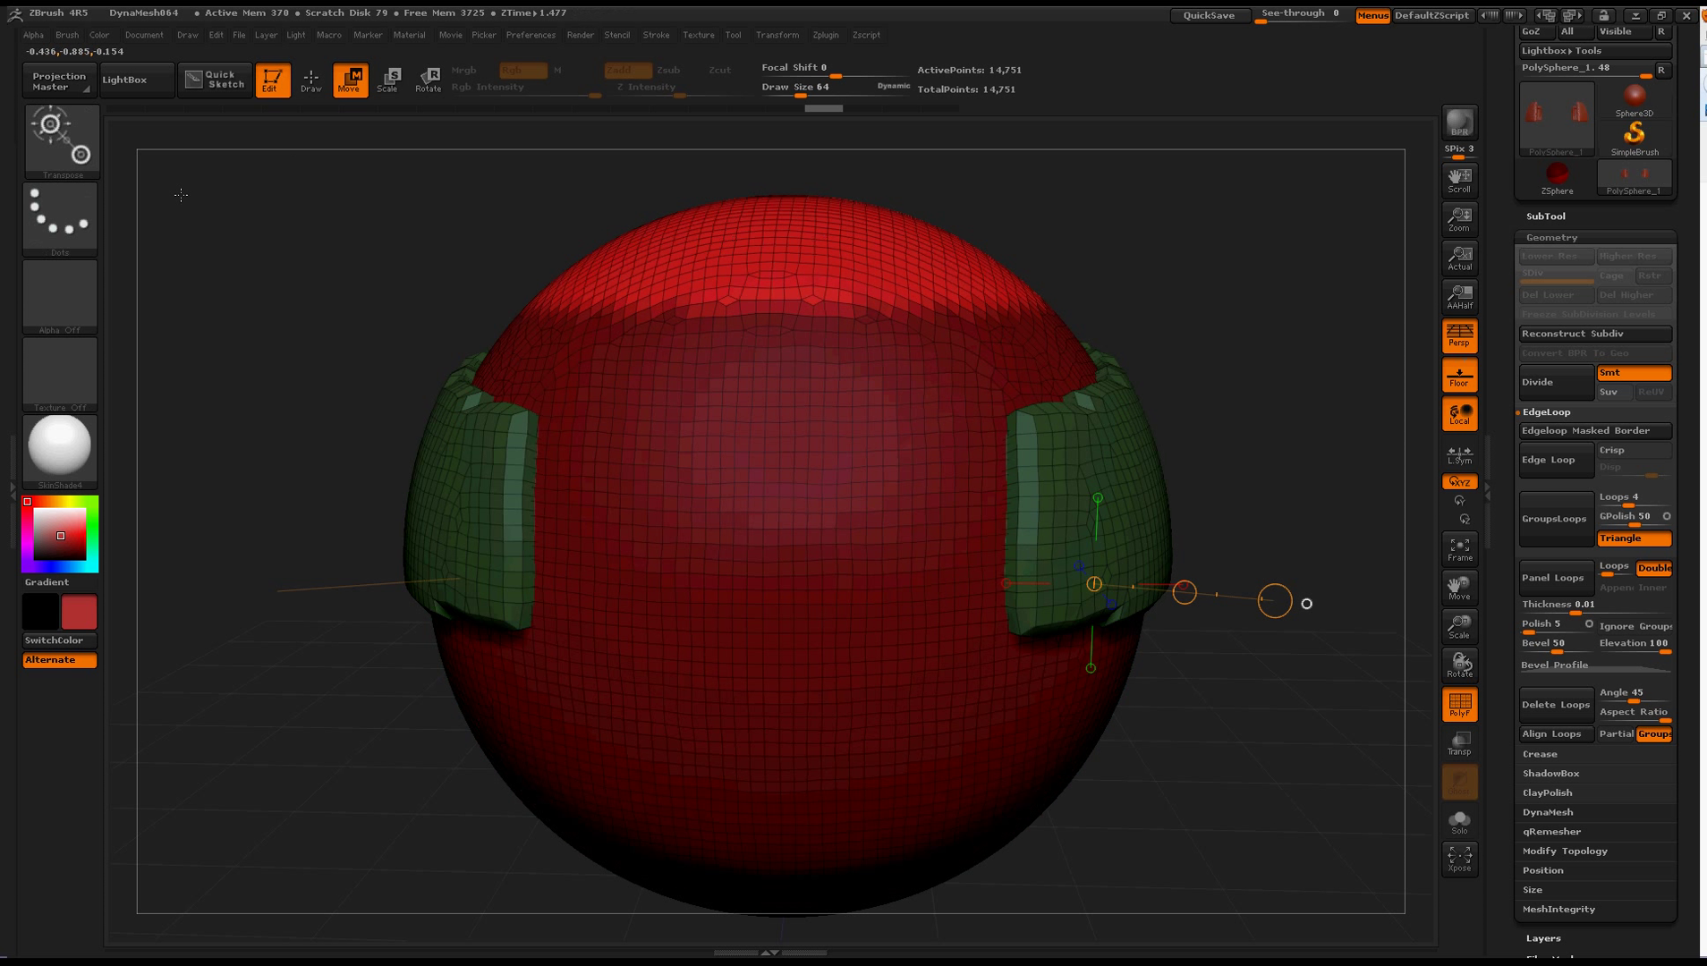
{"action": "left_click", "coordinate": [309, 79]}
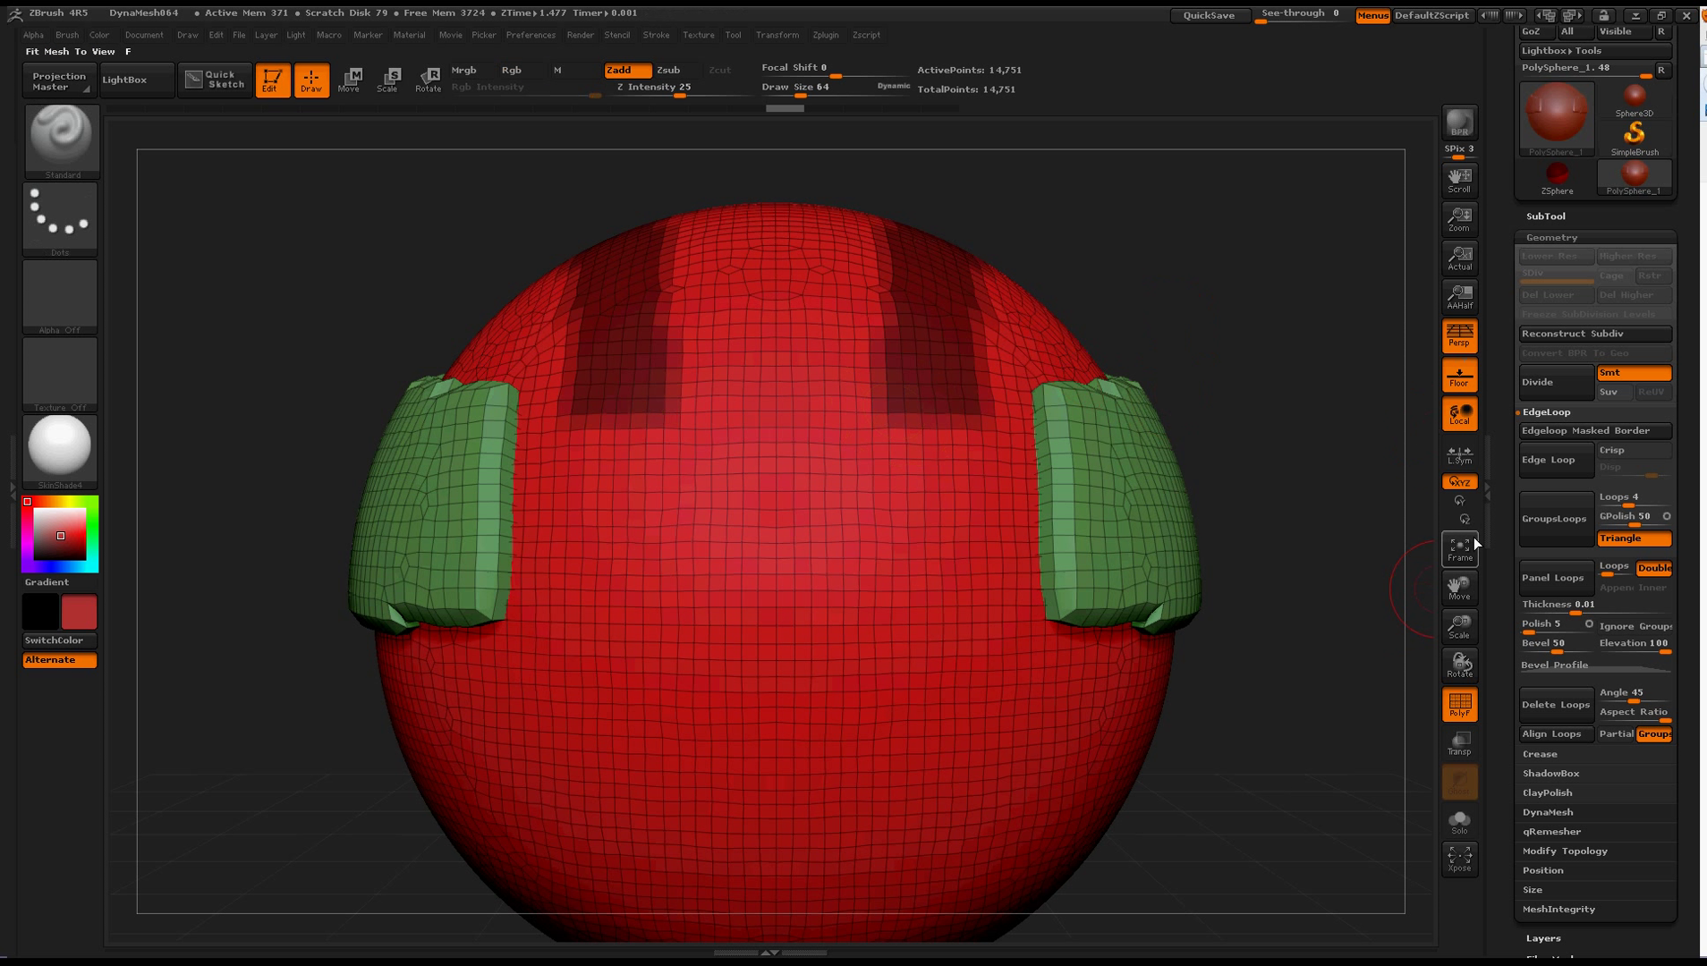
{"action": "mouse_move", "coordinate": [1555, 460]}
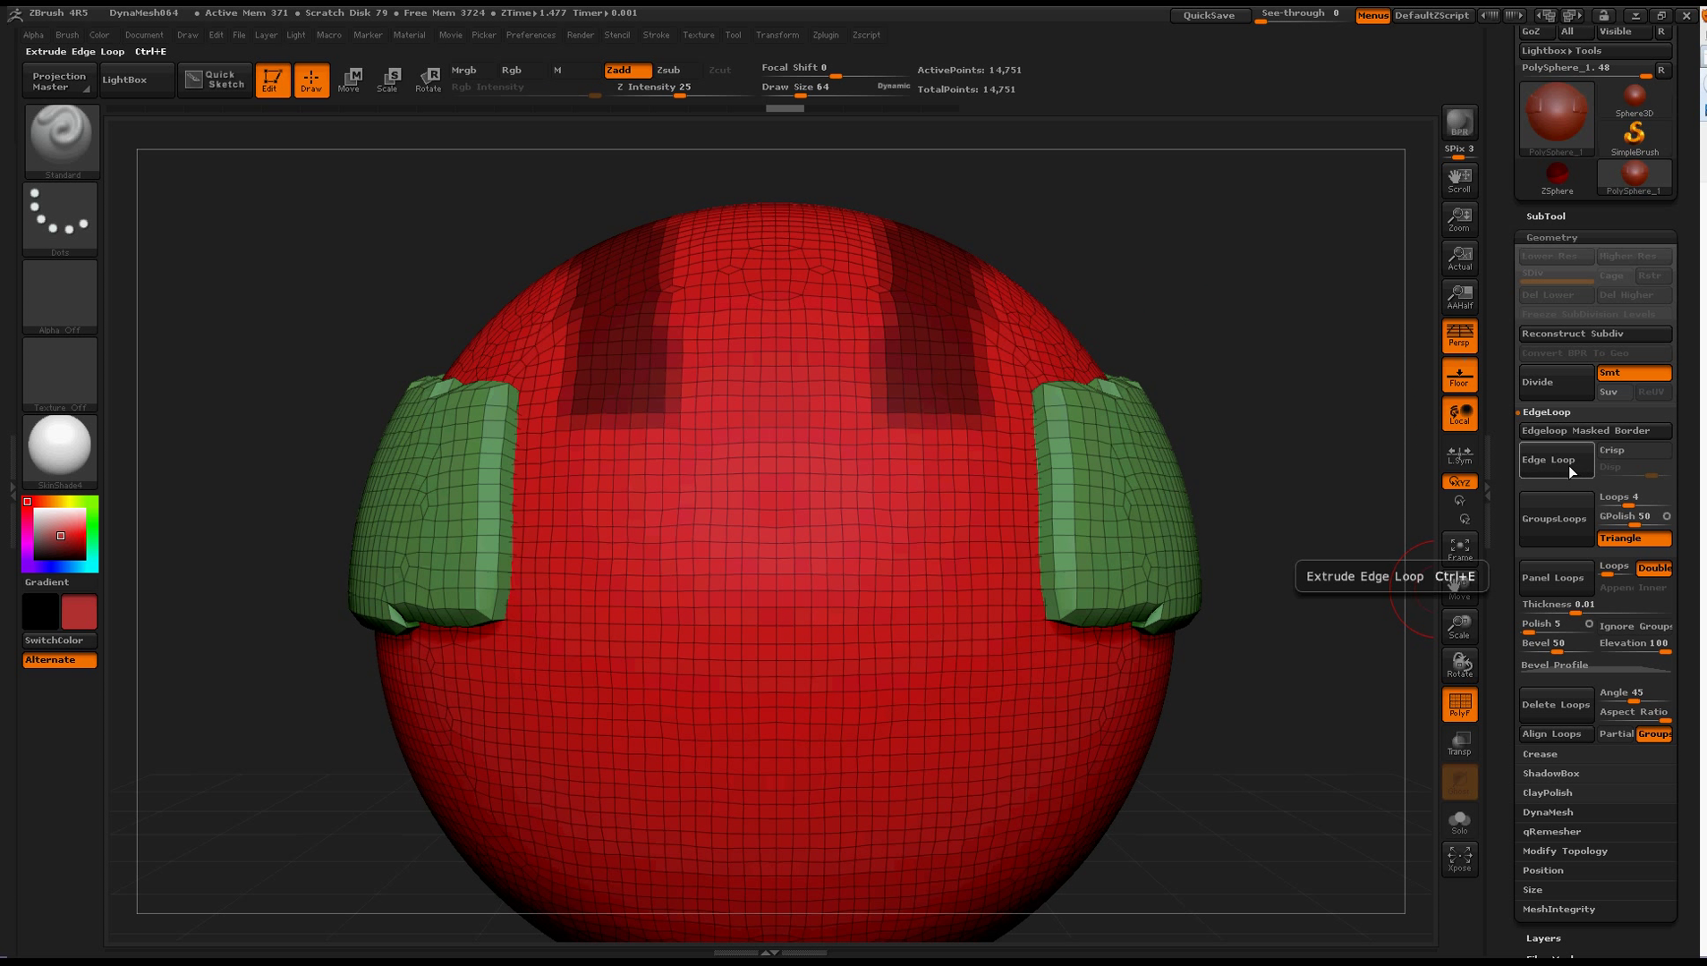
Step: Extrude the isolated top polygroup outward with Edge Loop
{"action": "left_click", "coordinate": [1554, 460]}
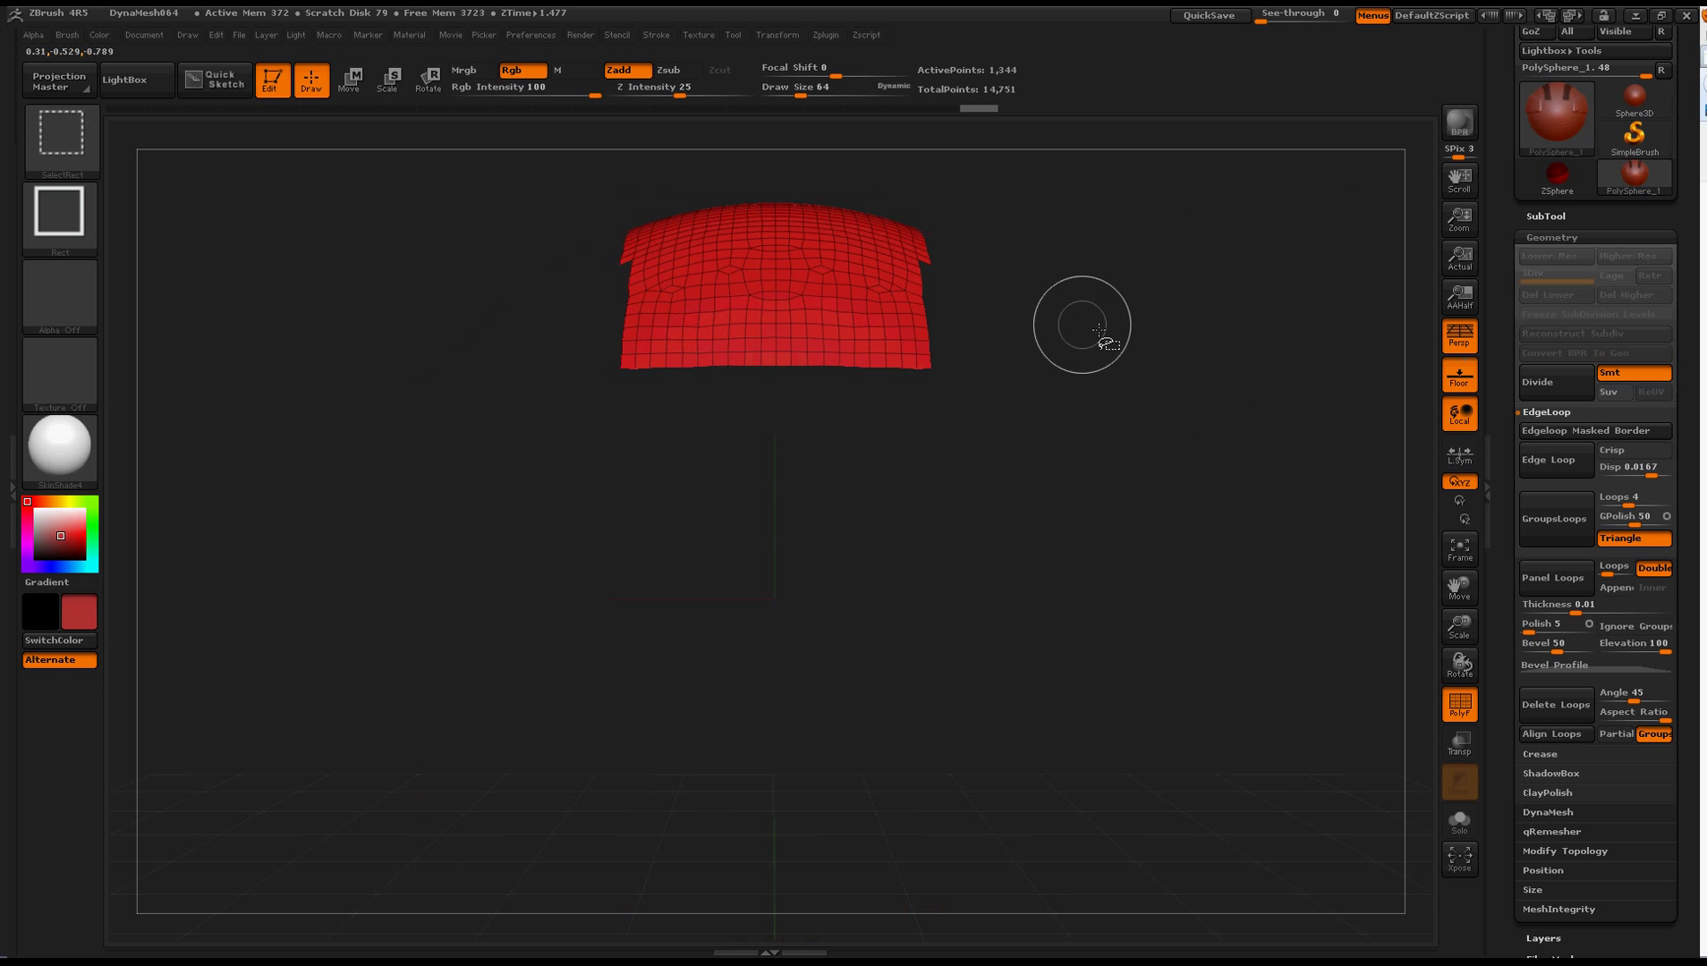
{"action": "mouse_move", "coordinate": [1556, 459]}
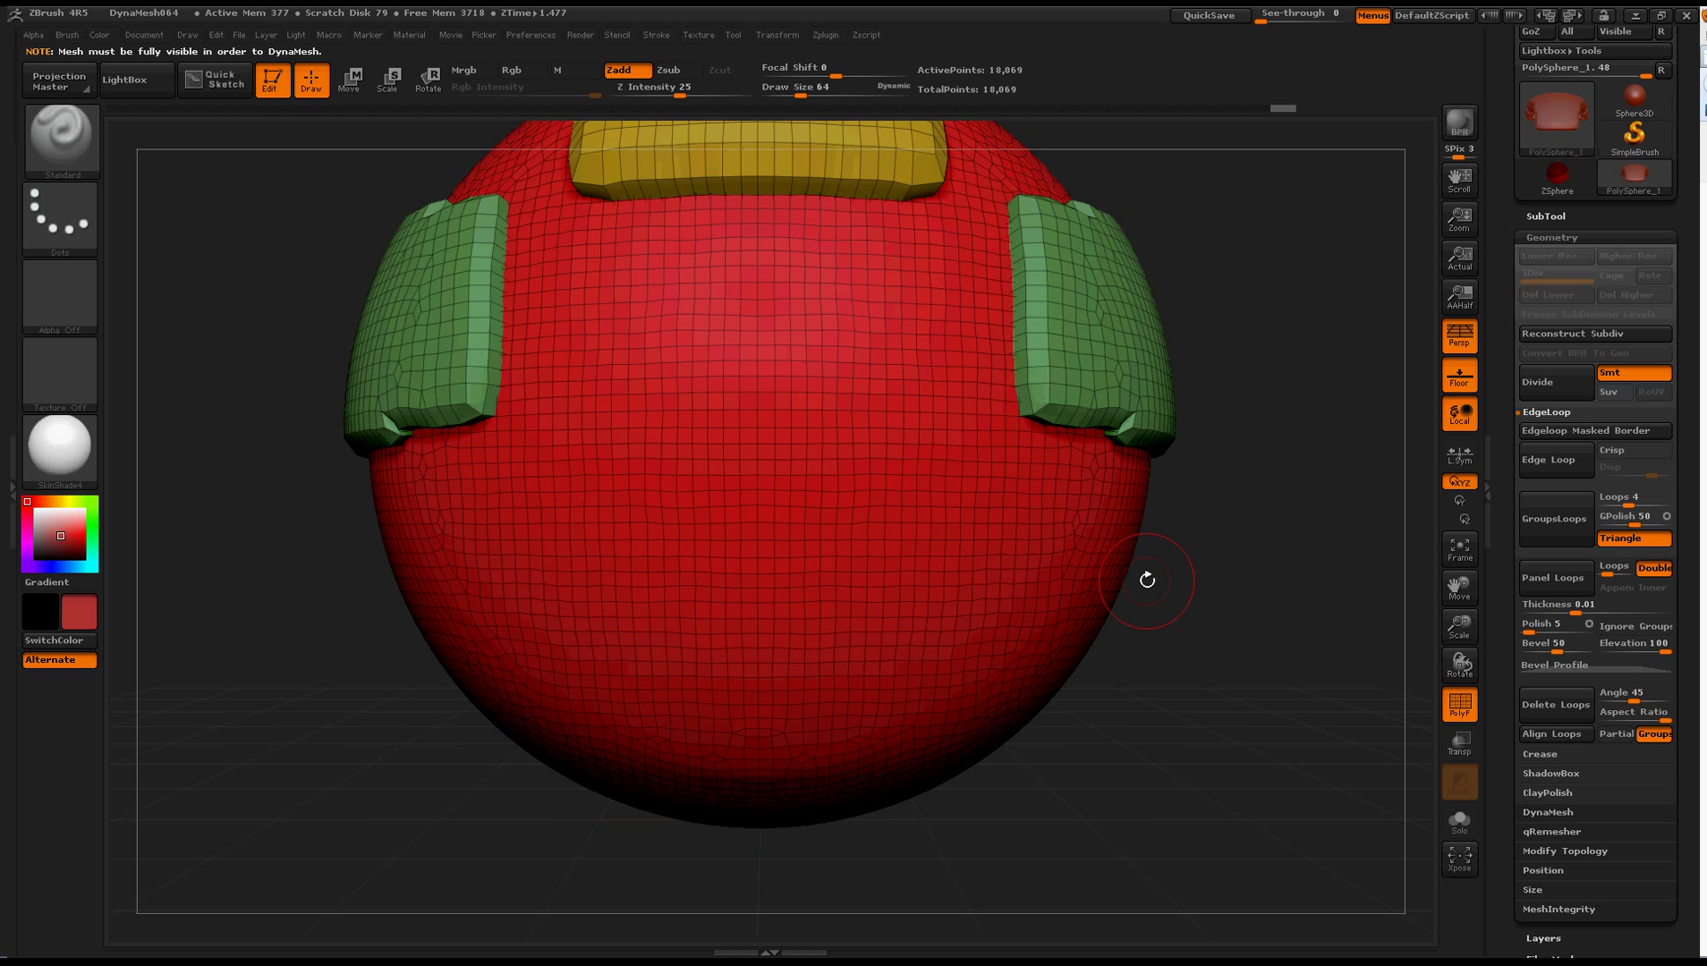
{"action": "mouse_move", "coordinate": [1119, 696]}
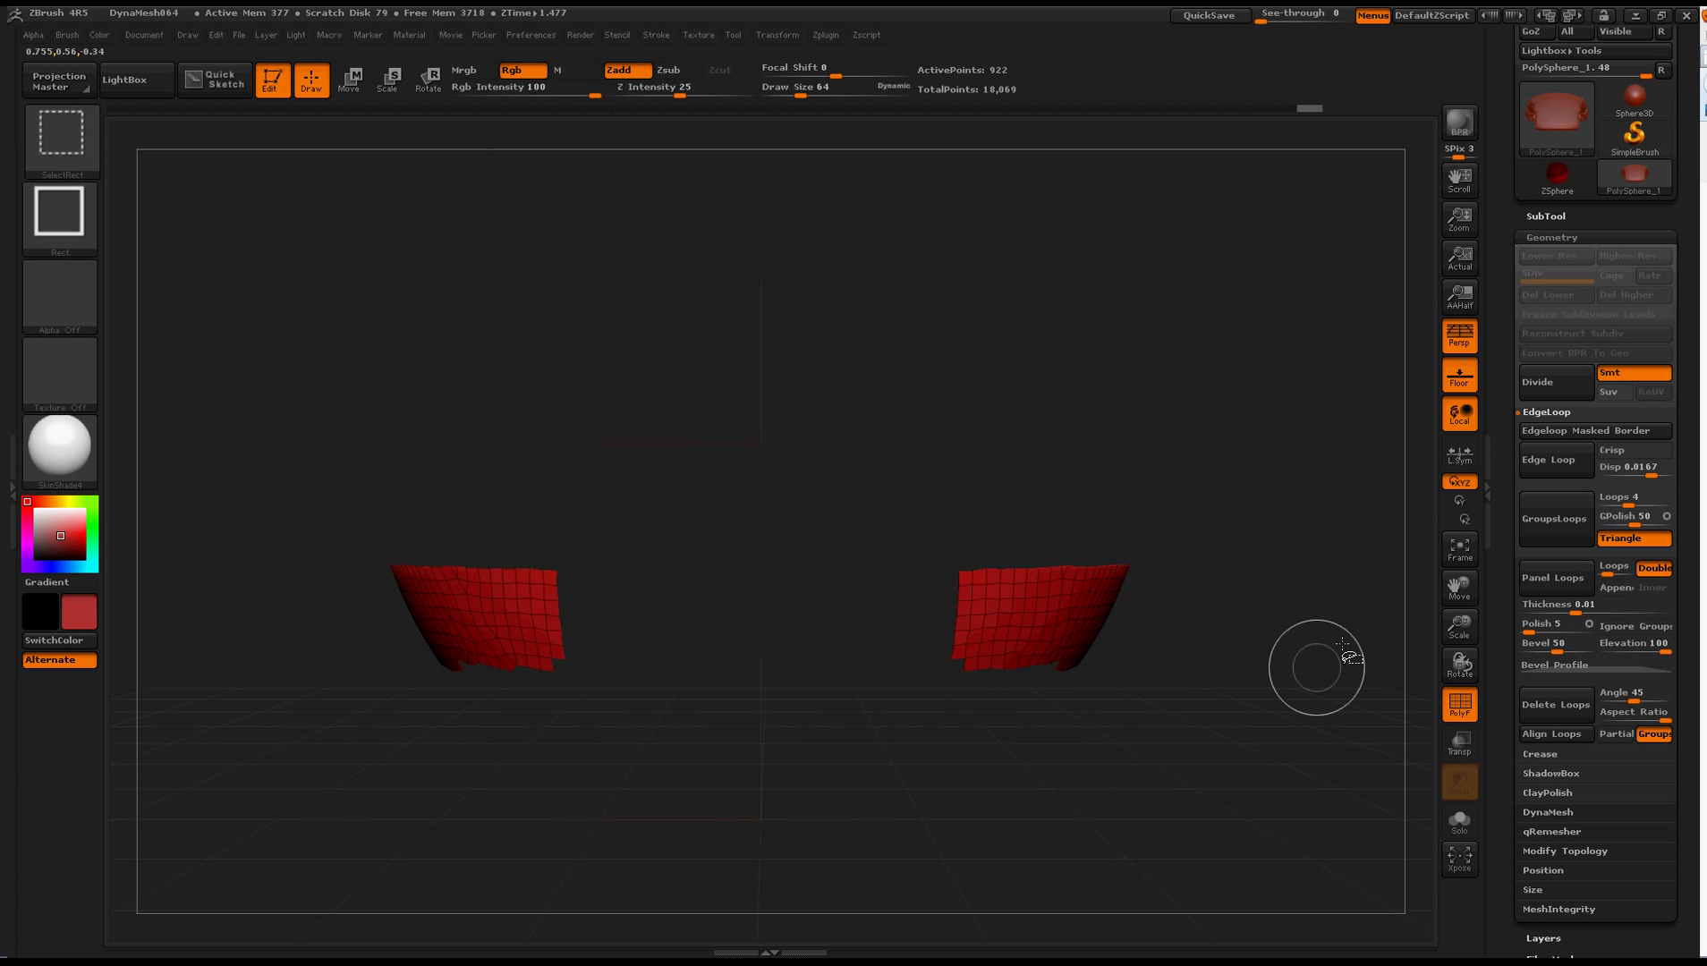
Step: Extrude the isolated lower polygroups outward with Edge Loop
{"action": "left_click", "coordinate": [1548, 460]}
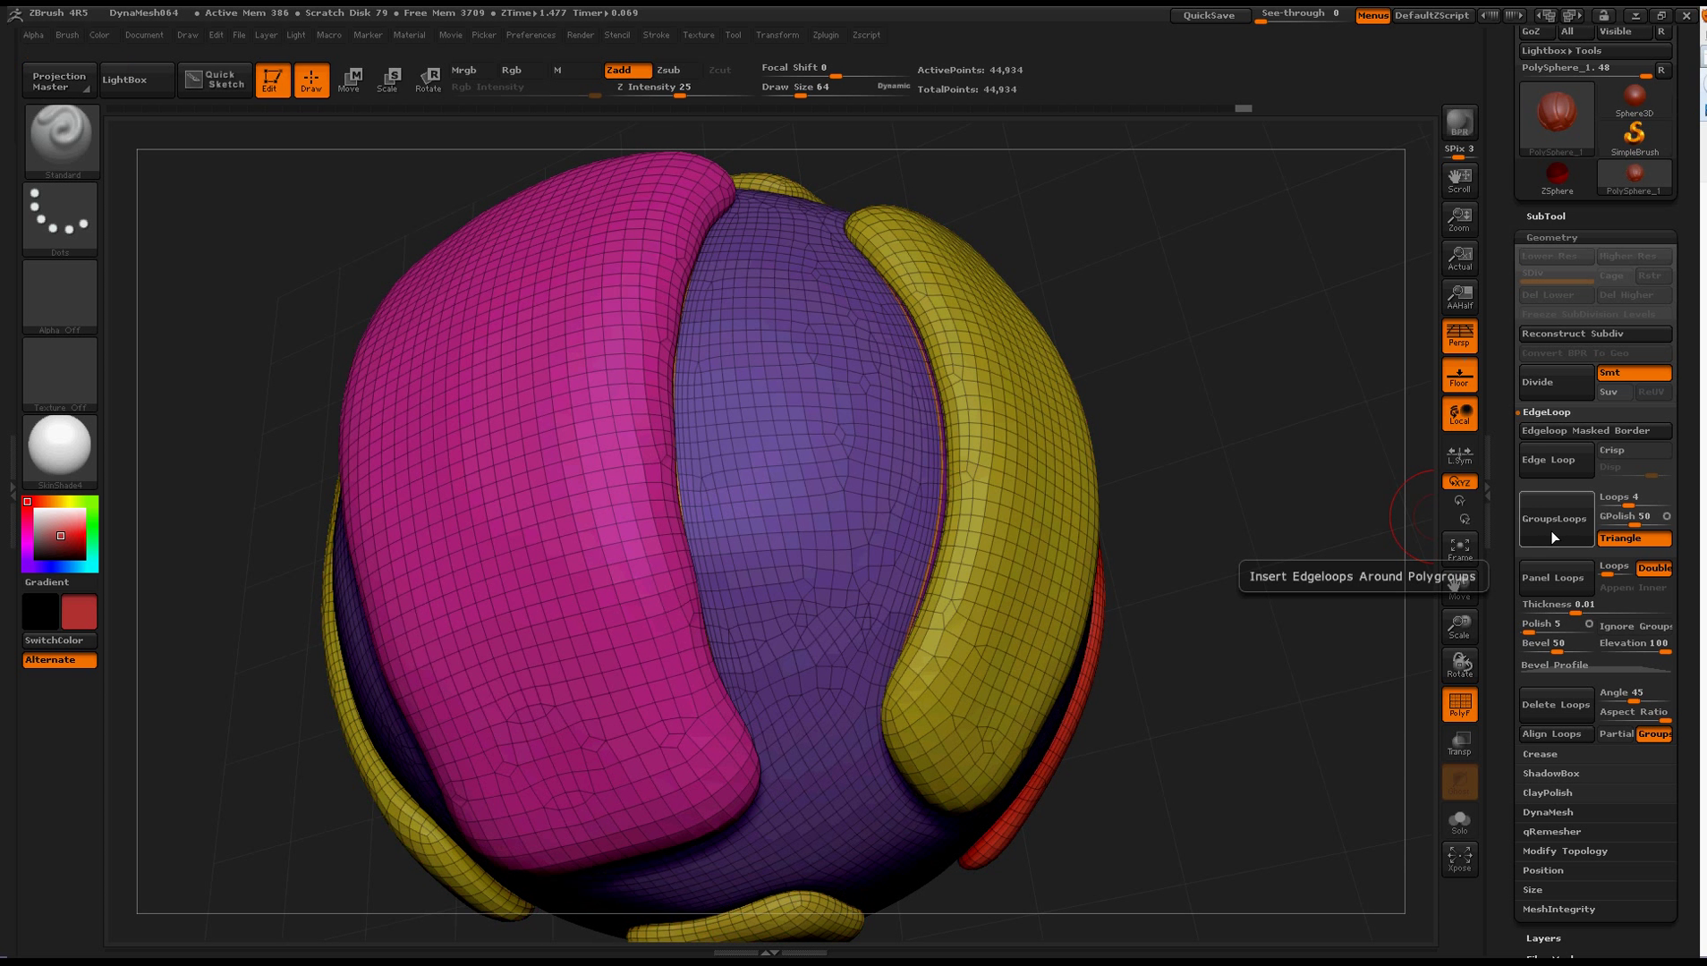
Step: Run GroupsLoops again to add loops around every polygroup, reaching about 76,700 points
{"action": "left_click", "coordinate": [1554, 517]}
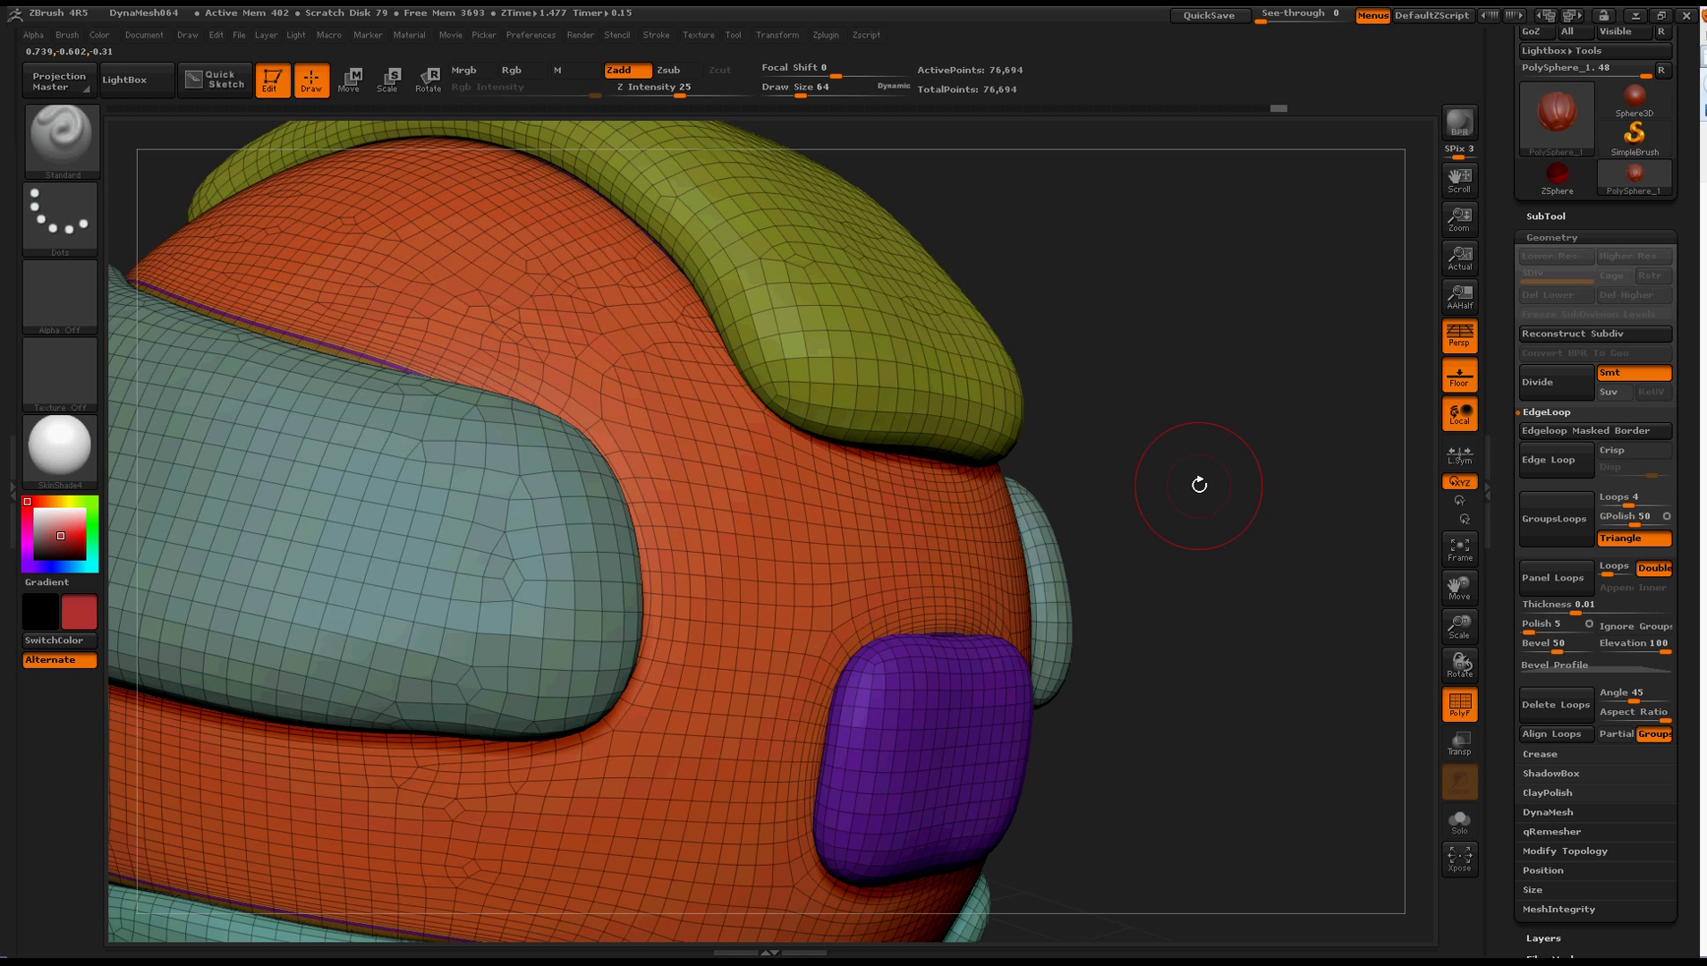
{"action": "mouse_move", "coordinate": [1516, 492]}
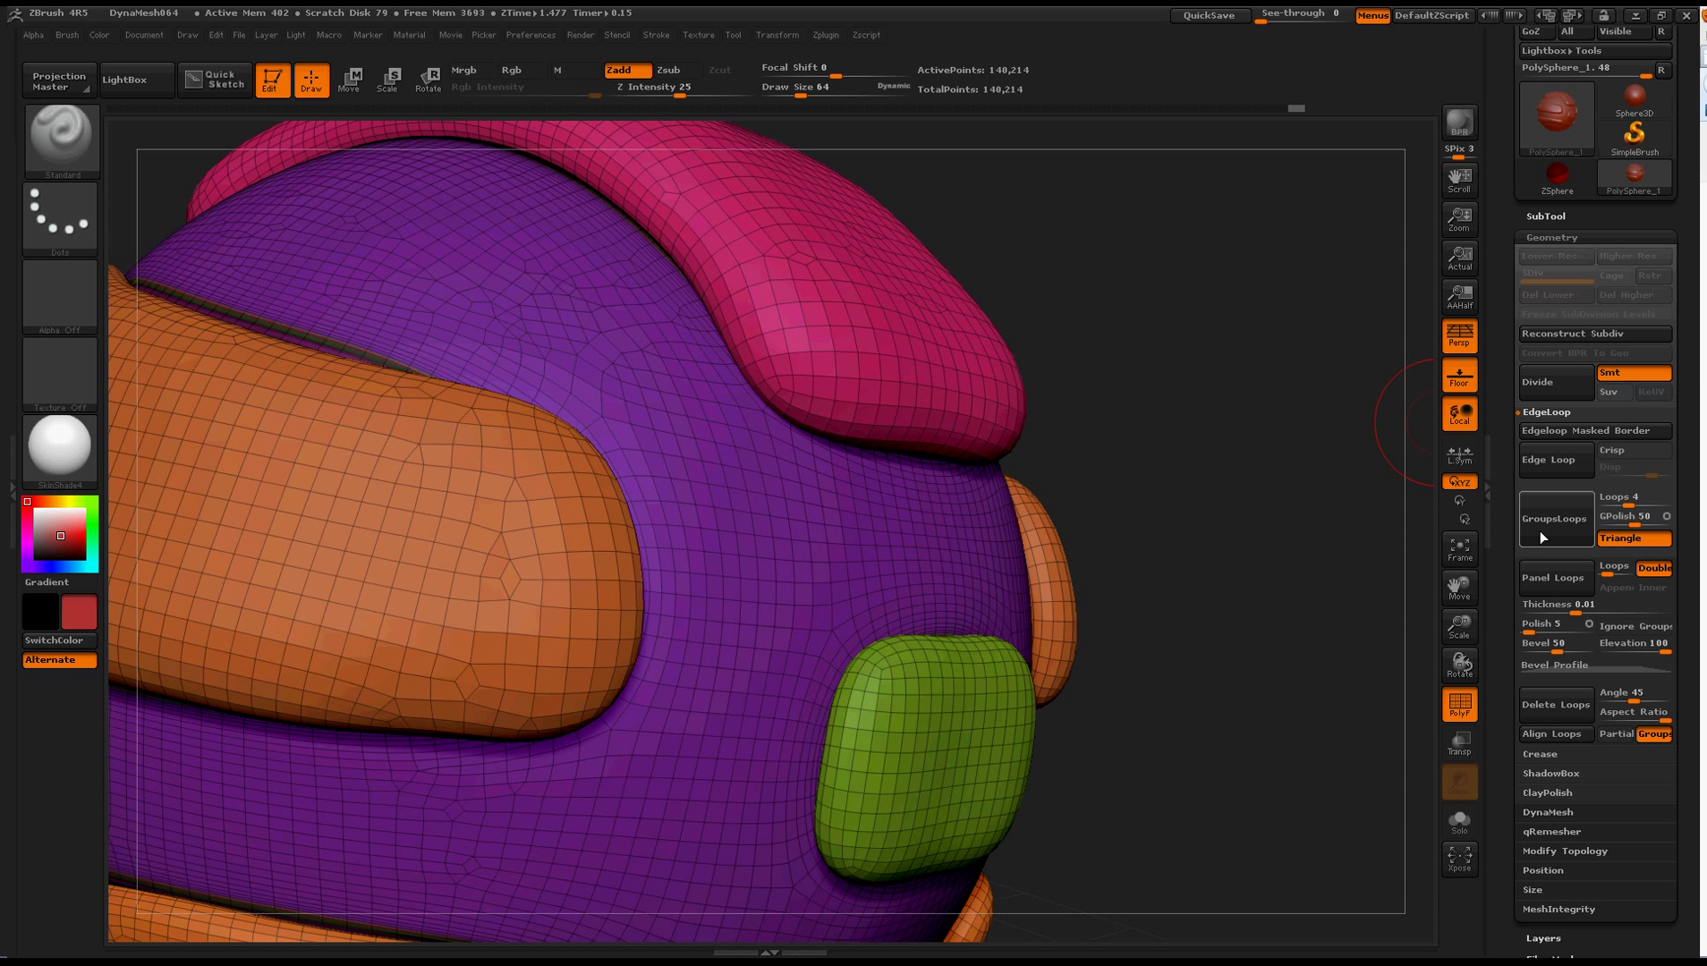
{"action": "mouse_move", "coordinate": [1554, 517]}
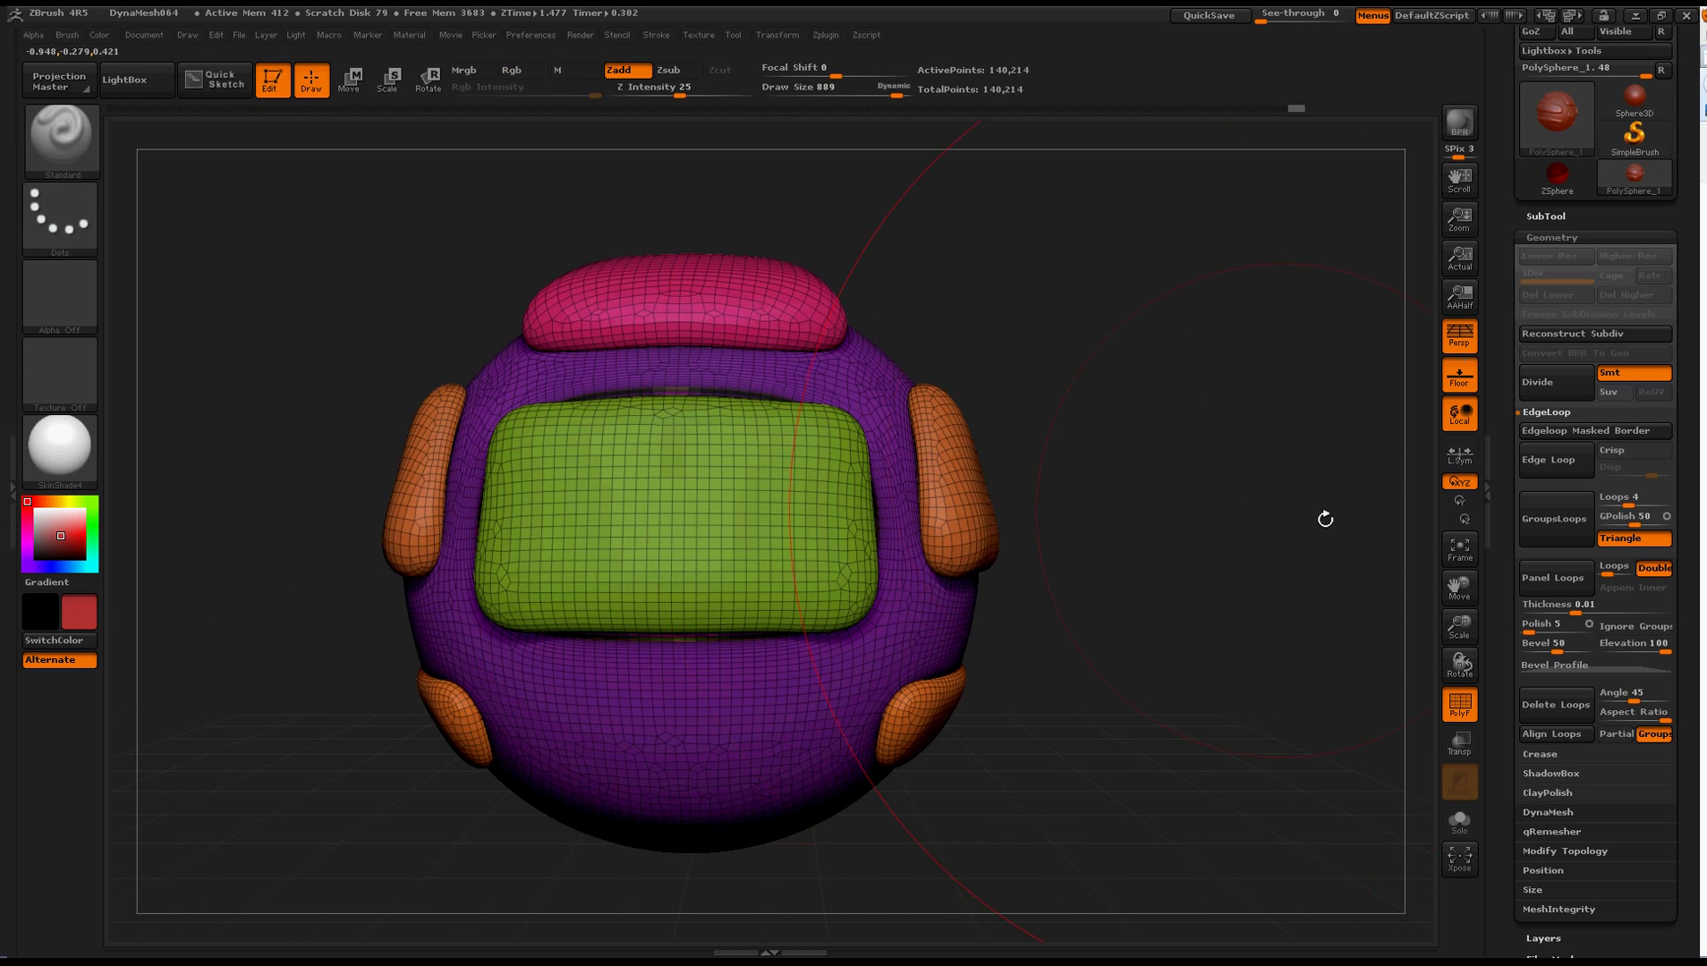
{"action": "mouse_move", "coordinate": [1555, 517]}
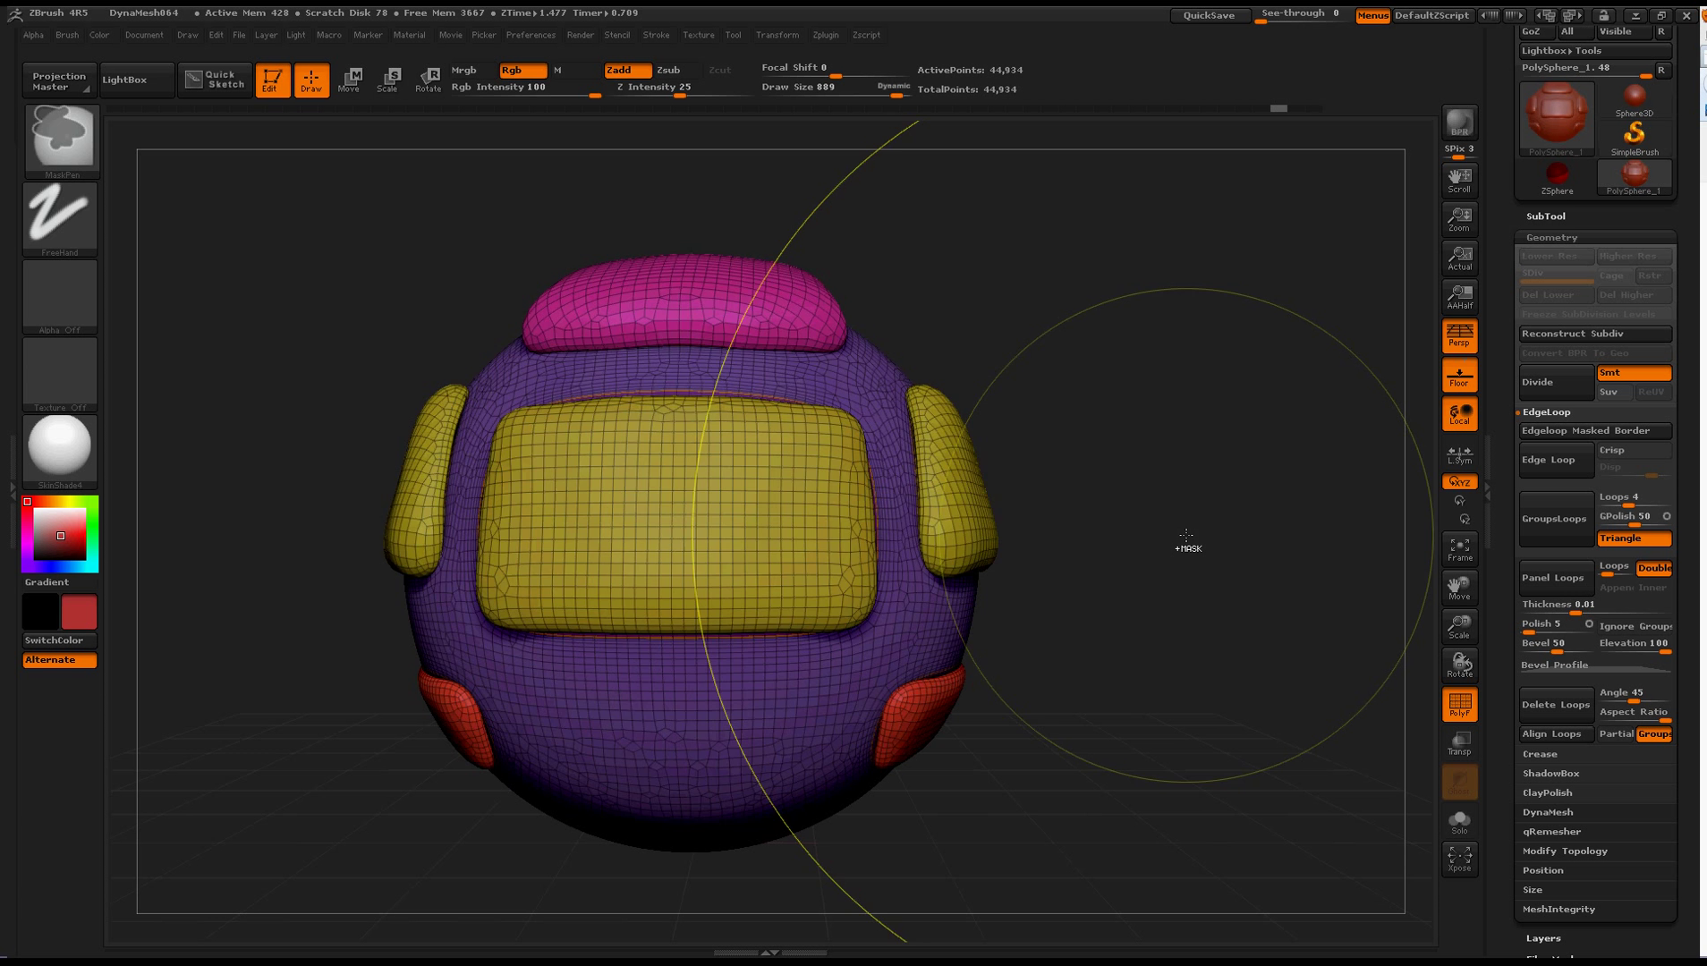
Step: Try Panel Loops, then set panel Thickness to about 0.2979 and Polish to 63
{"action": "left_click", "coordinate": [1553, 578]}
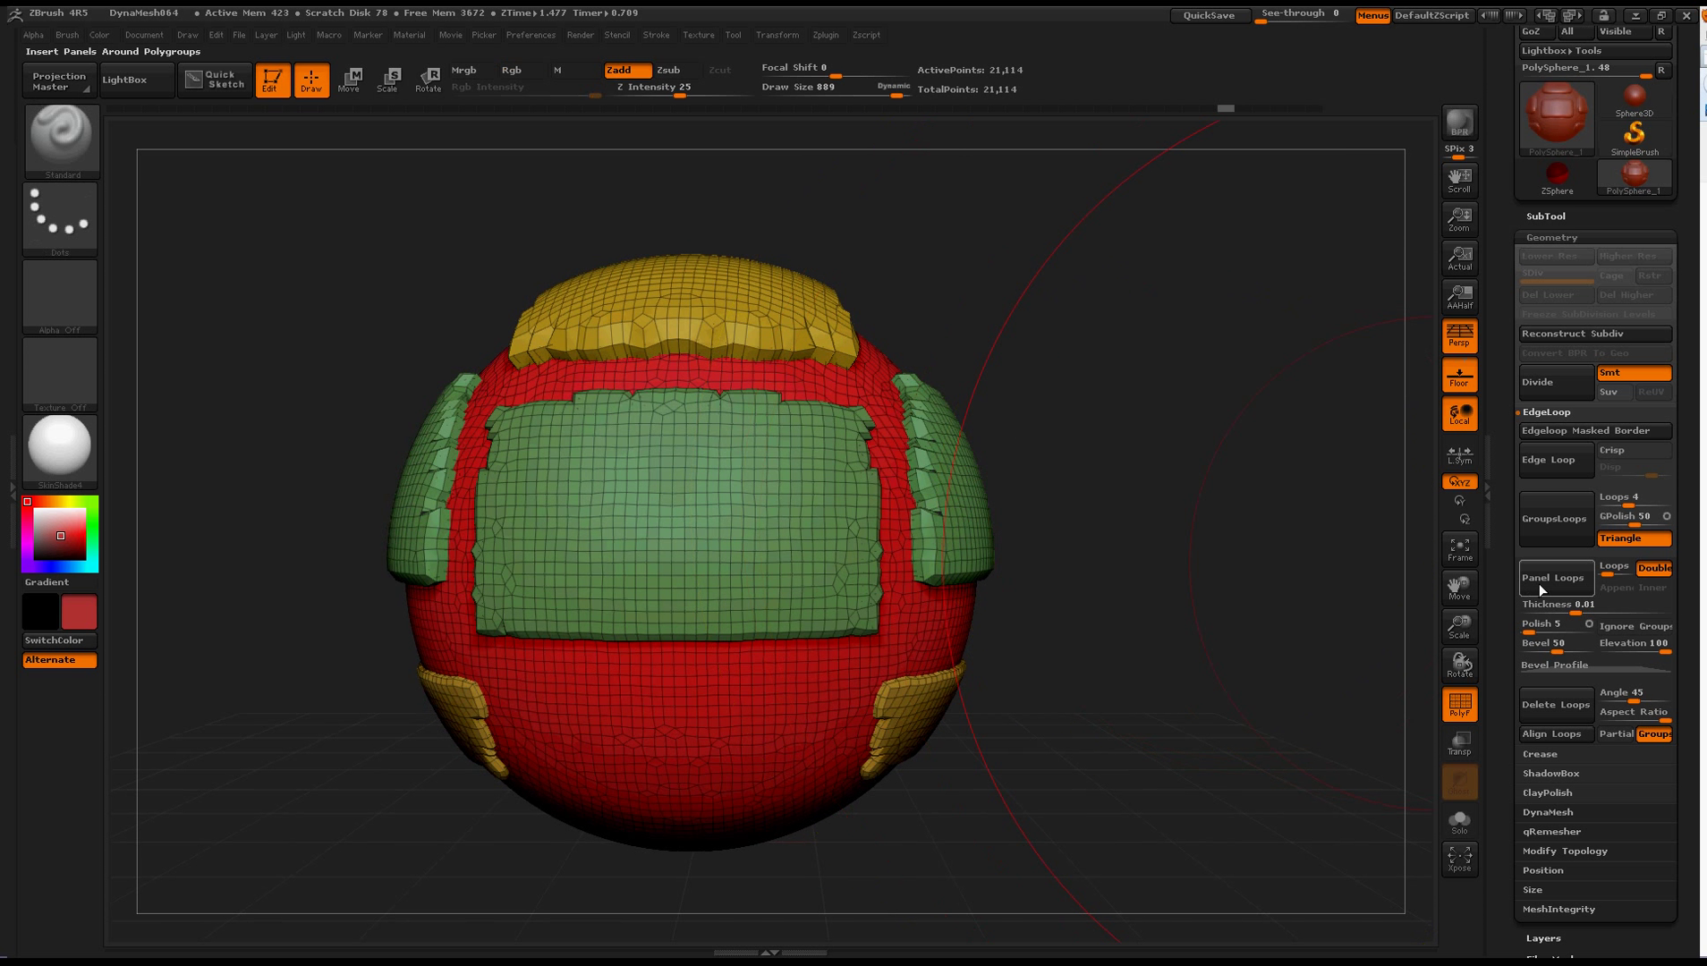
{"action": "left_click", "coordinate": [1554, 578]}
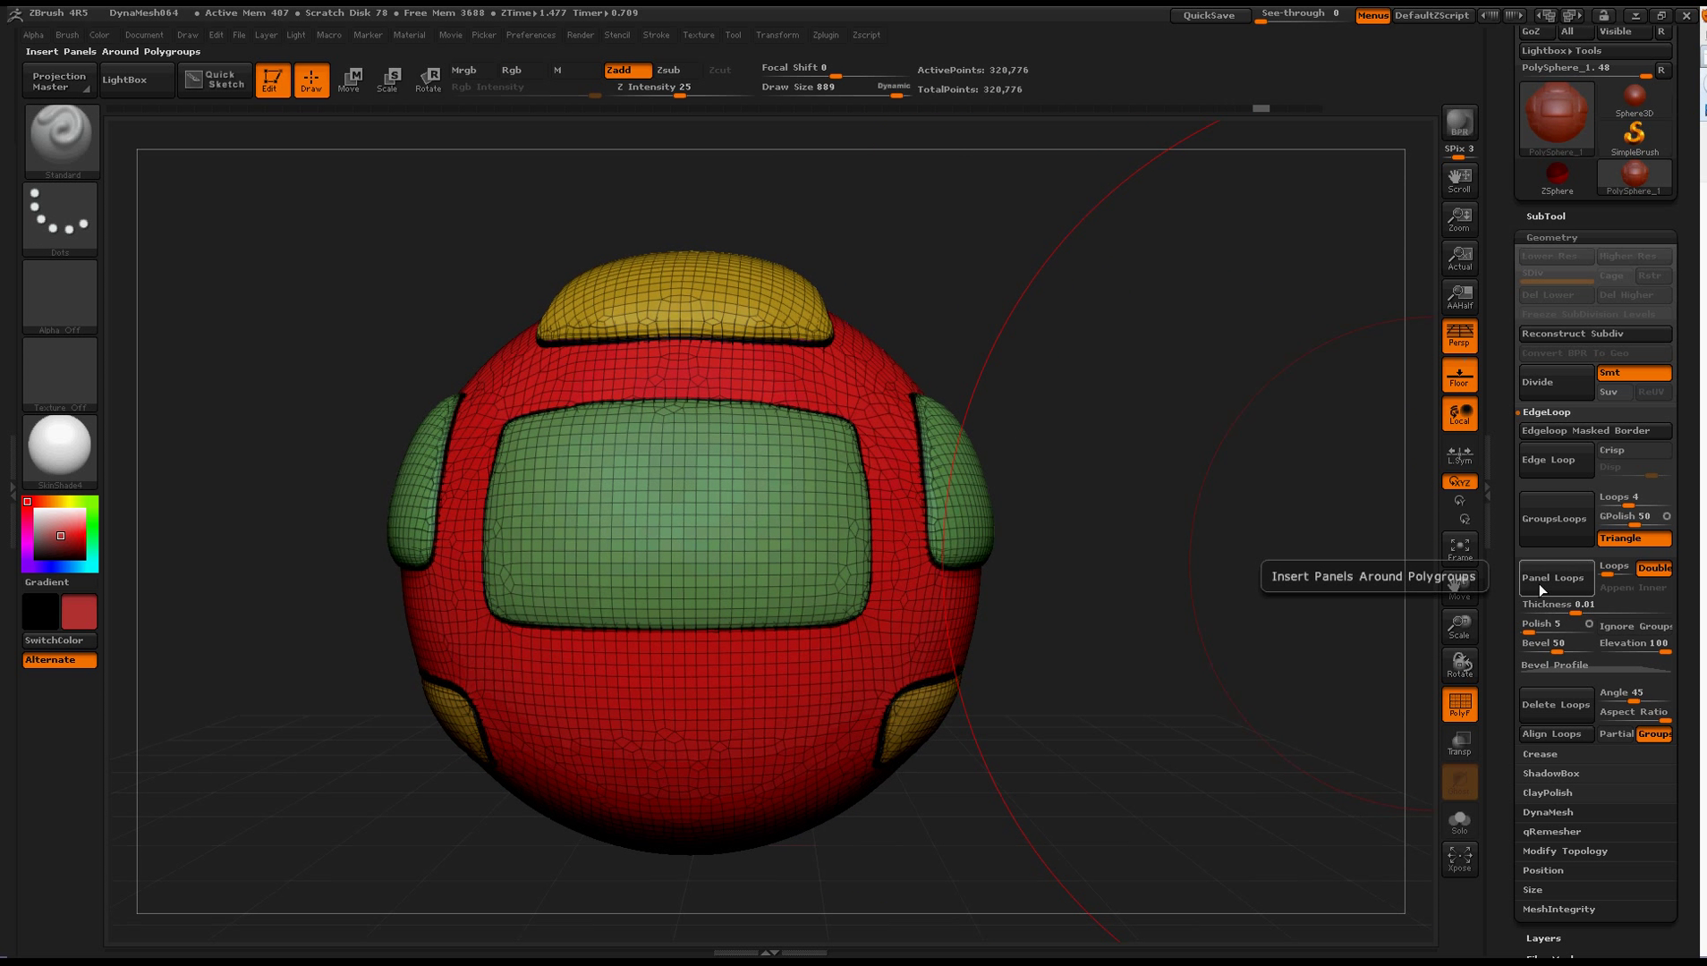
{"action": "mouse_move", "coordinate": [1419, 616]}
{"action": "type", "text": "0.0411"}
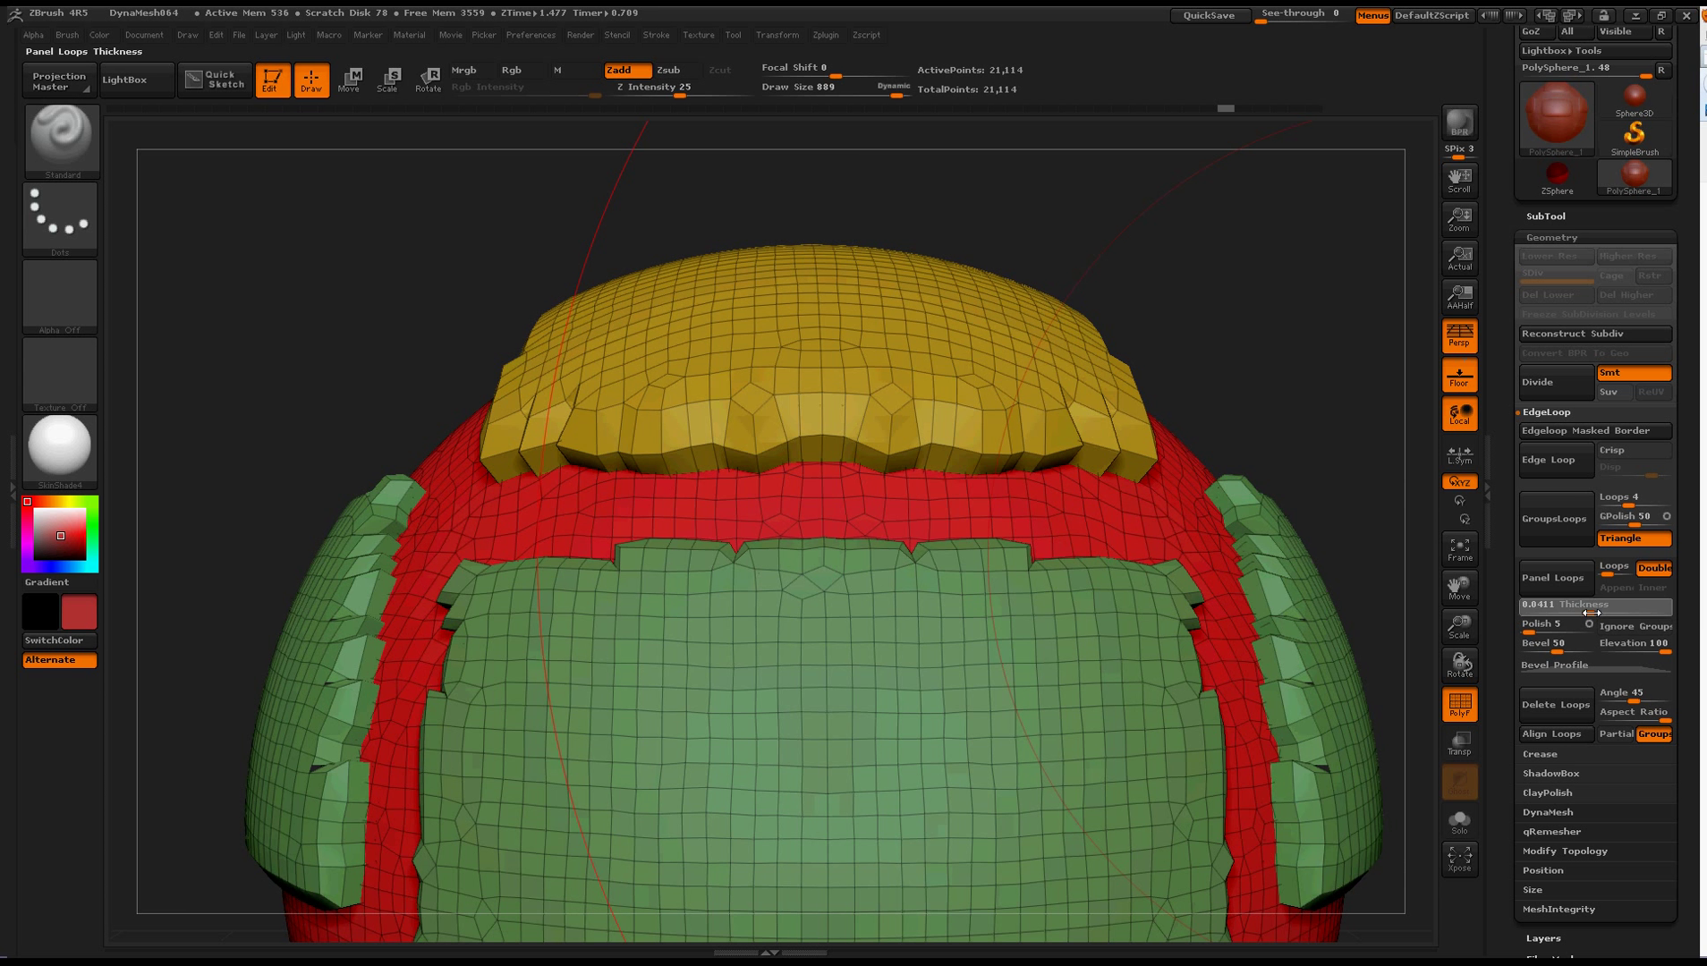
{"action": "left_click", "coordinate": [1554, 577]}
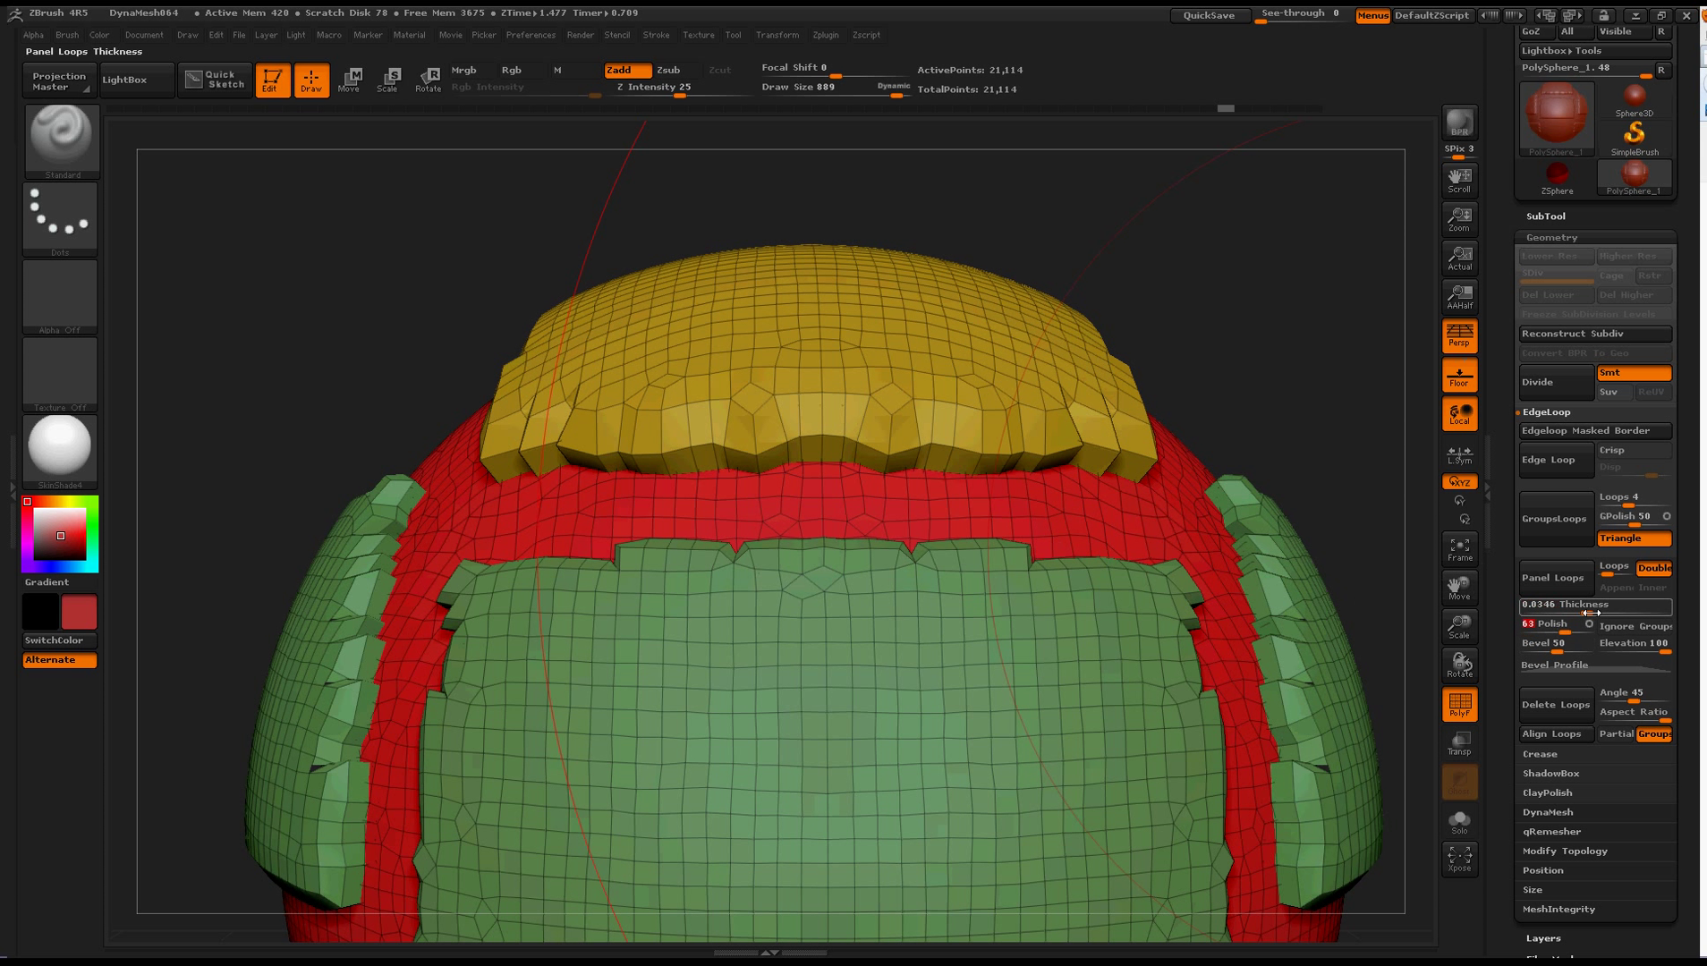
{"action": "left_click", "coordinate": [1553, 578]}
{"action": "type", "text": " 0.2079"}
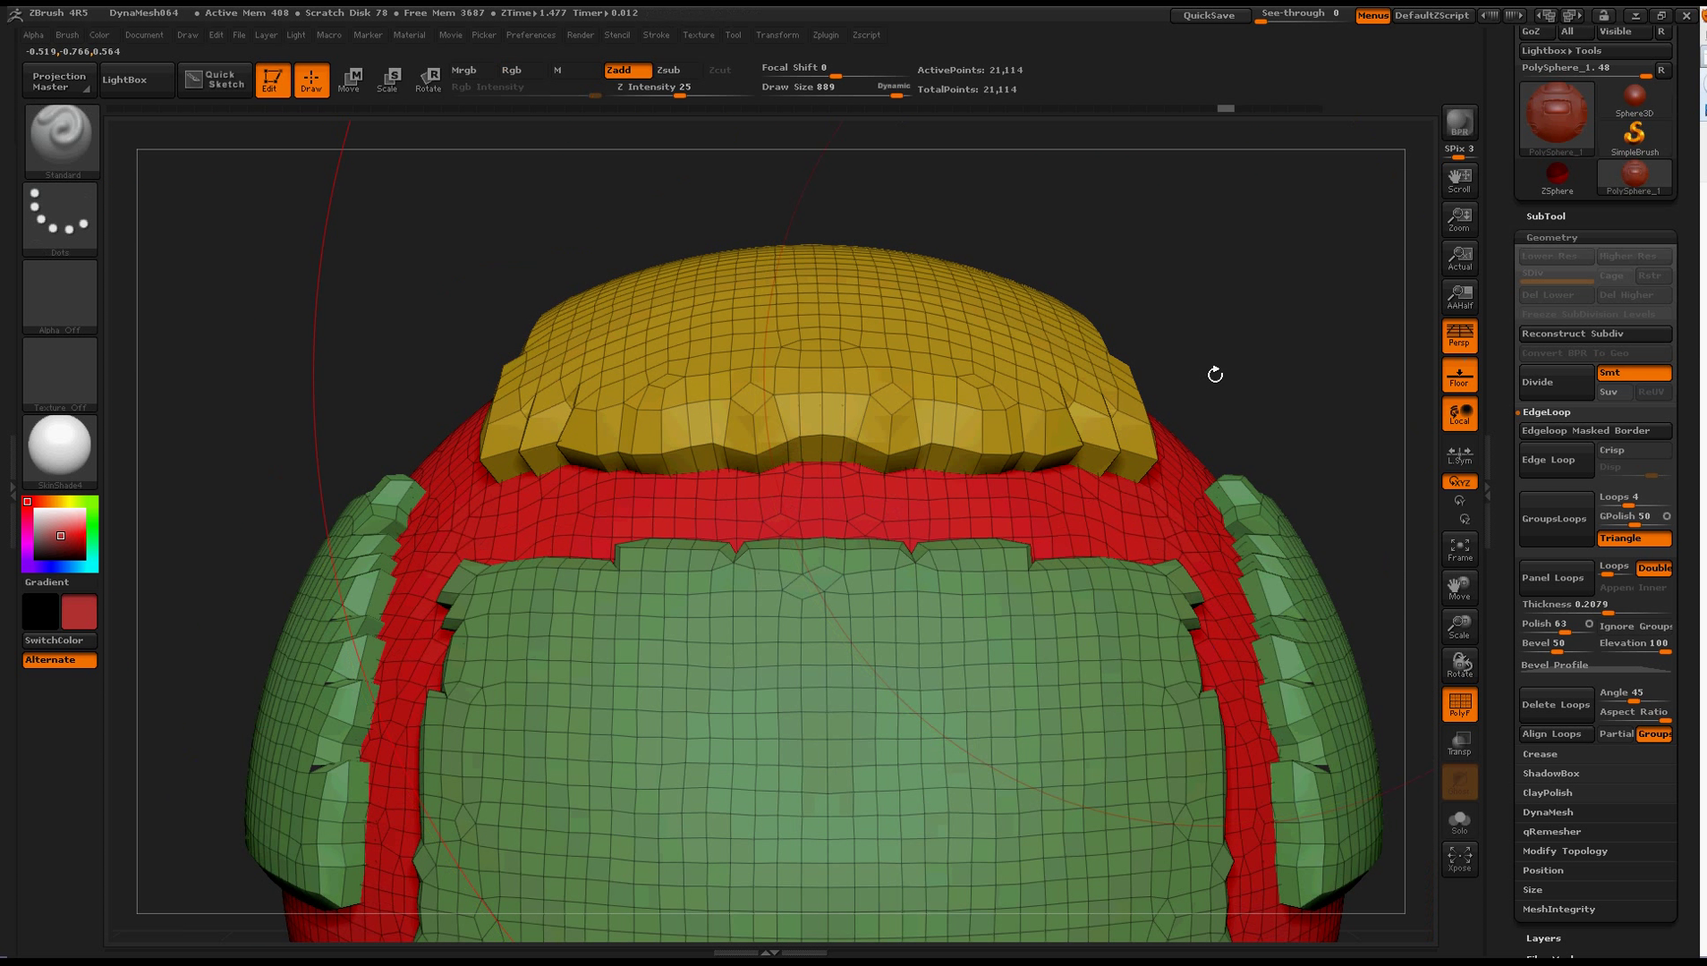
{"action": "mouse_move", "coordinate": [1555, 703]}
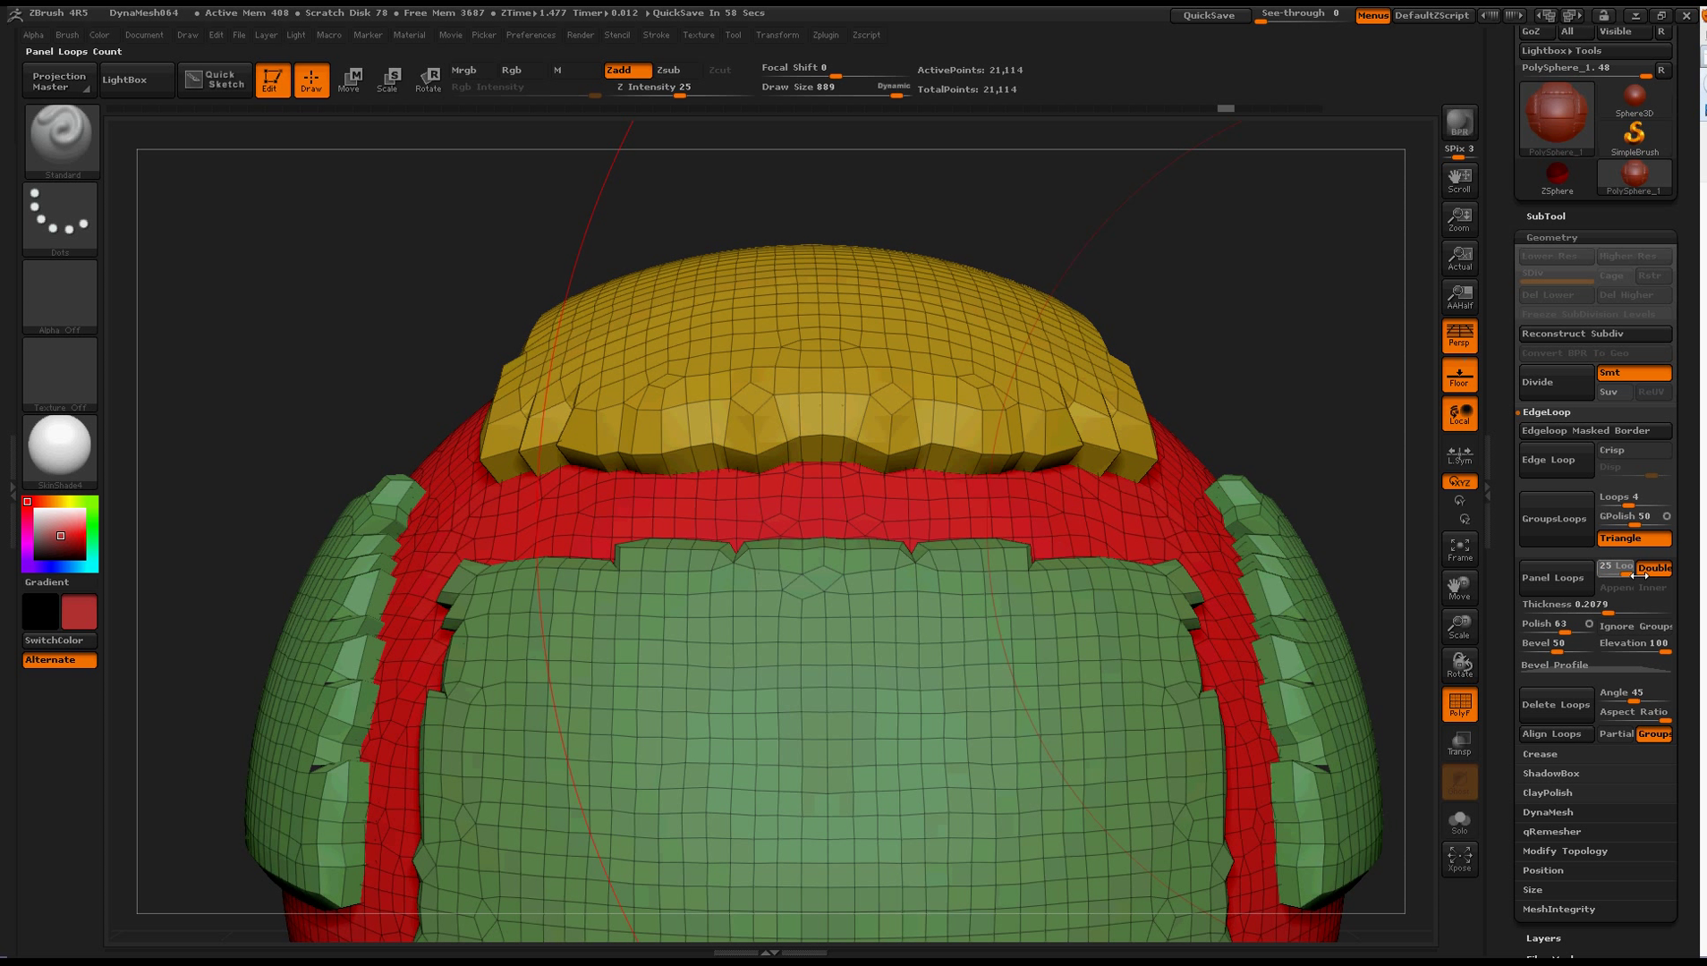
Step: Run Panel Loops with the new settings to build thick rounded bordered plates at about 123,300 points
{"action": "left_click", "coordinate": [1554, 578]}
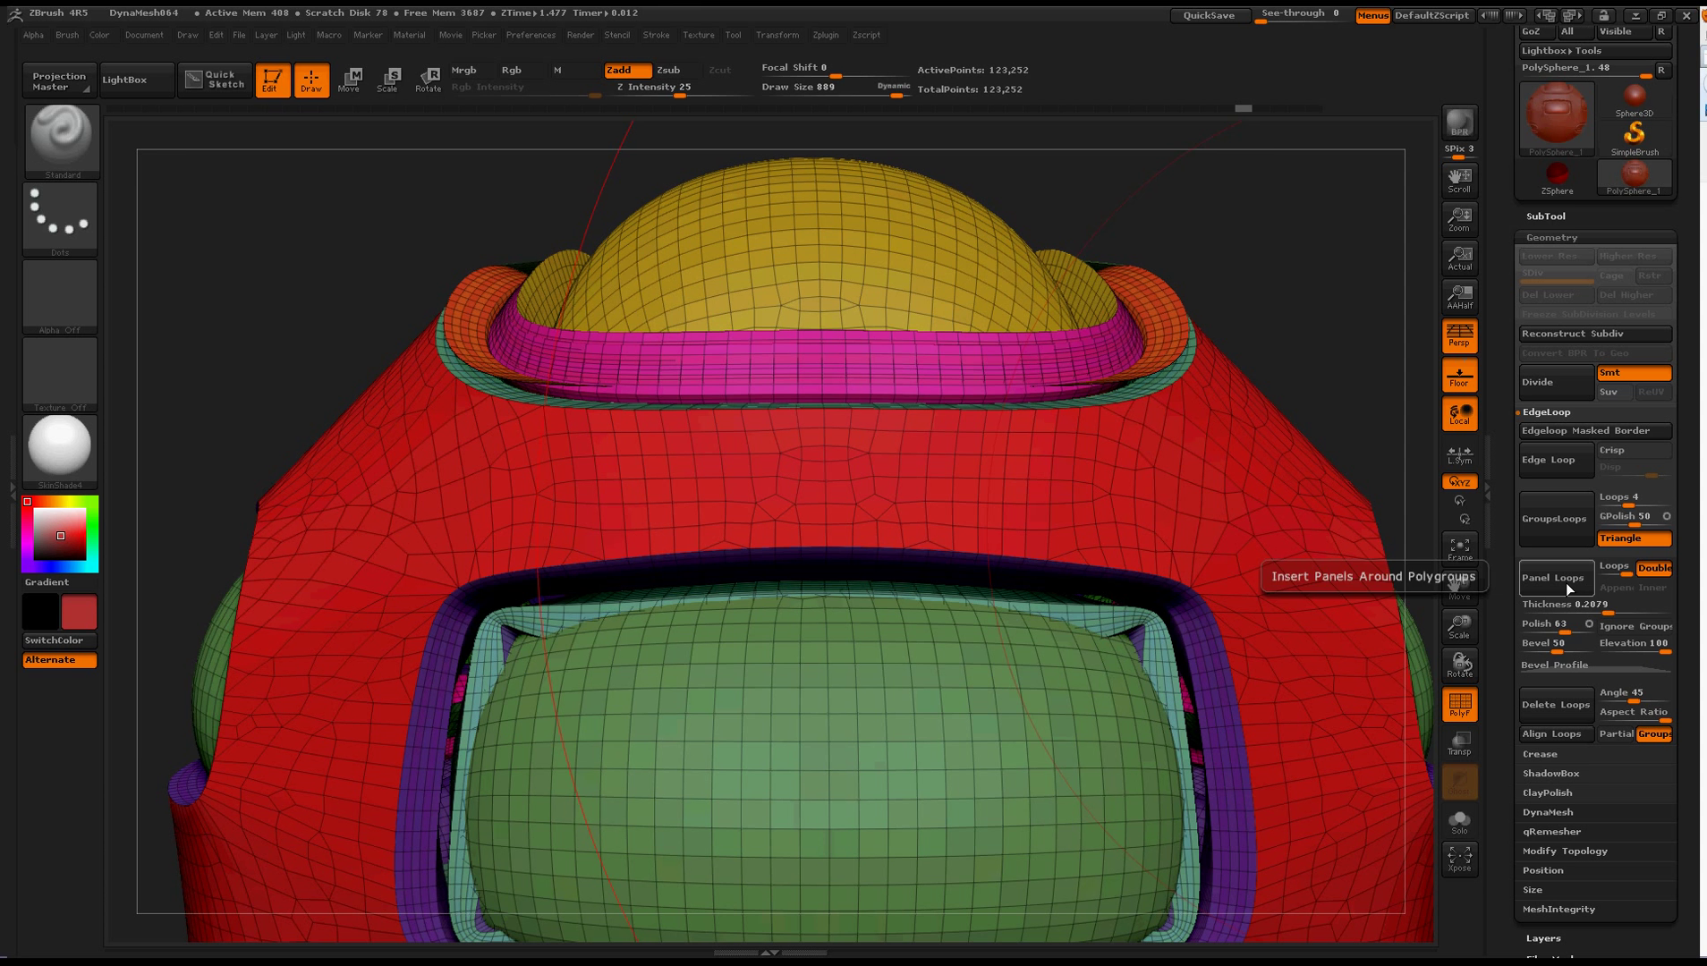
{"action": "mouse_move", "coordinate": [750, 432]}
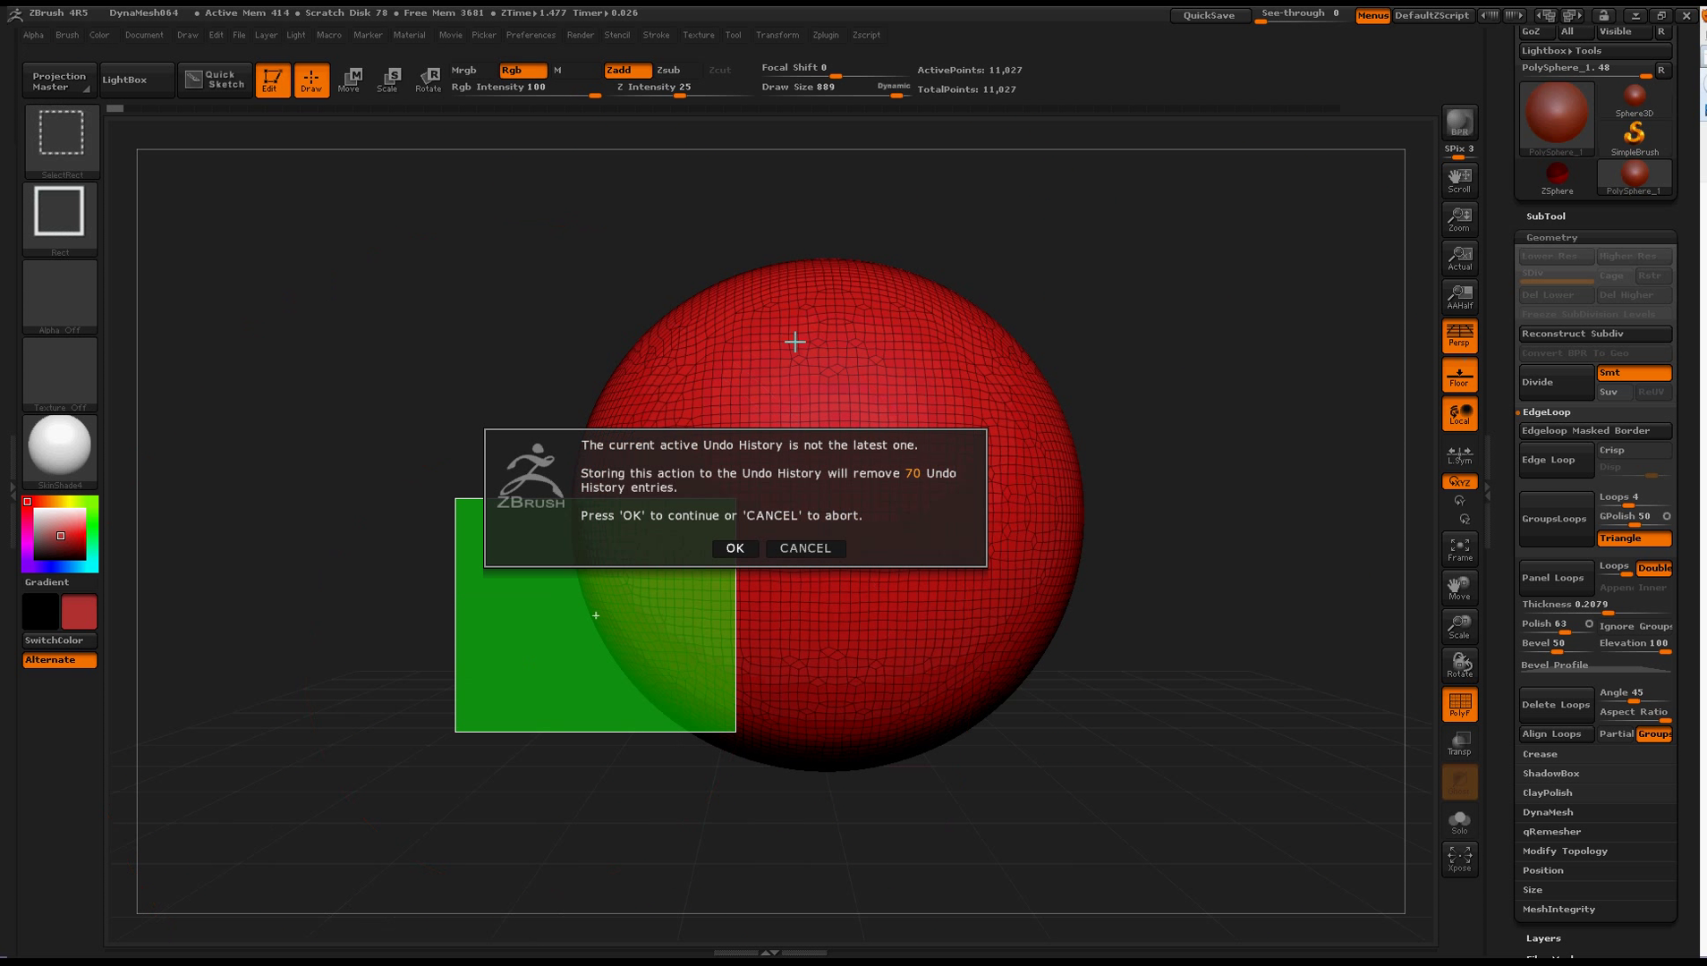
Step: Accept the undo warning, Edge Loop the lower and upper groups, then GroupsLoops twice for four padded plates
{"action": "left_click", "coordinate": [733, 548]}
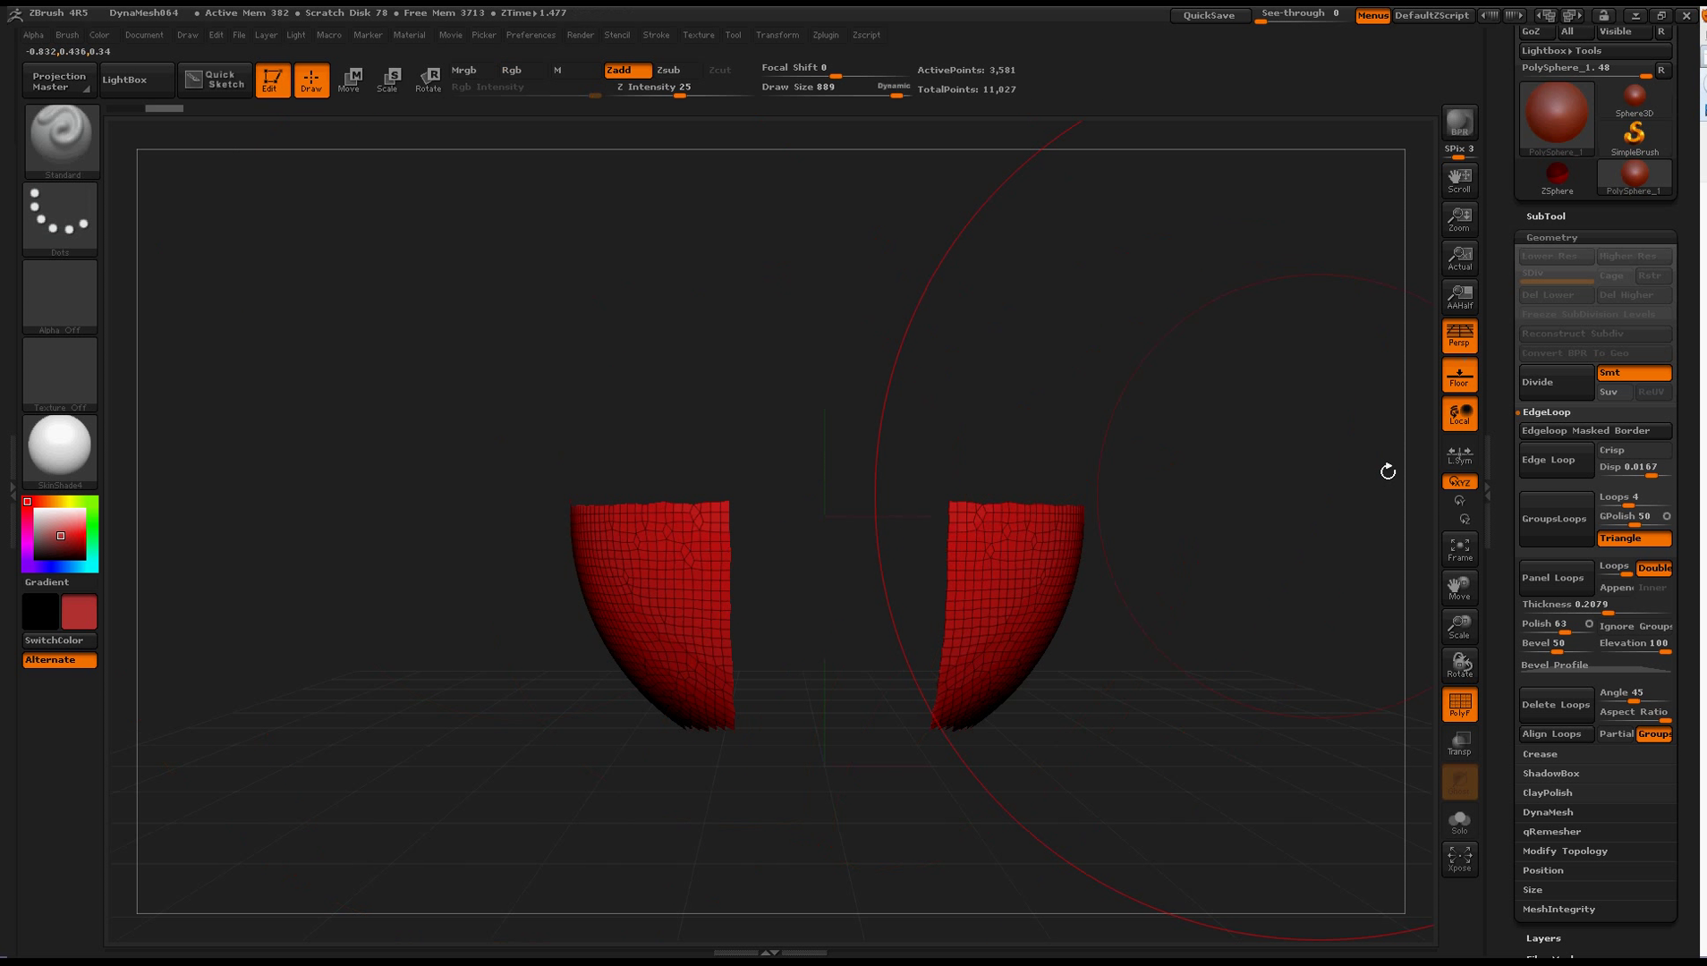
{"action": "left_click", "coordinate": [1555, 459]}
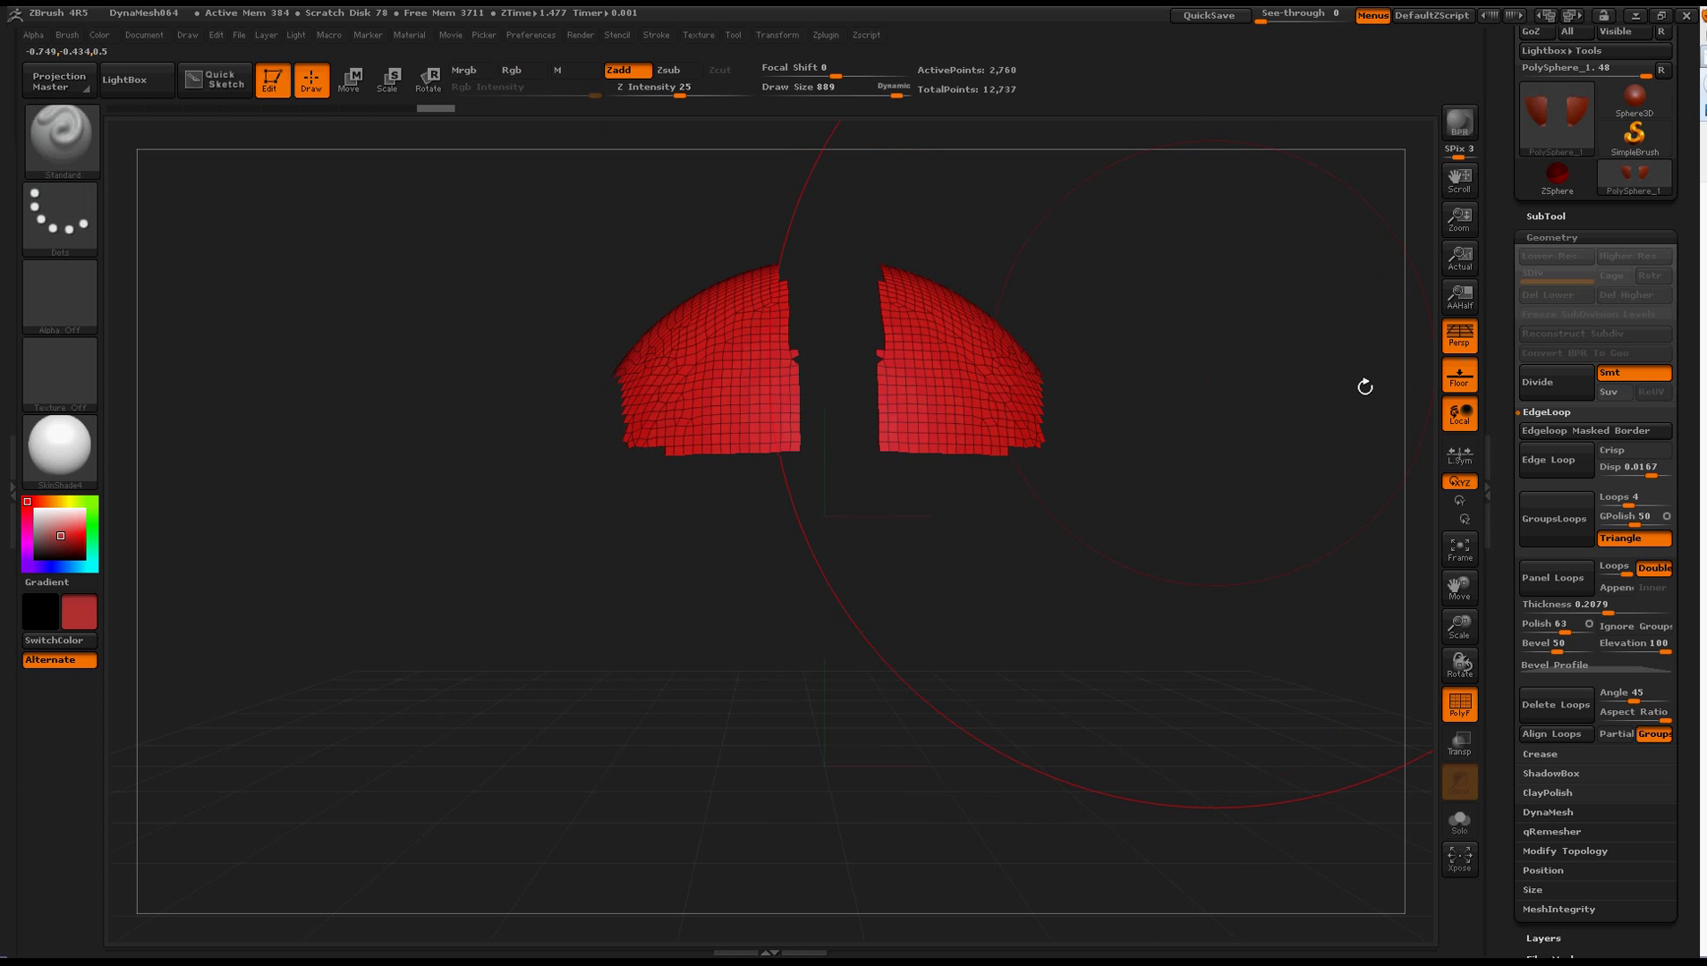
{"action": "left_click", "coordinate": [1552, 460]}
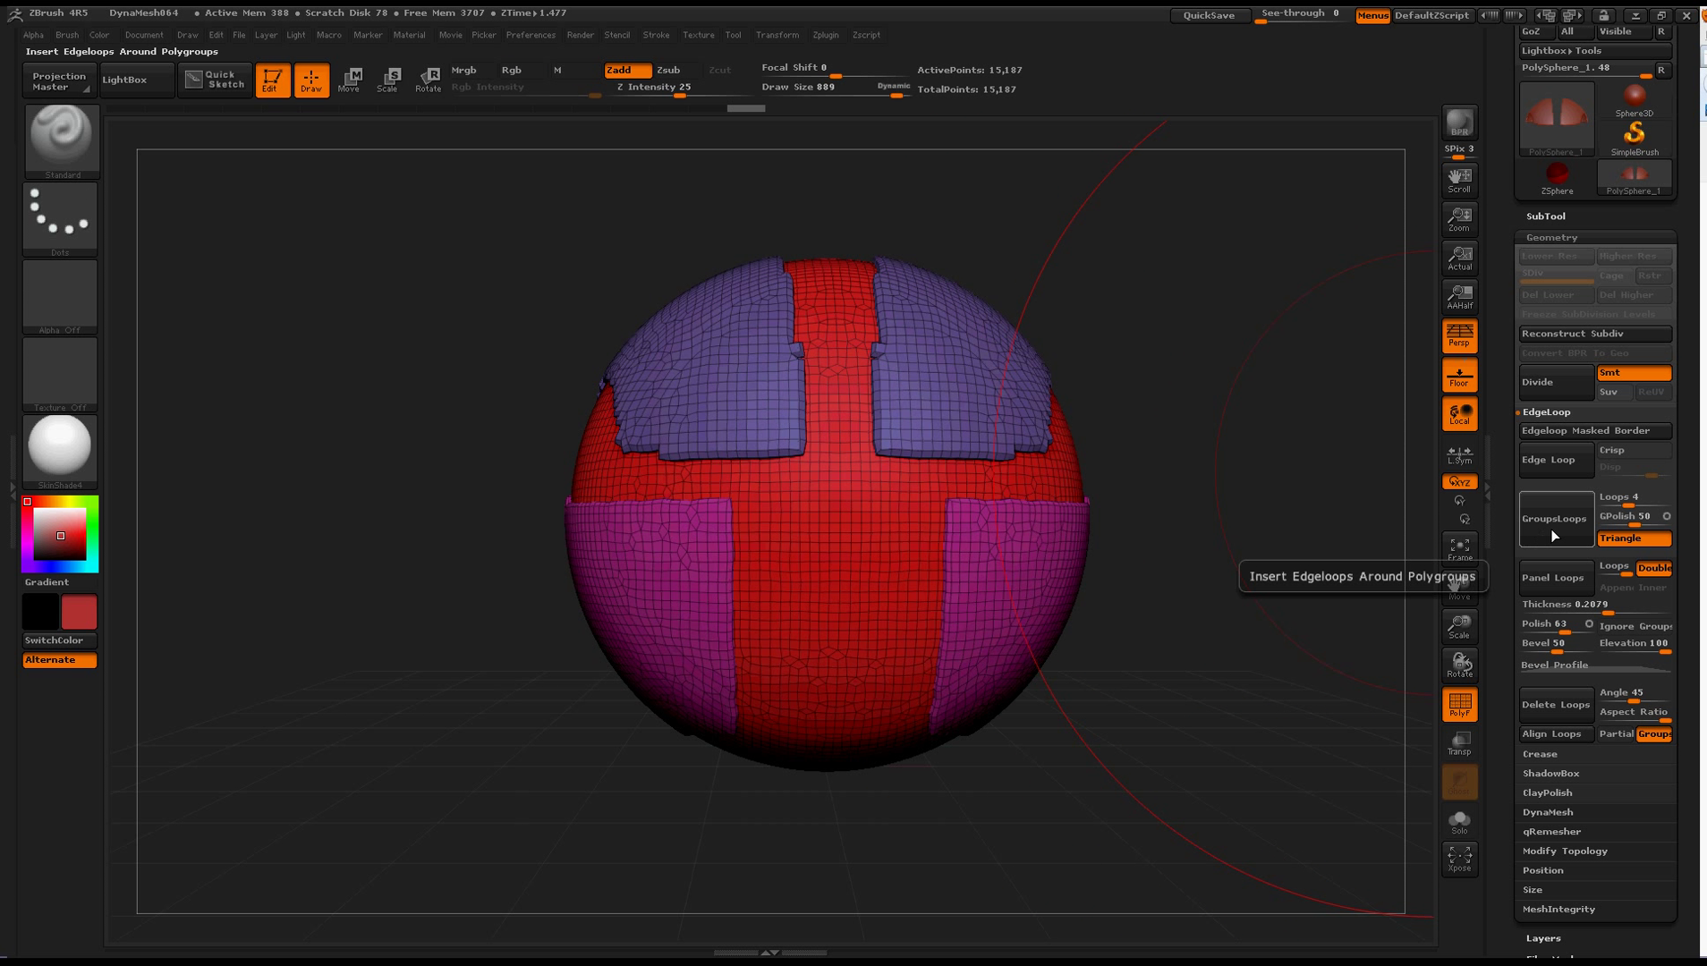
{"action": "left_click", "coordinate": [1555, 517]}
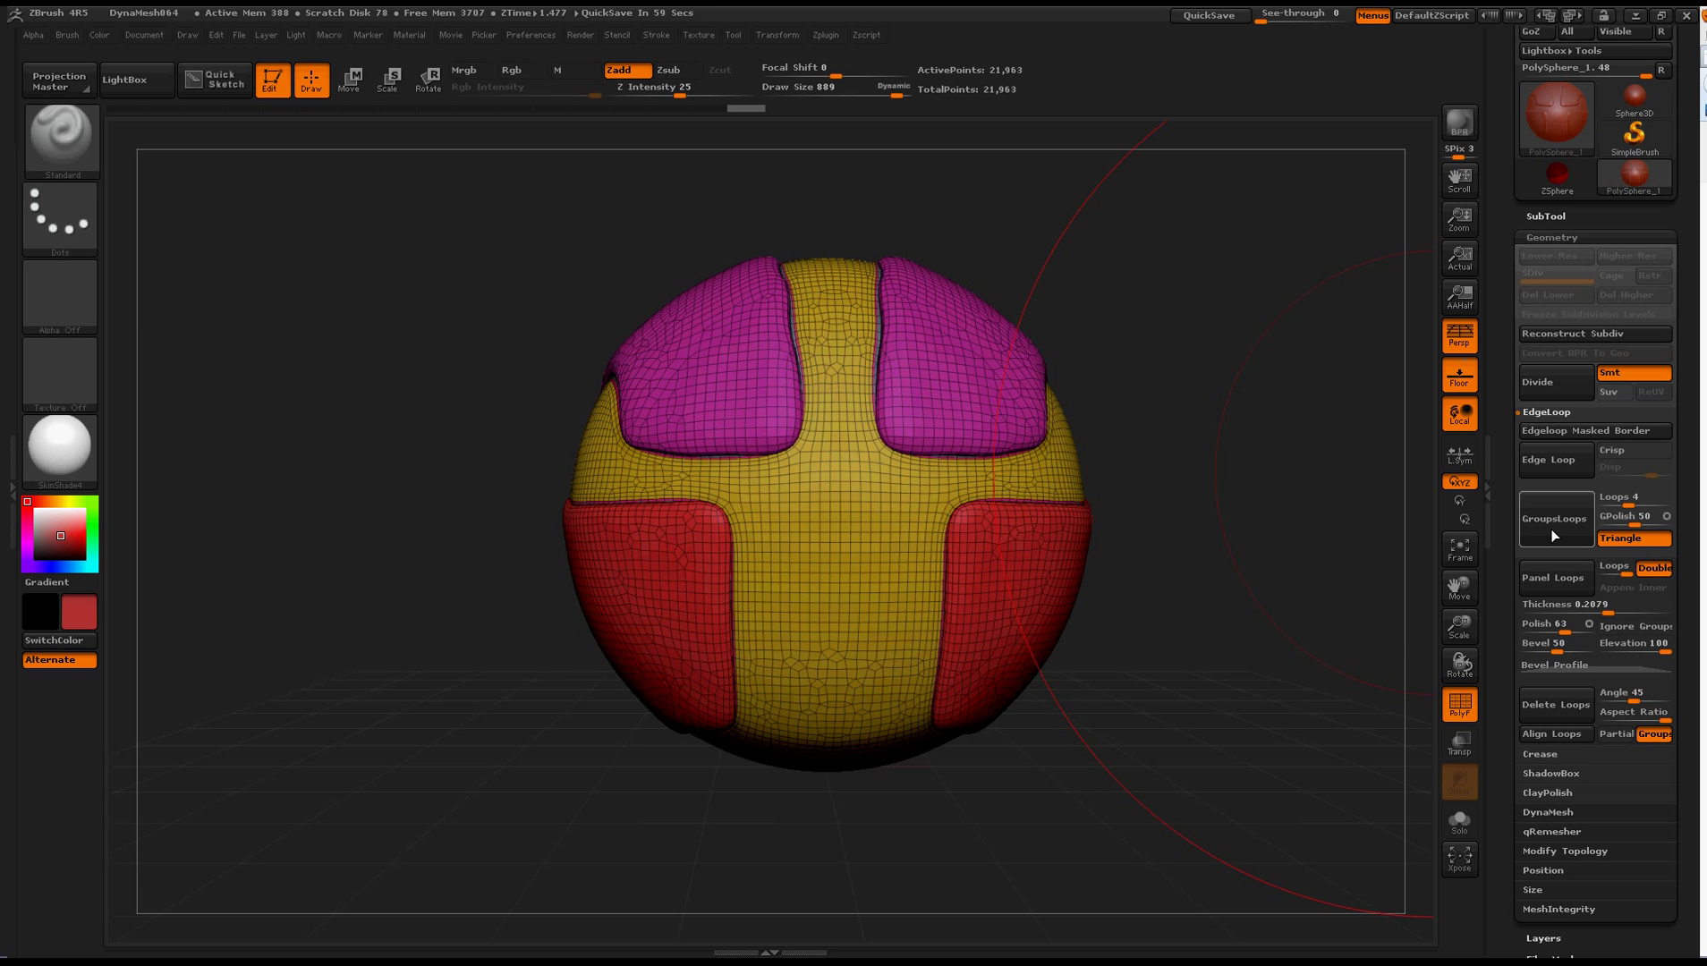
{"action": "left_click", "coordinate": [1542, 381]}
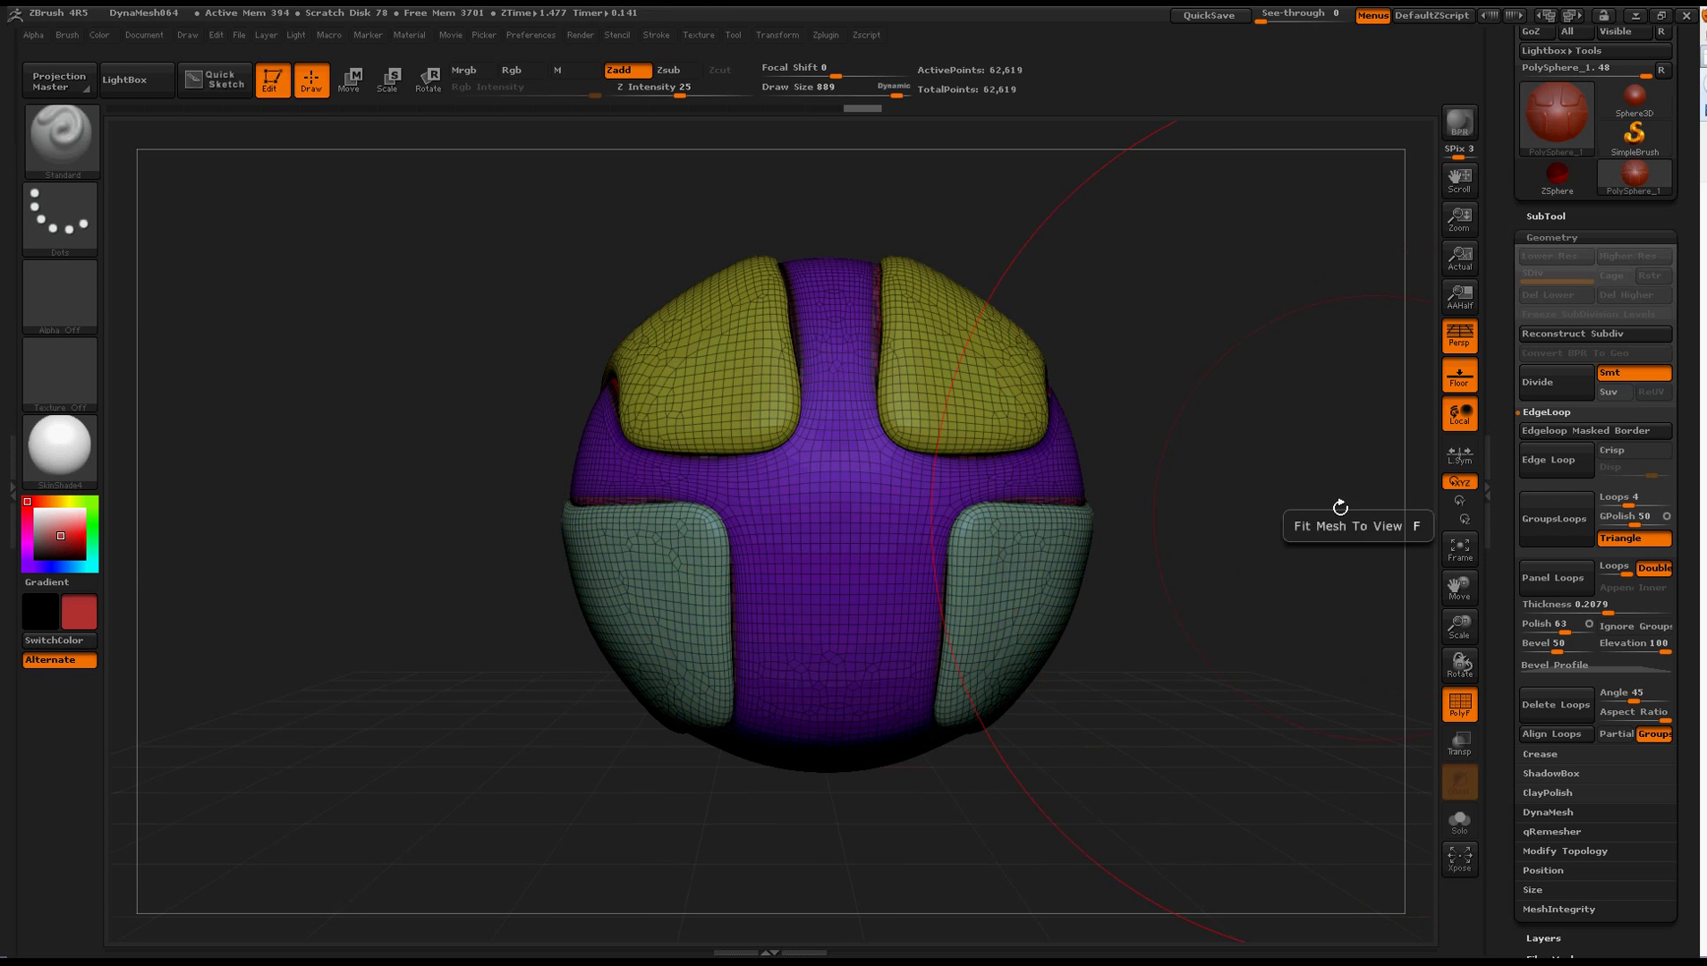